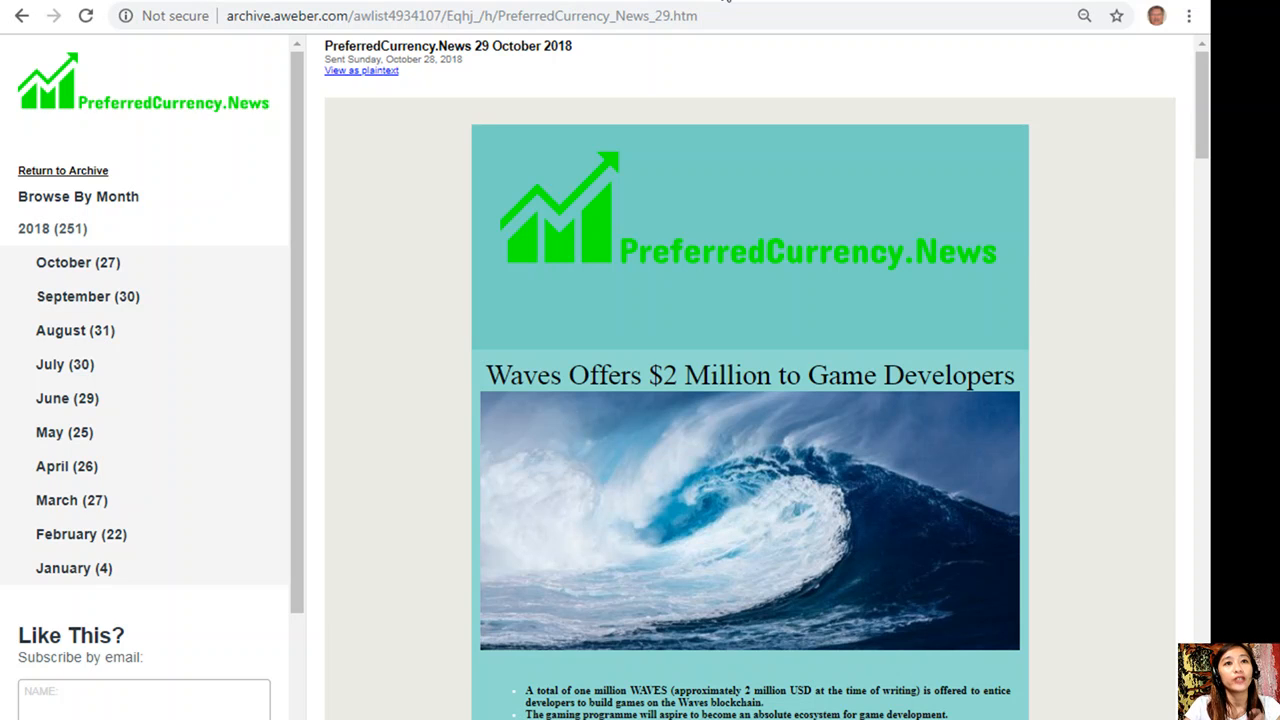
Open the 'Waves Offers $2 Million to Game Developers' article on PCN.Today and scroll through it.
left_click(746, 376)
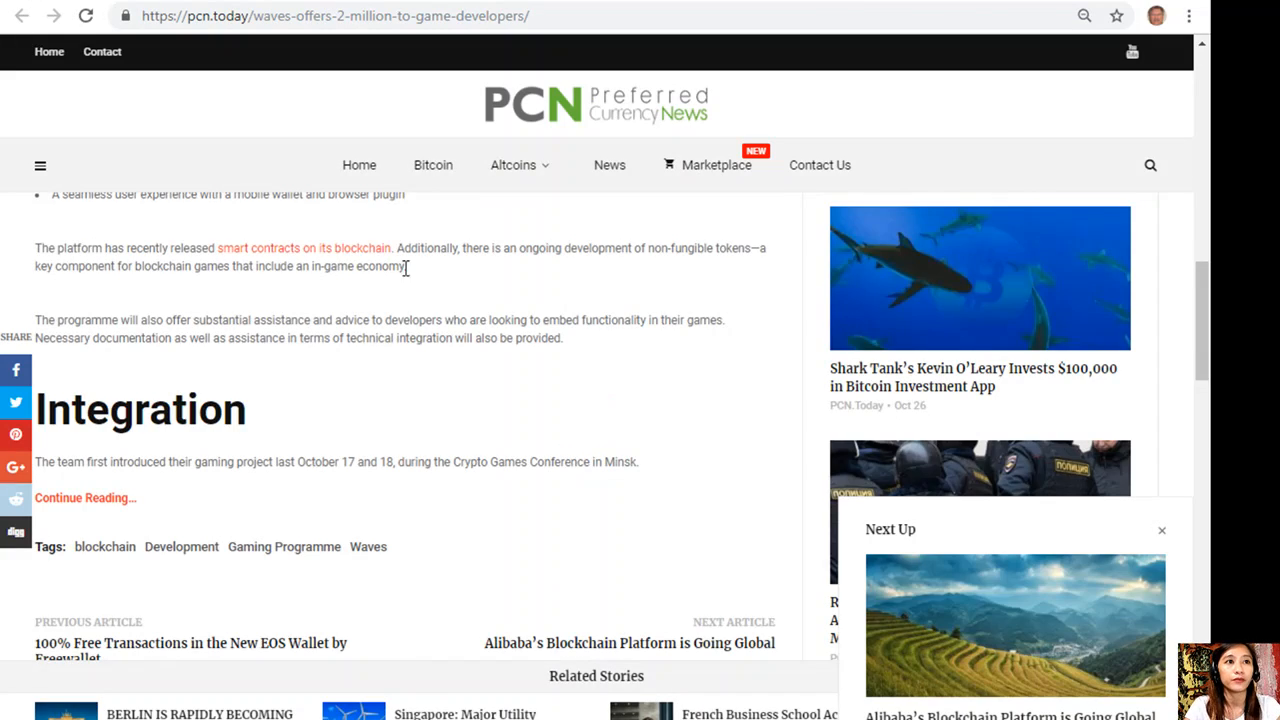
scroll("up", 3)
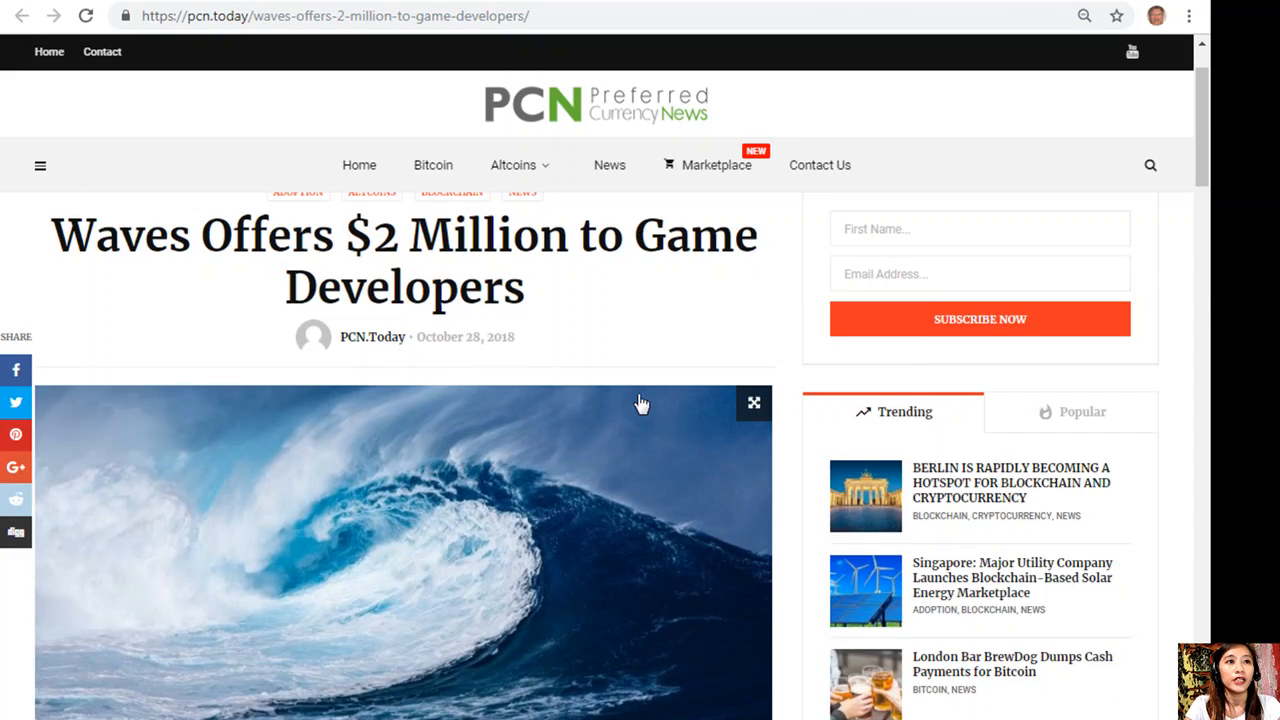
scroll("down", 3)
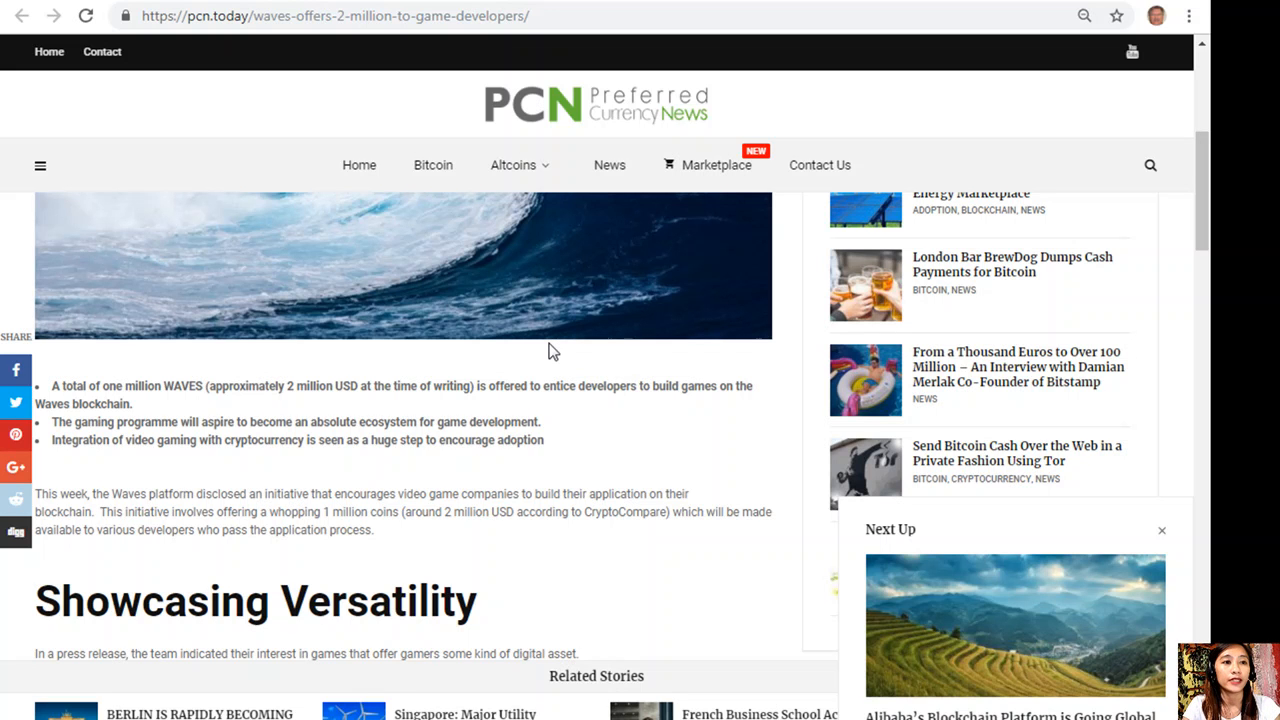
scroll("down", 3)
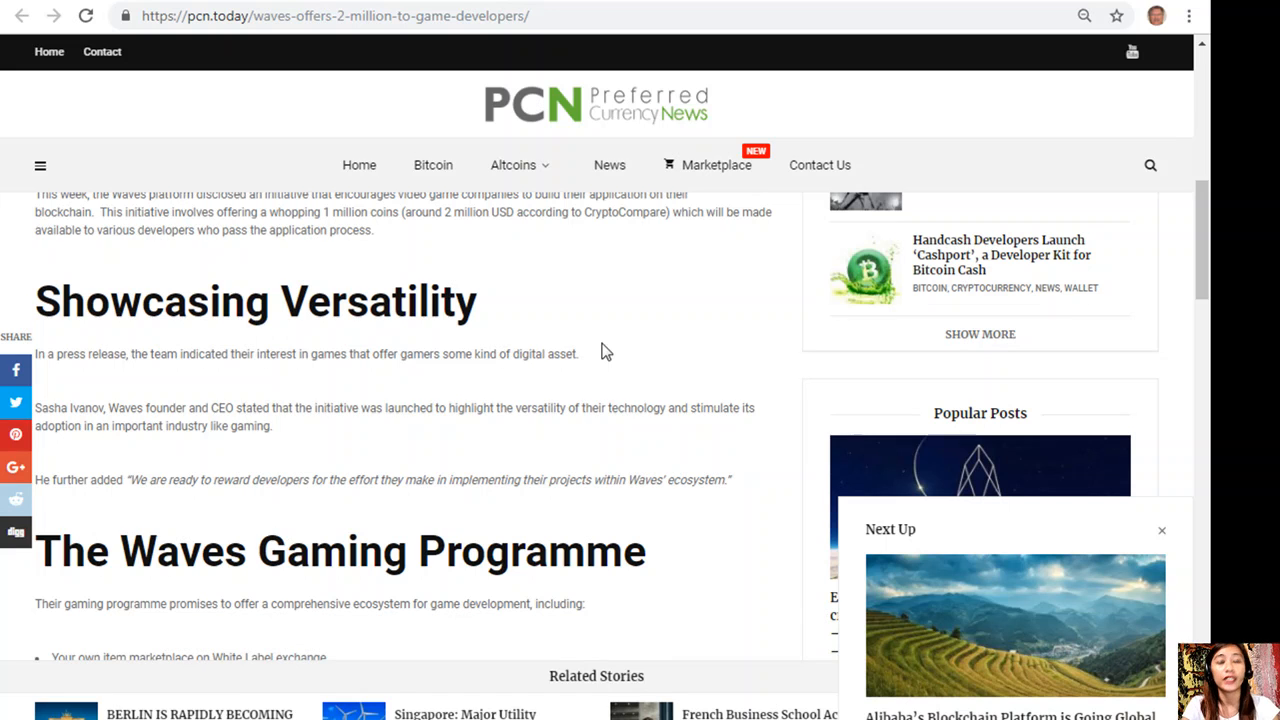
scroll("down", 3)
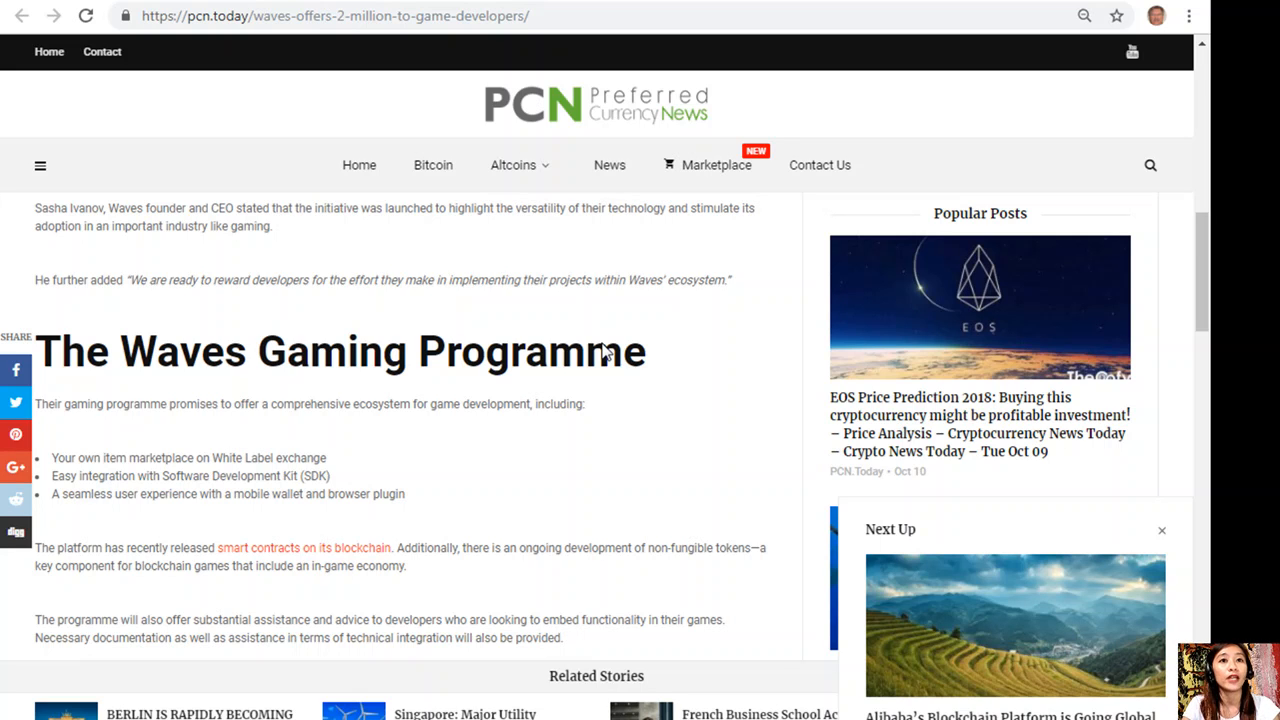
scroll("down", 3)
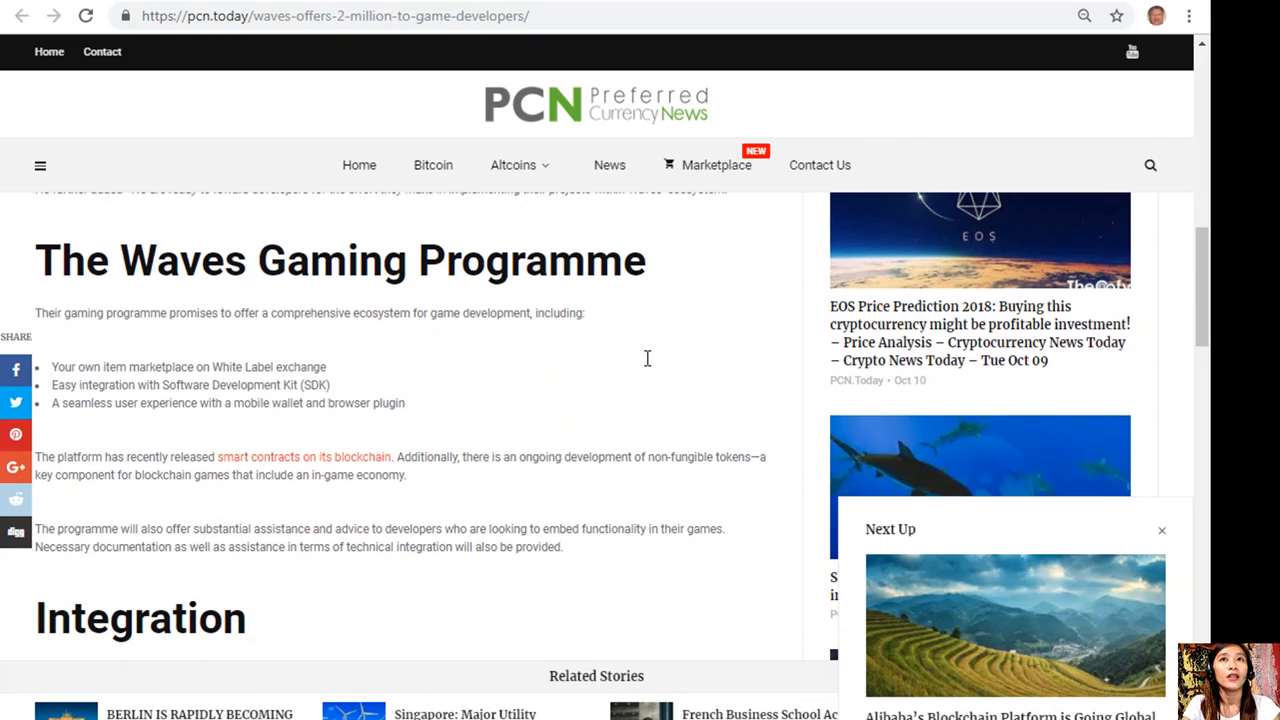
Scroll the PCN.Today Waves article down to its Integration section and closing tags.
scroll("down", 3)
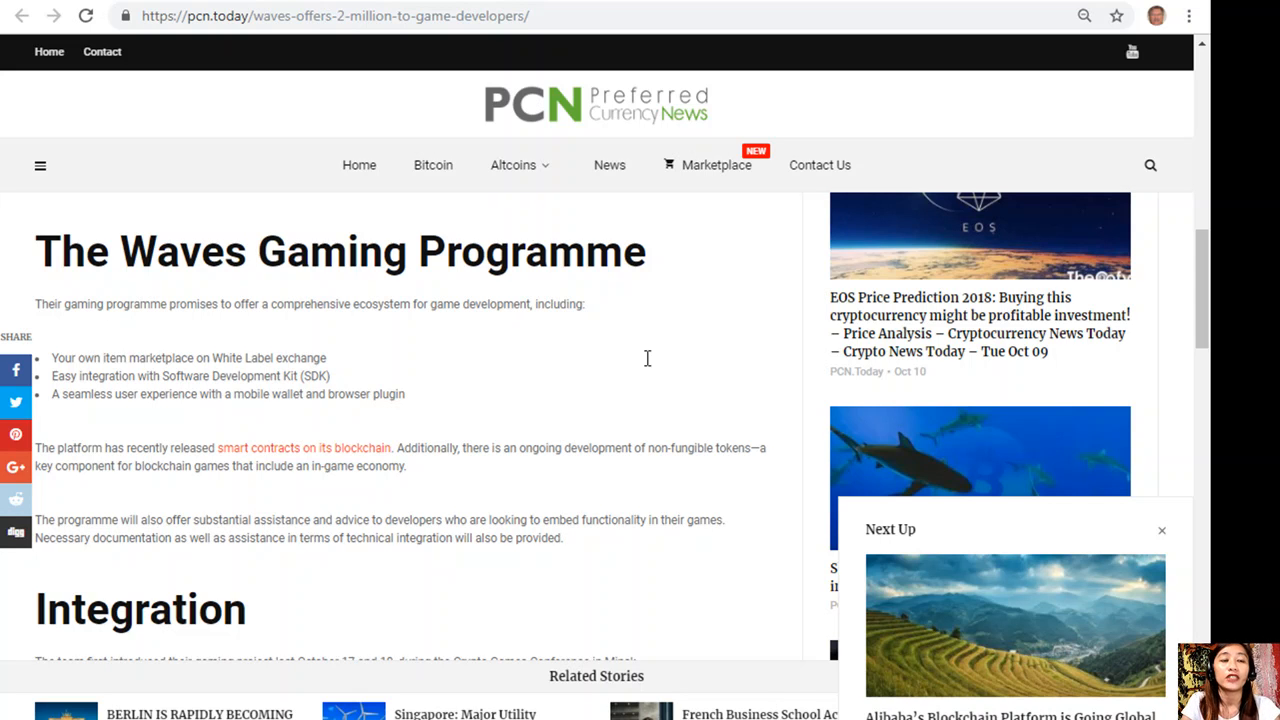
mouse_move(654, 366)
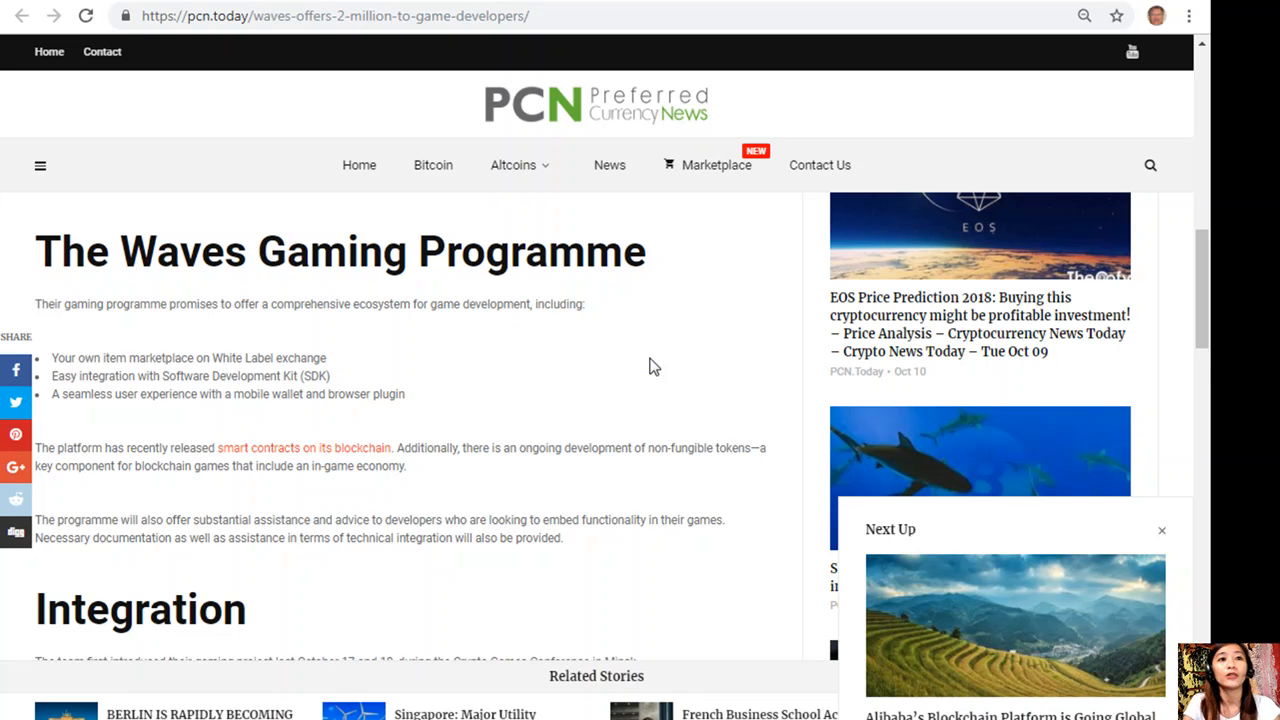
scroll("down", 3)
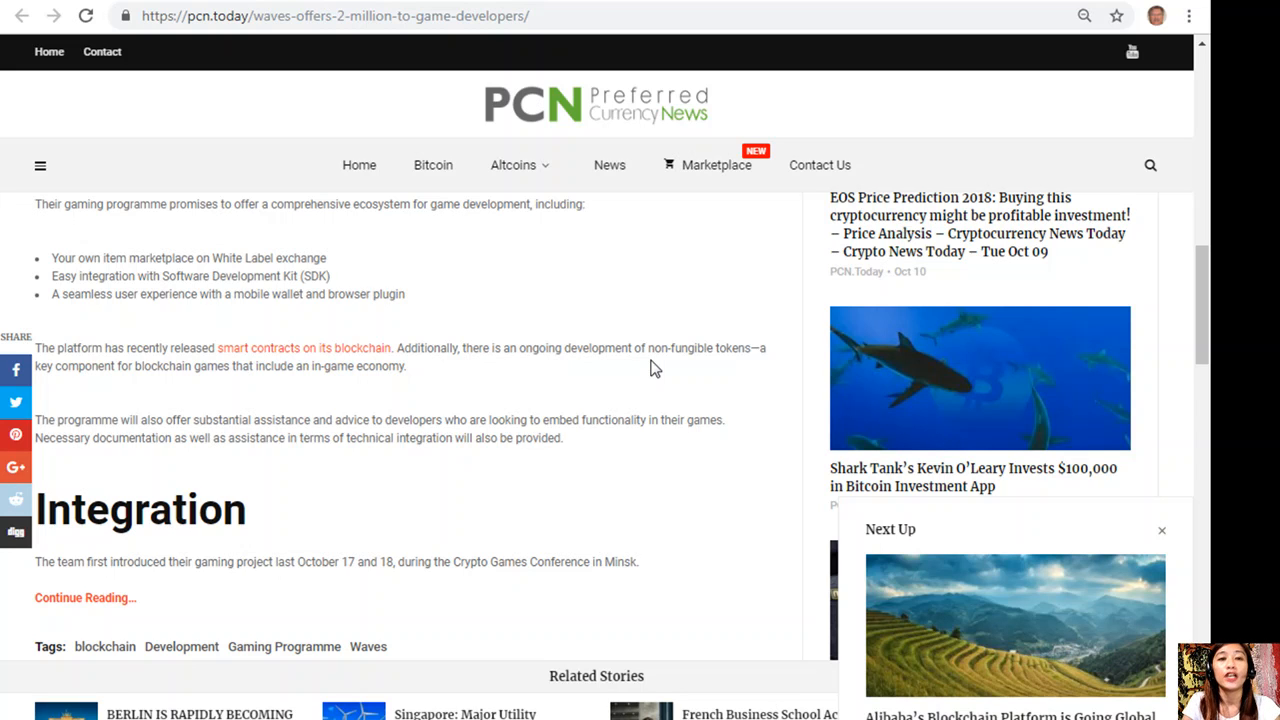
mouse_move(88, 181)
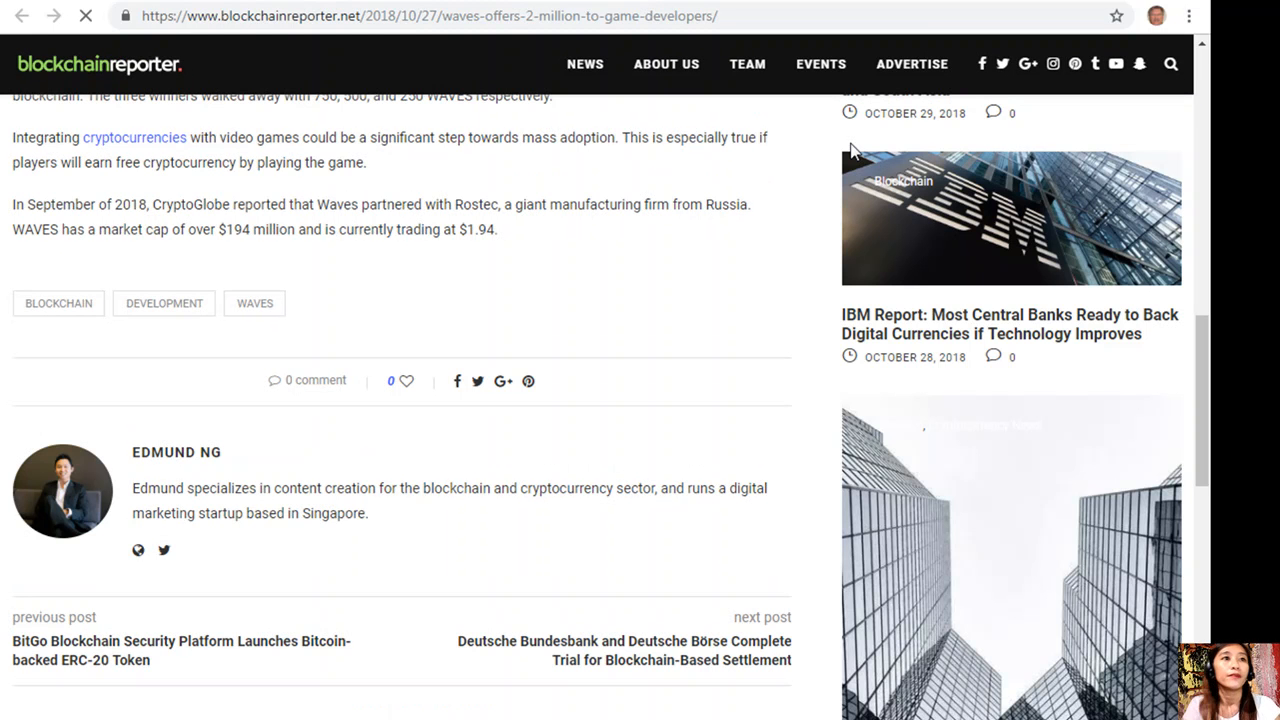
Scroll up through the Blockchain Reporter version of the Waves story.
scroll("up", 3)
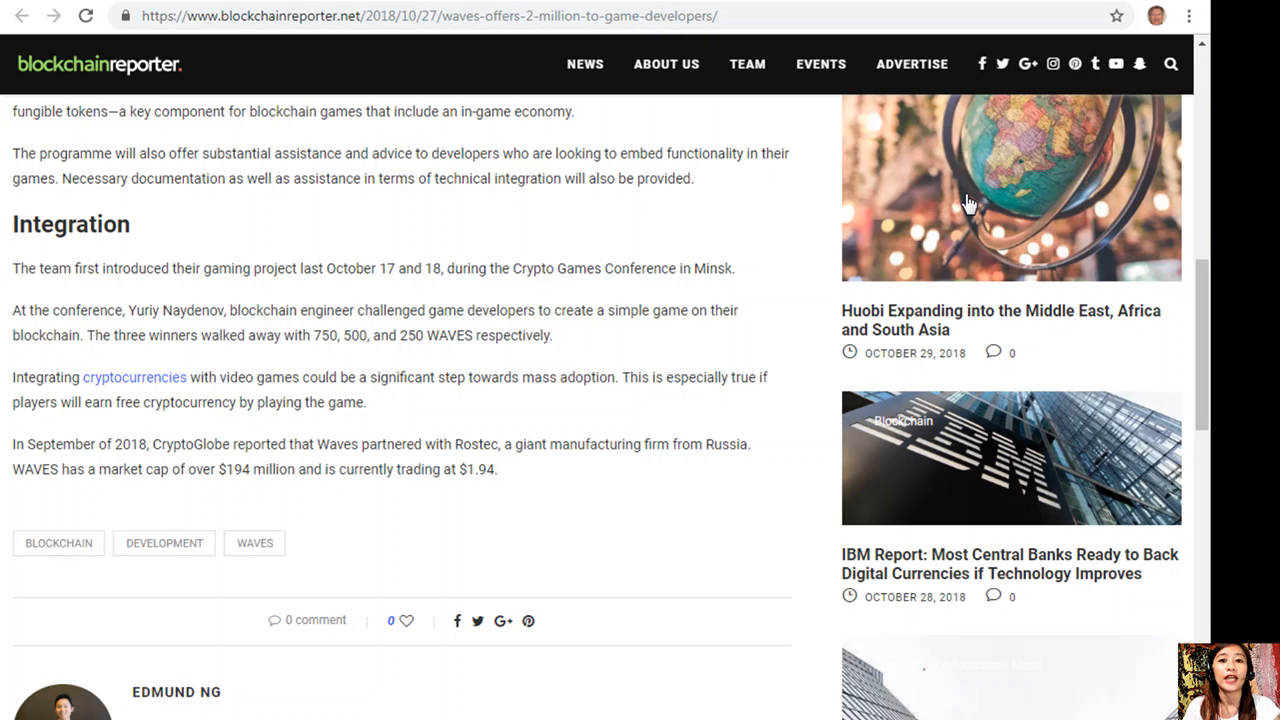
mouse_move(995, 140)
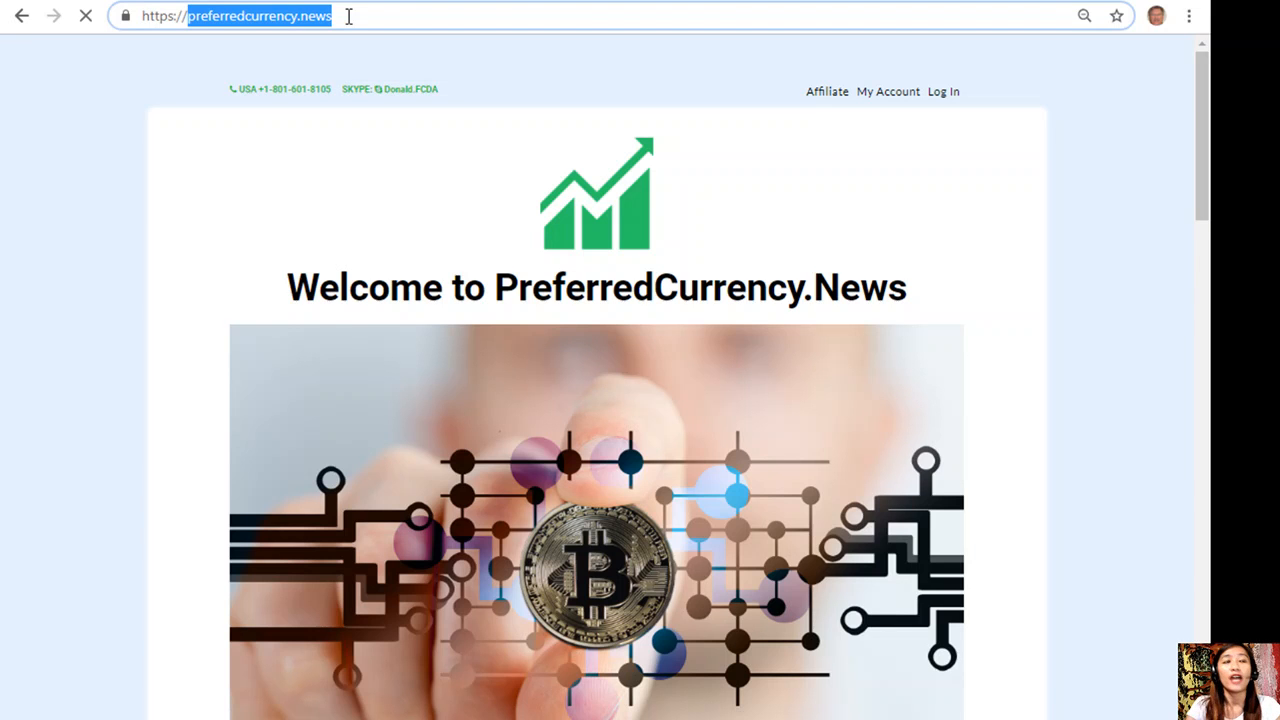
Scroll the PreferredCurrency.News welcome page to the PayPal and Coinbase subscription options.
scroll("down", 3)
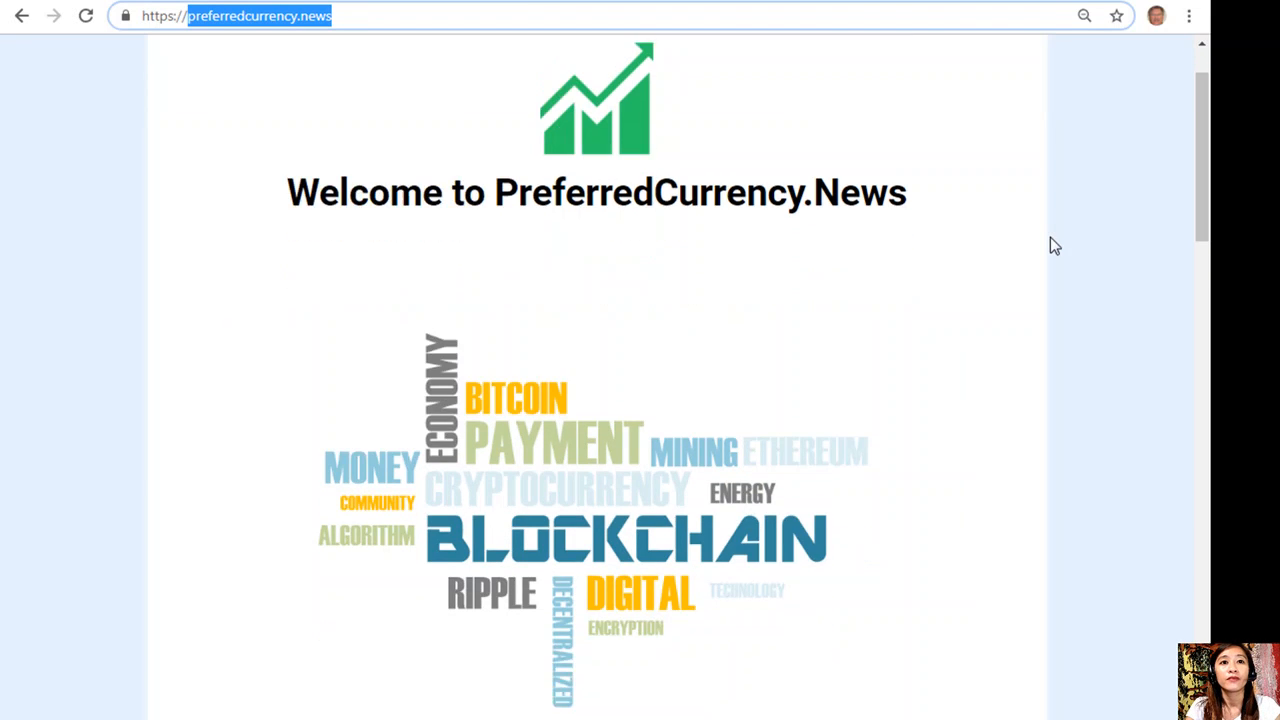
scroll("down", 3)
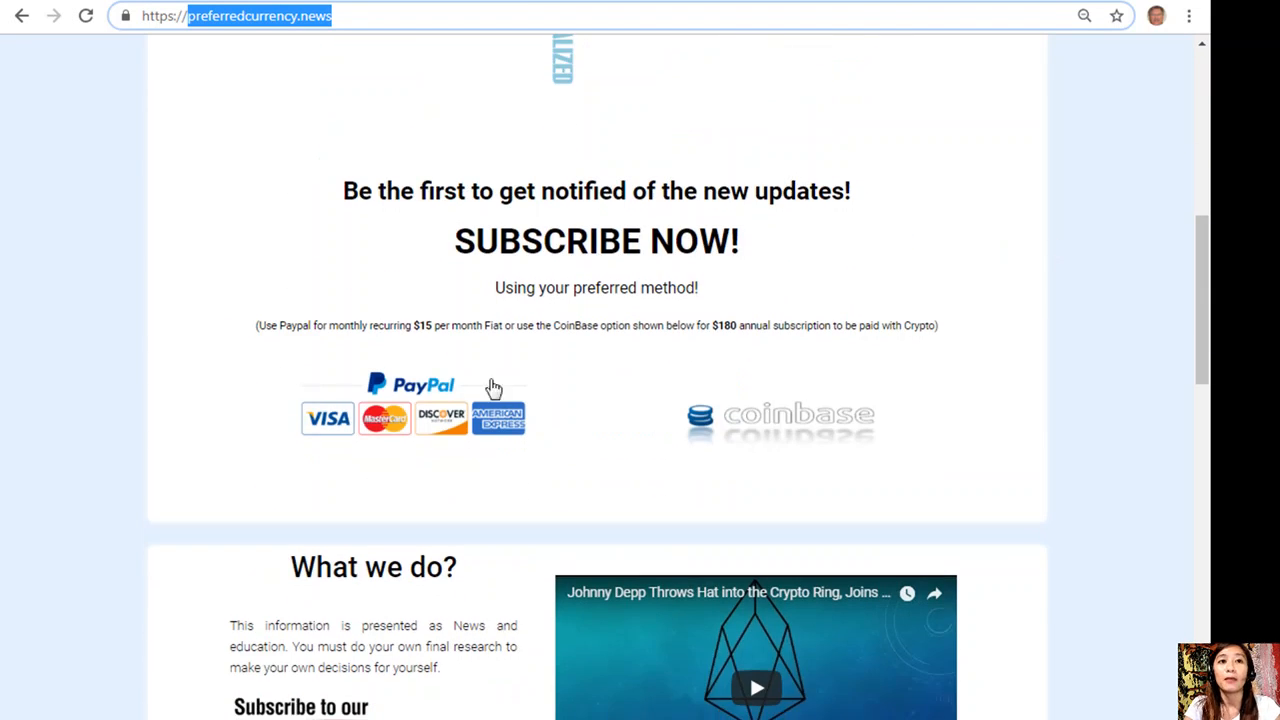
mouse_move(423, 448)
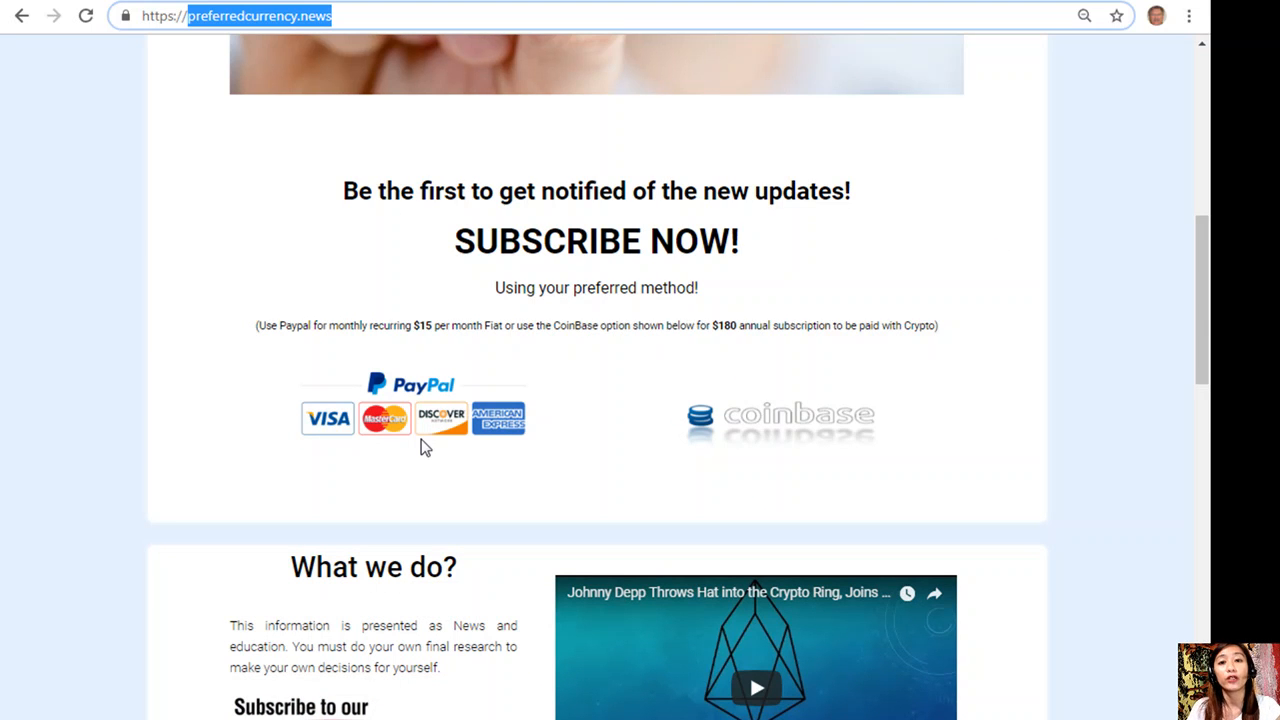
mouse_move(815, 418)
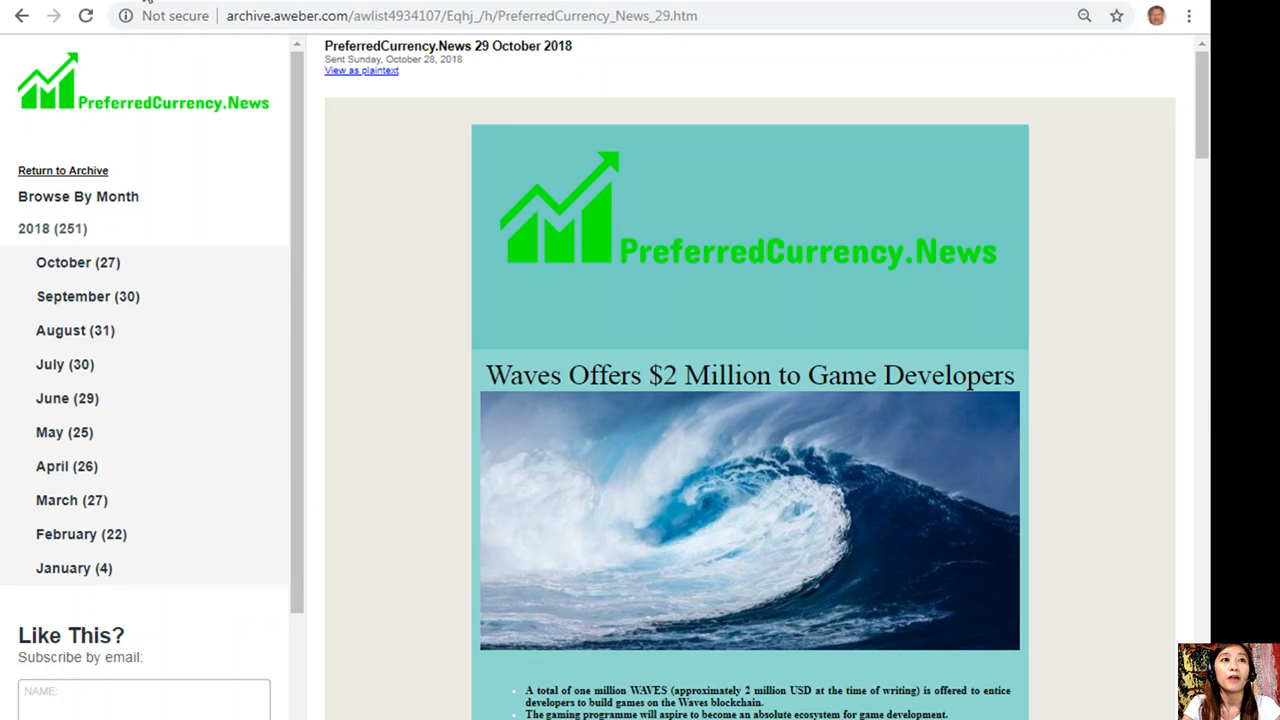
mouse_move(965, 303)
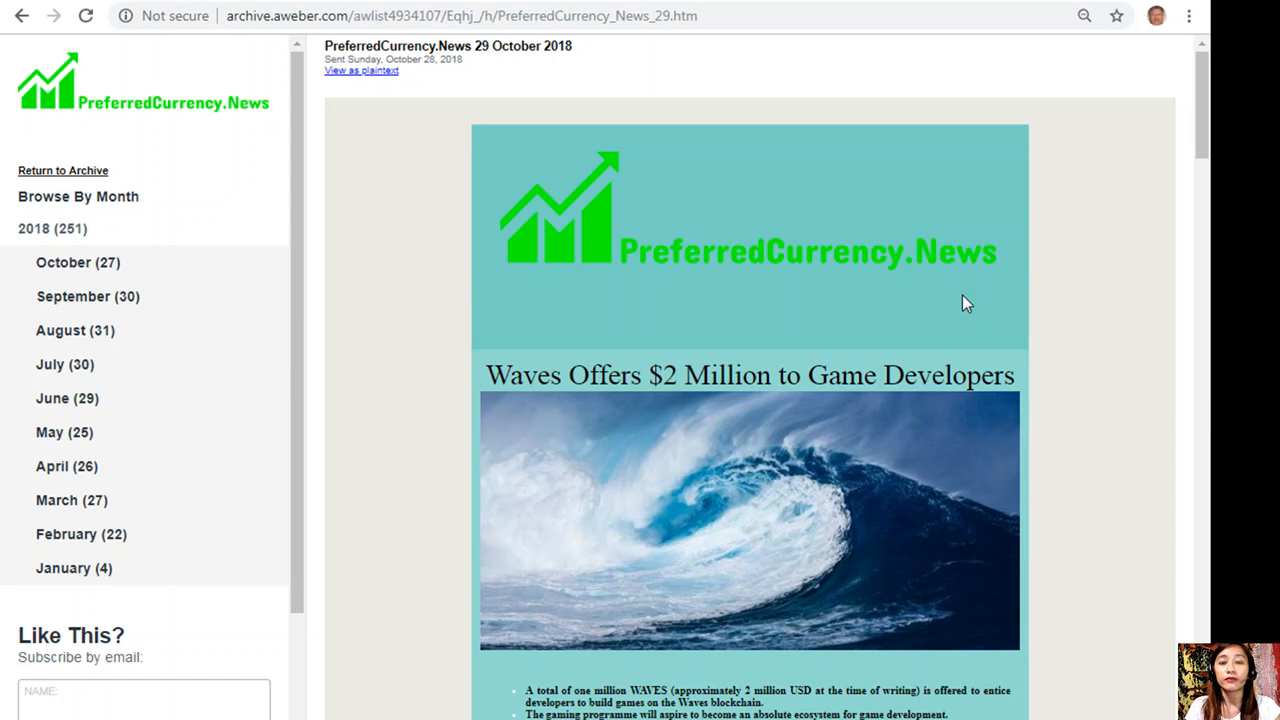
mouse_move(1012, 265)
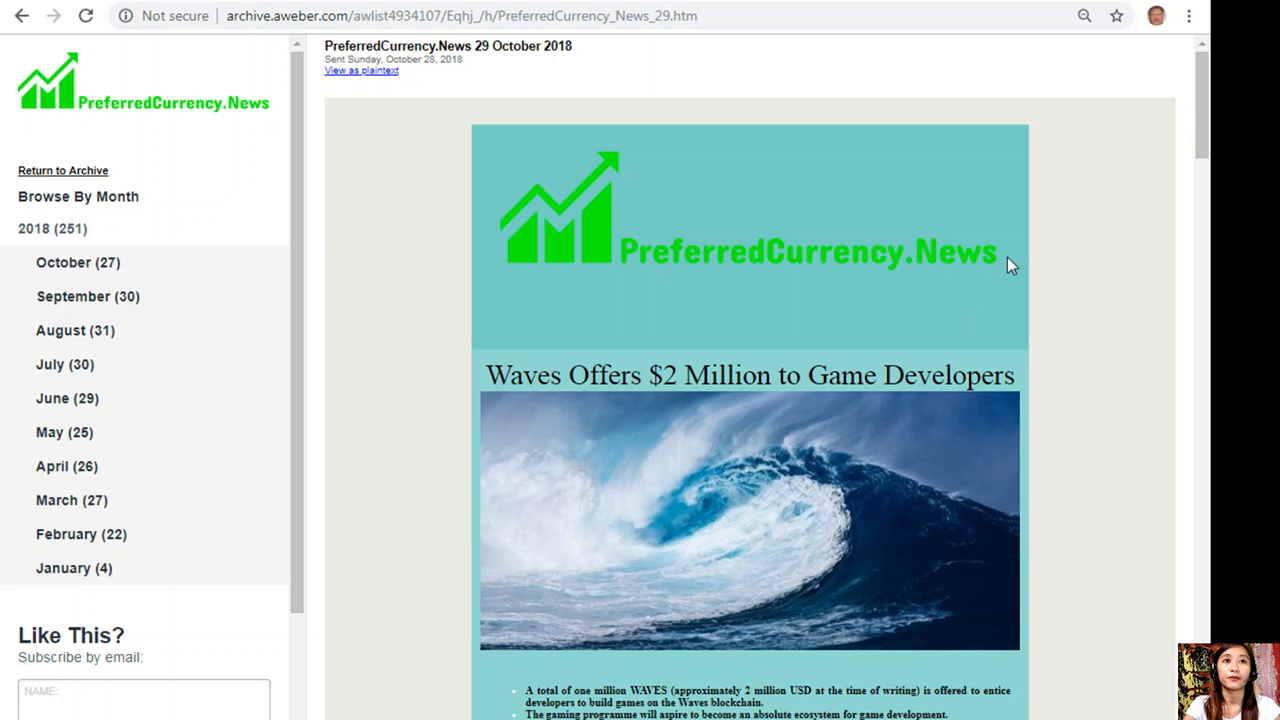
mouse_move(1004, 280)
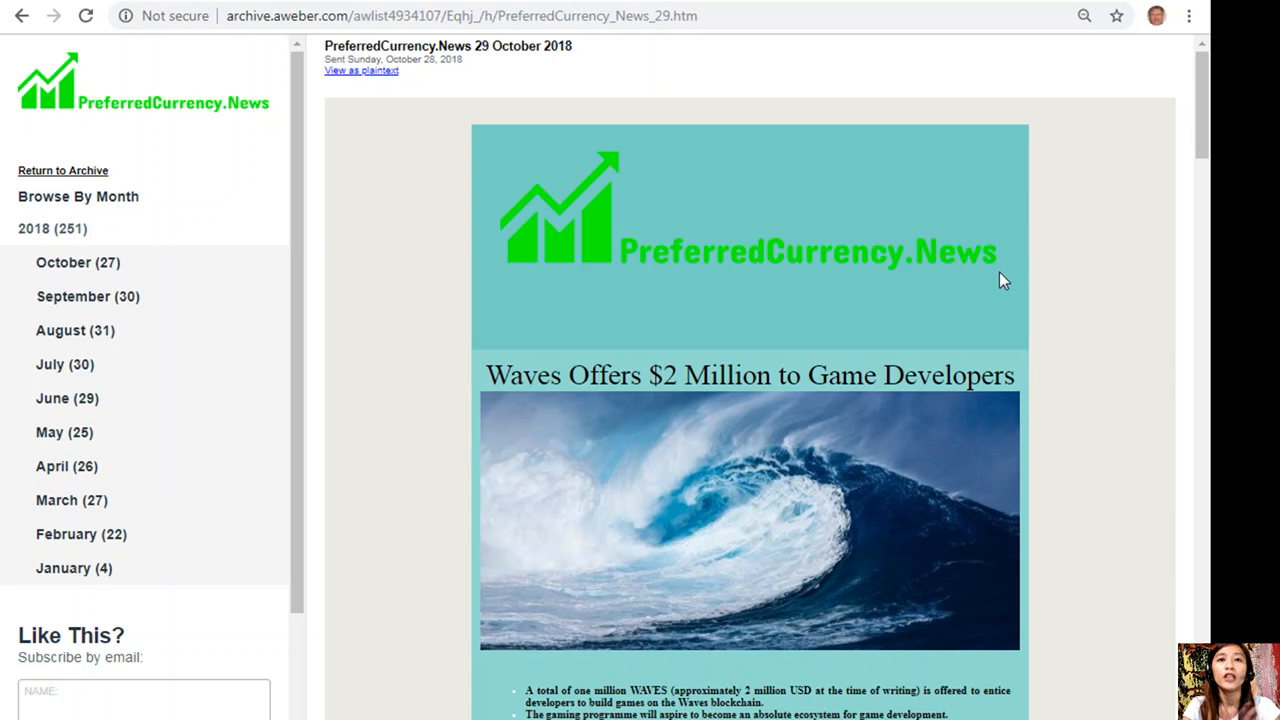
Scroll through the 29 October 2018 newsletter issue past its EOS notices.
scroll("down", 3)
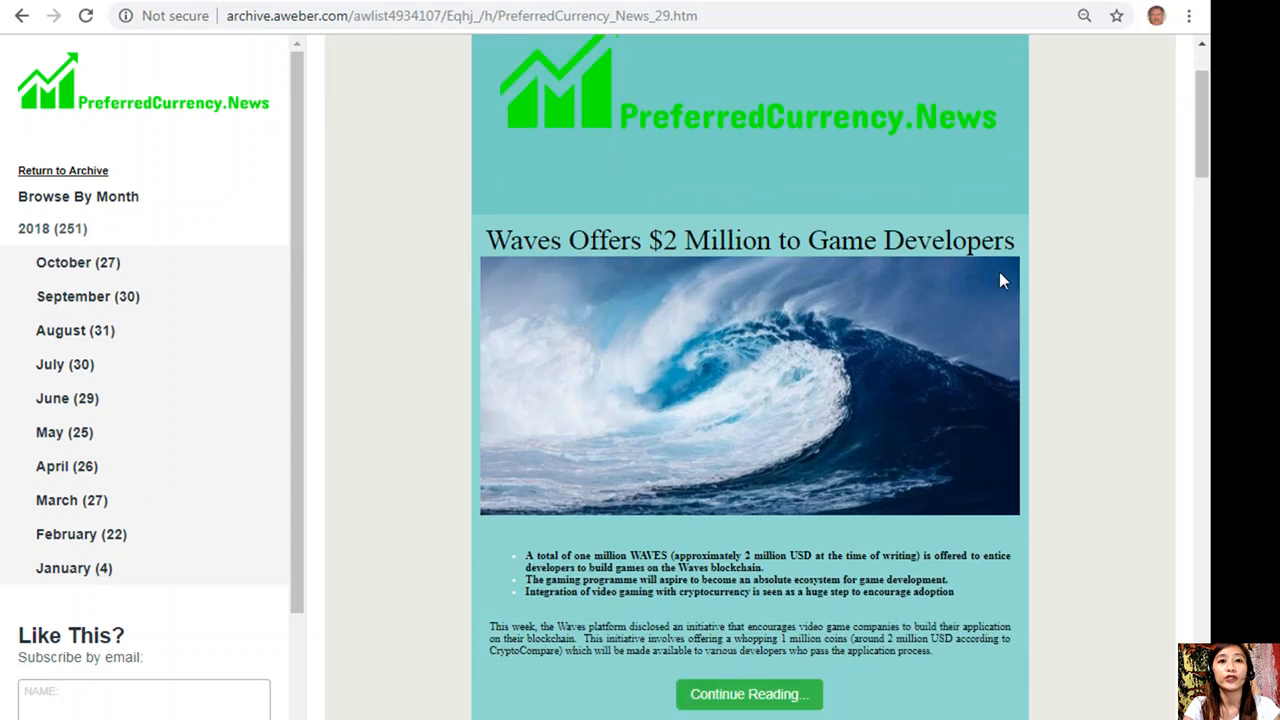
scroll("down", 3)
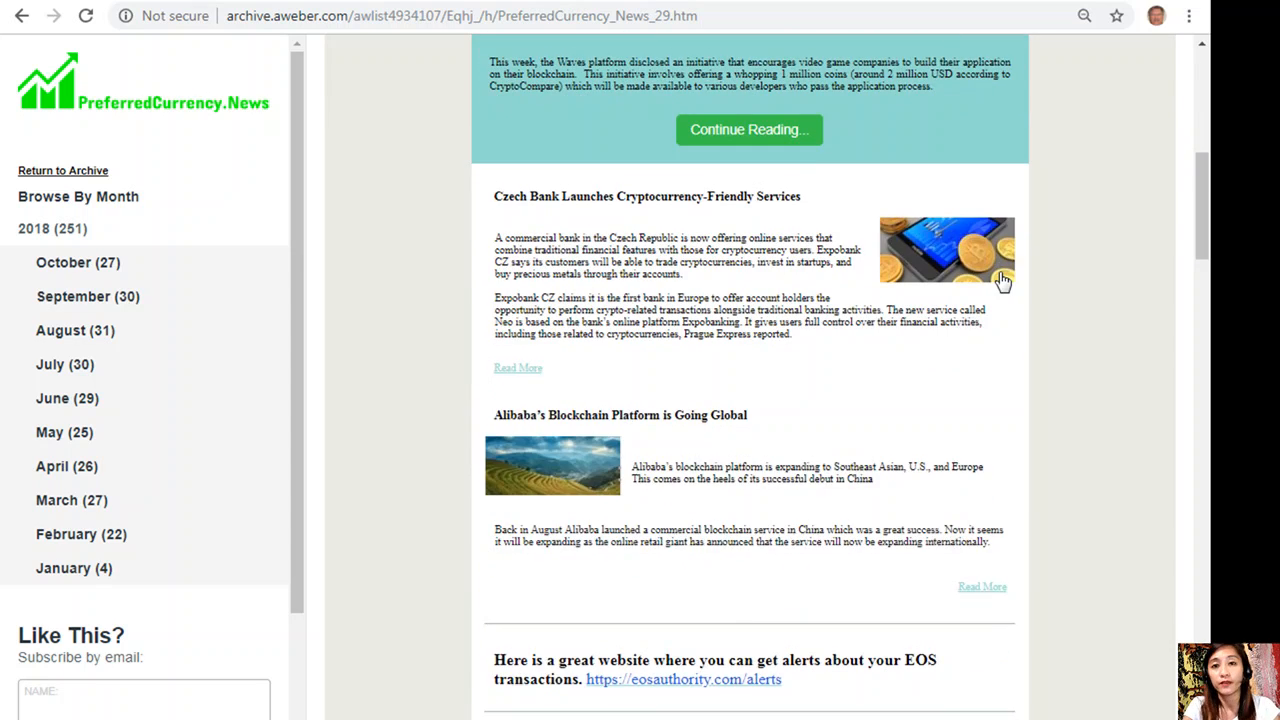
scroll("down", 3)
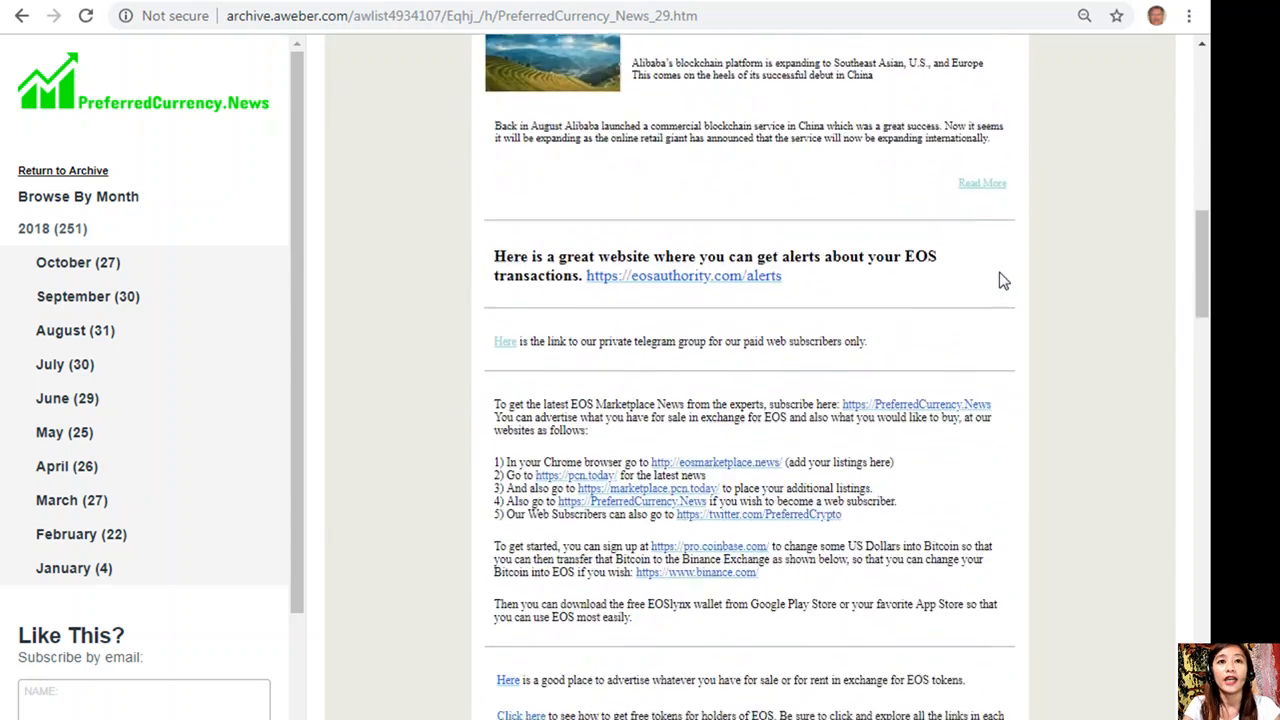
scroll("down", 3)
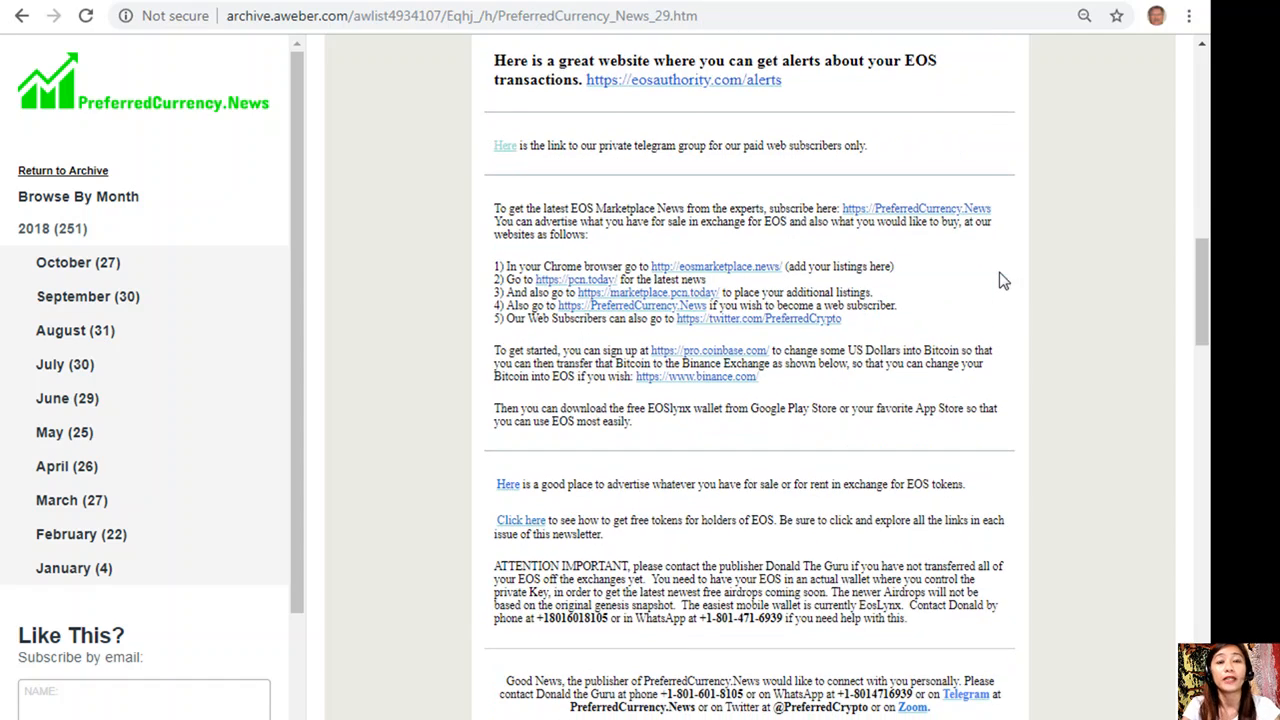
mouse_move(1100, 374)
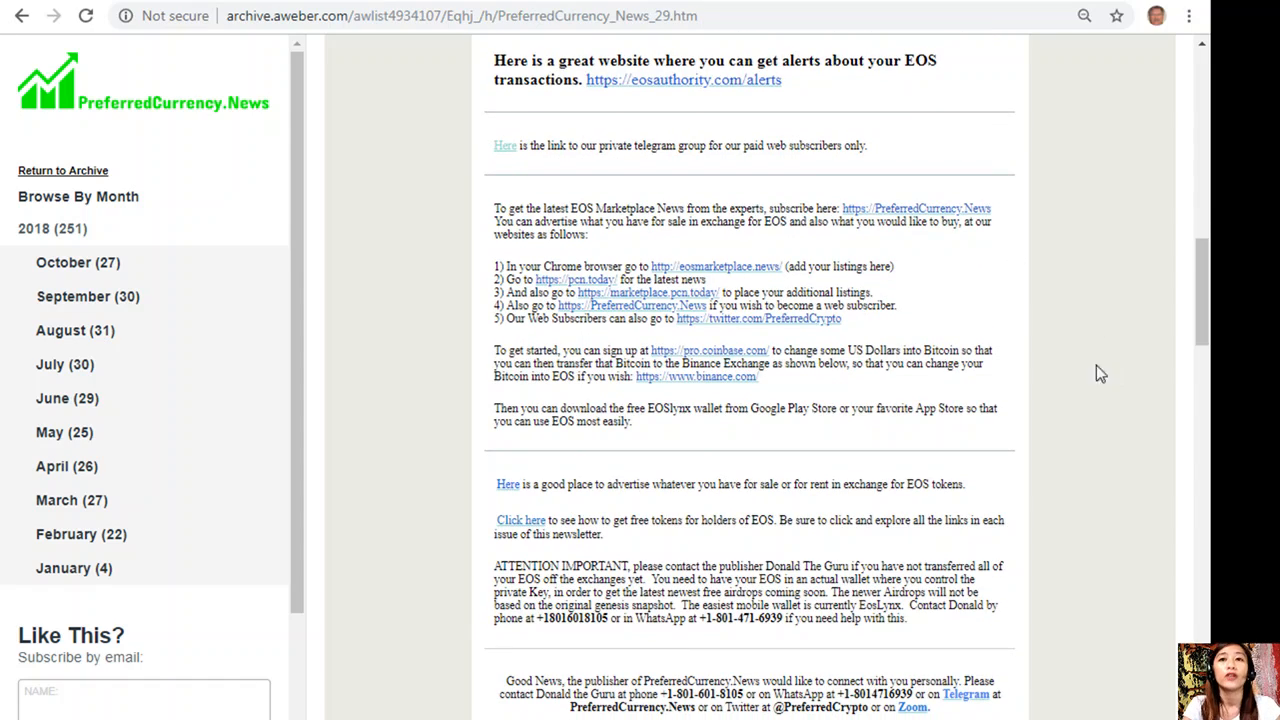
scroll("down", 3)
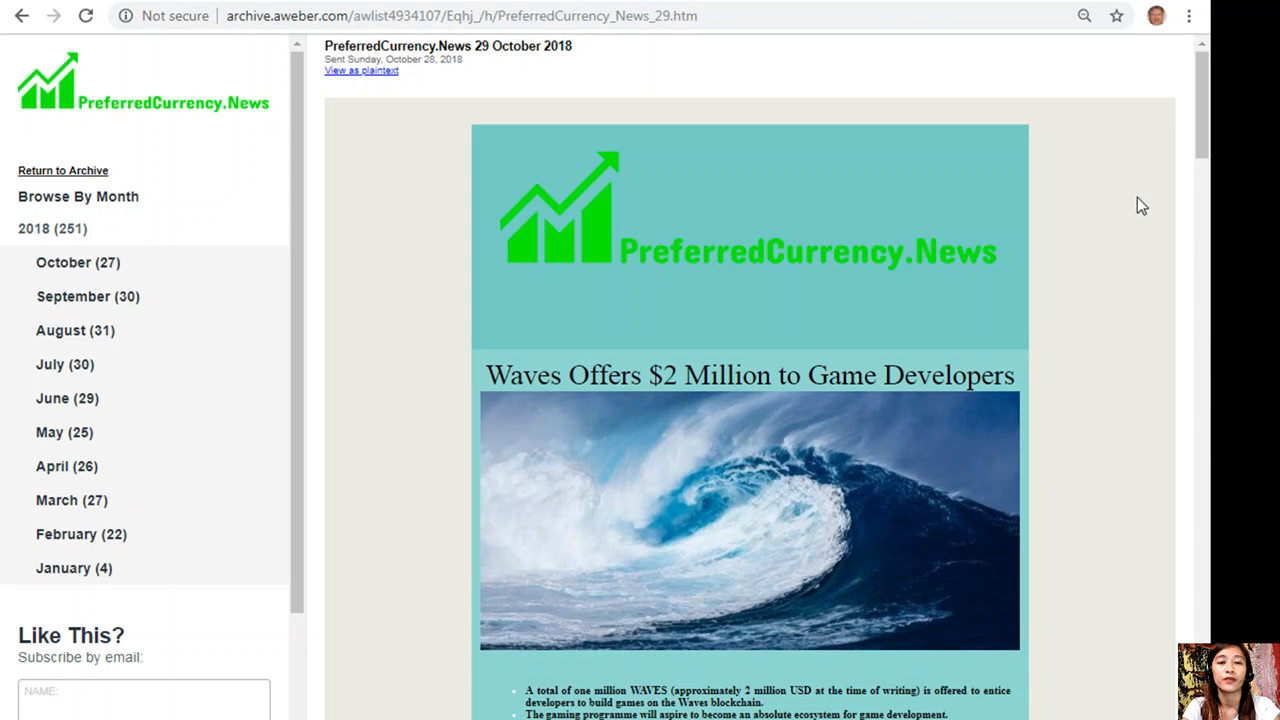
mouse_move(192, 20)
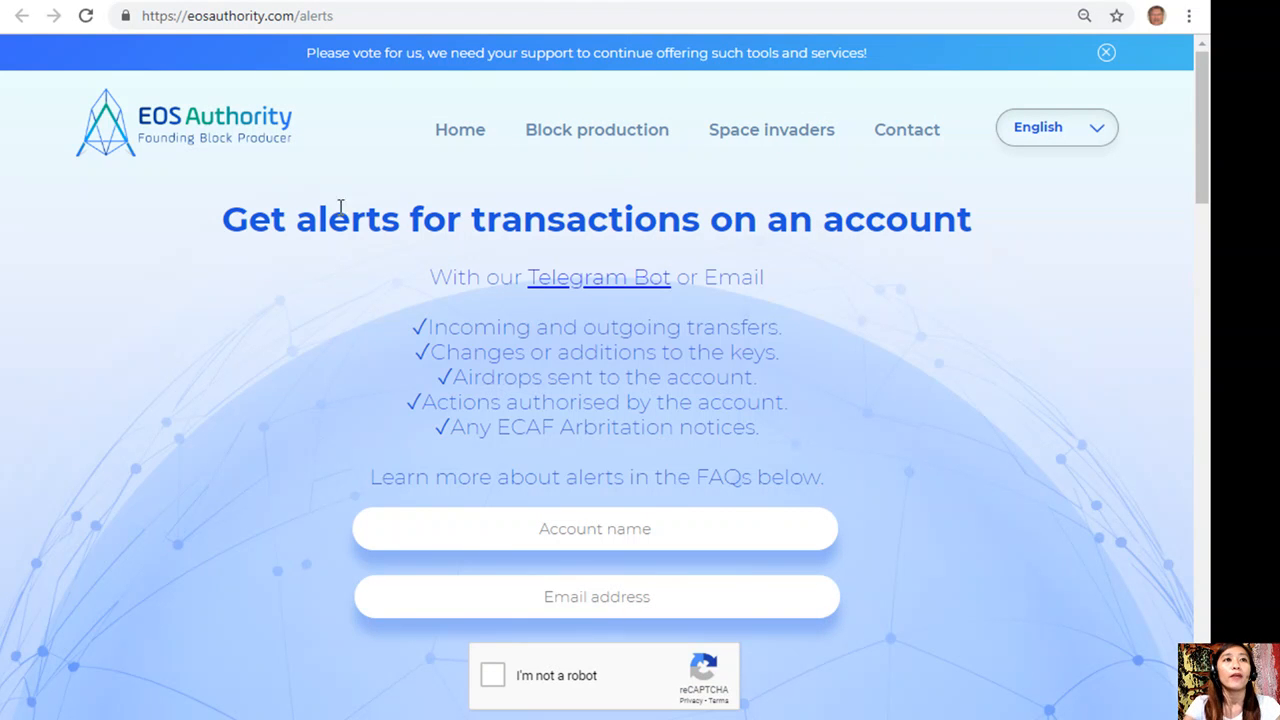
Select the eosauthority.com/alerts address, read its FAQs, then scroll the newsletter to the alerts link.
left_click(240, 16)
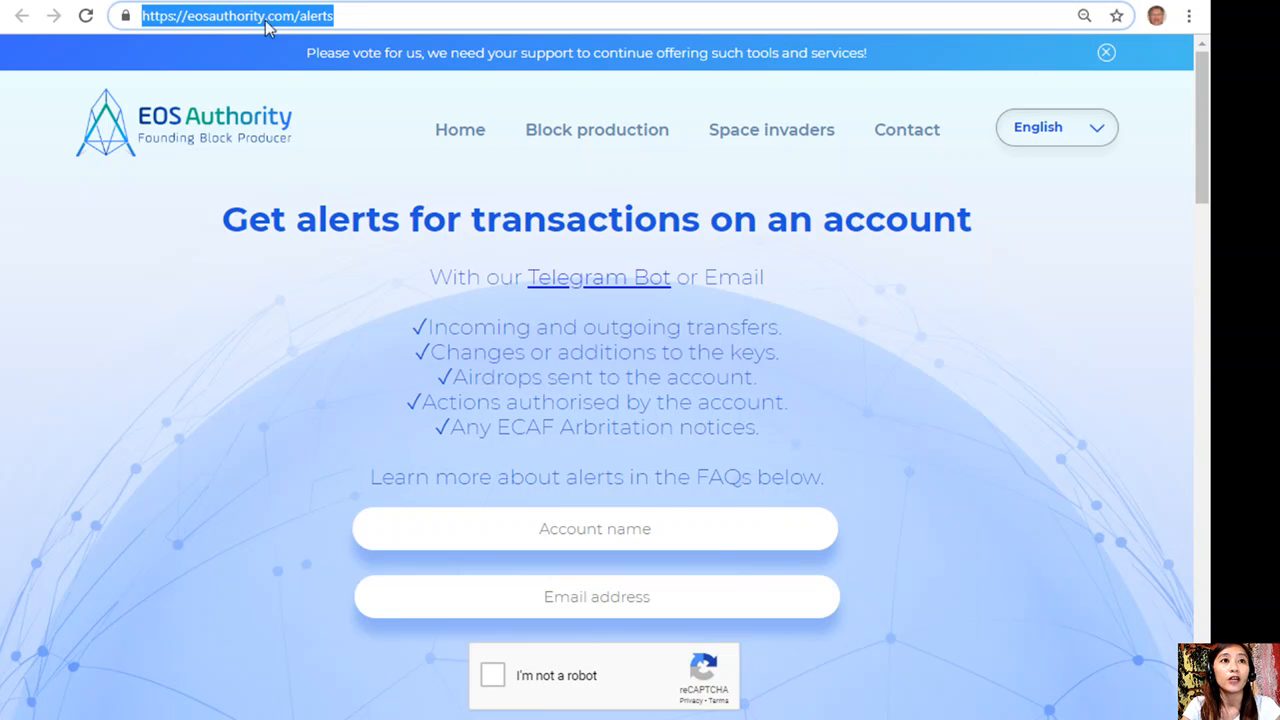
mouse_move(1087, 264)
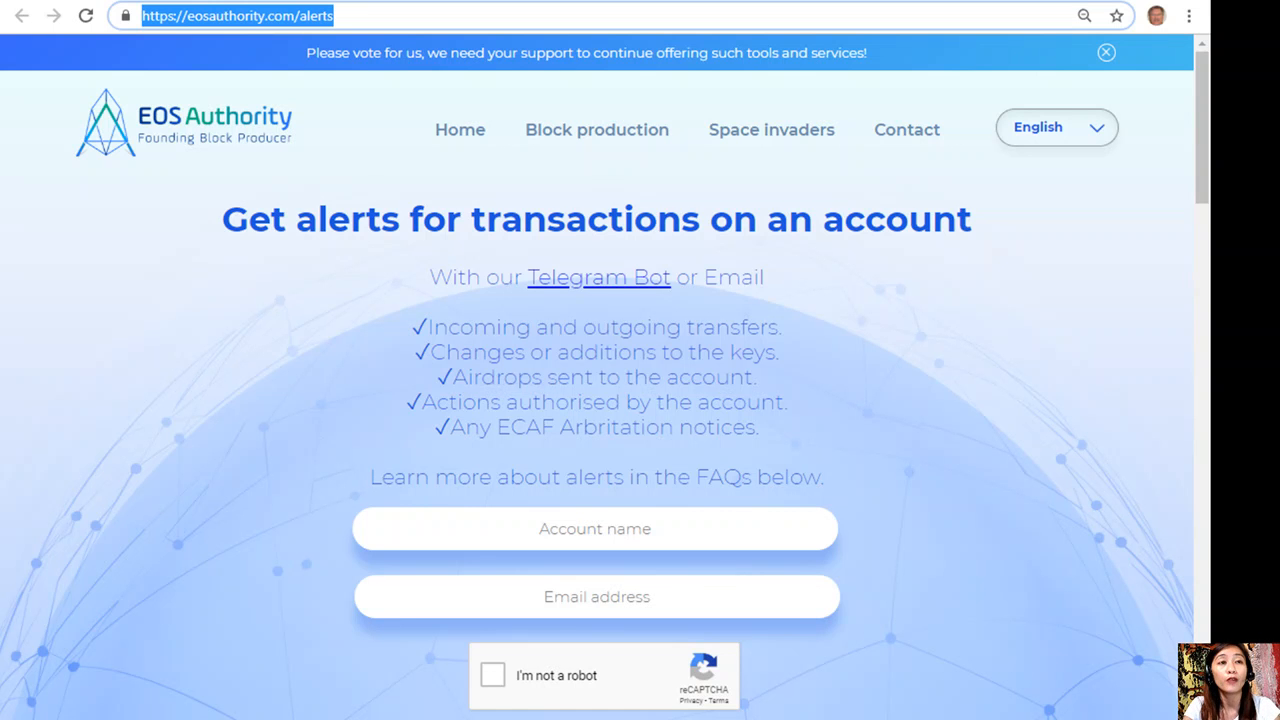
scroll("down", 3)
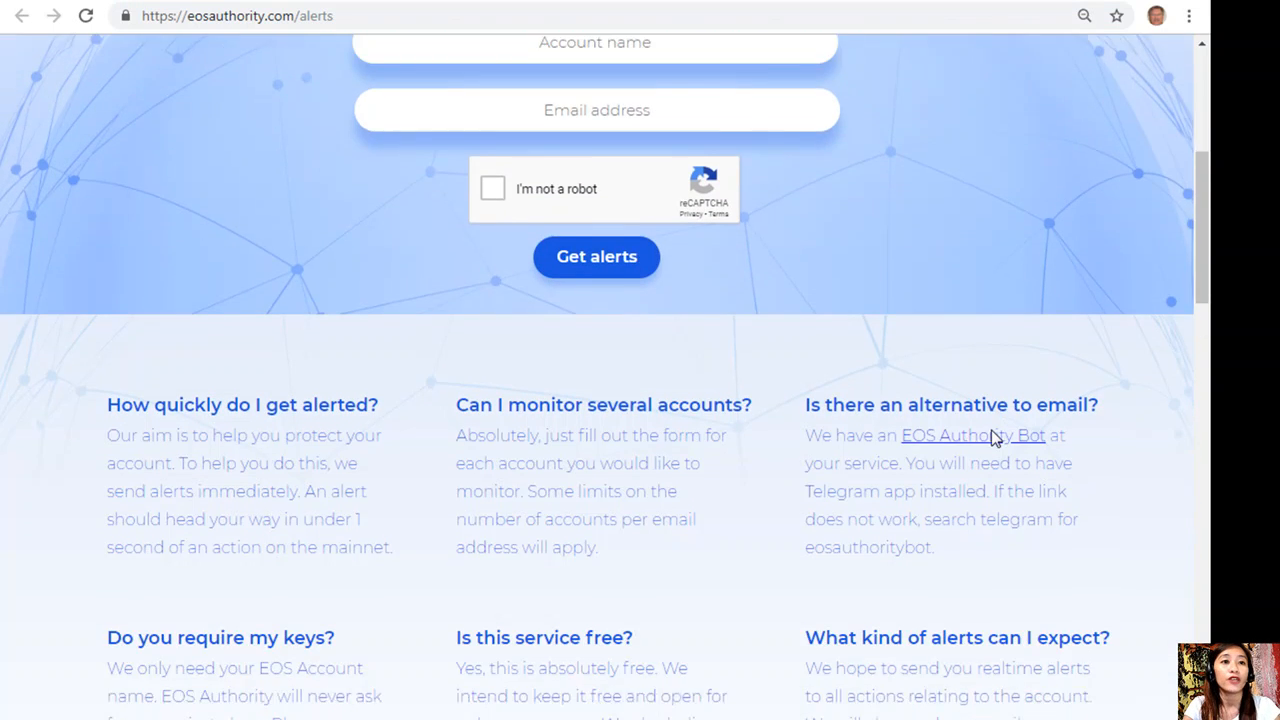
scroll("down", 3)
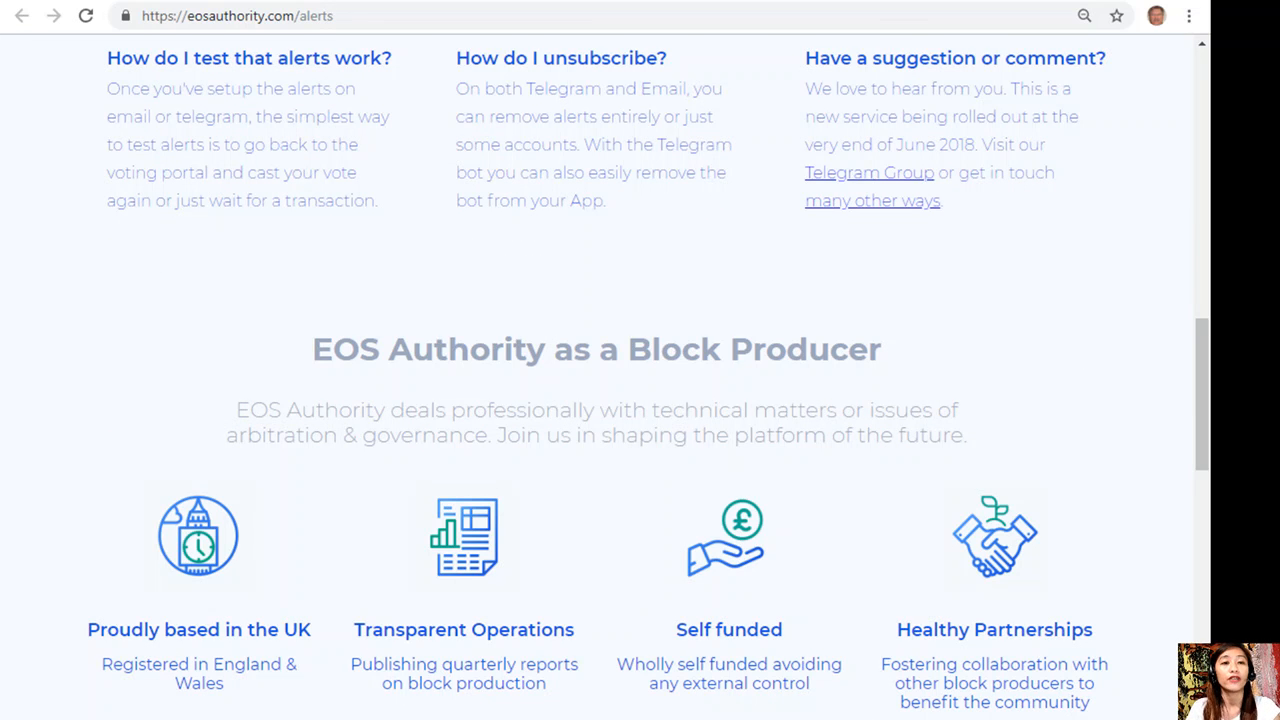
scroll("up", 3)
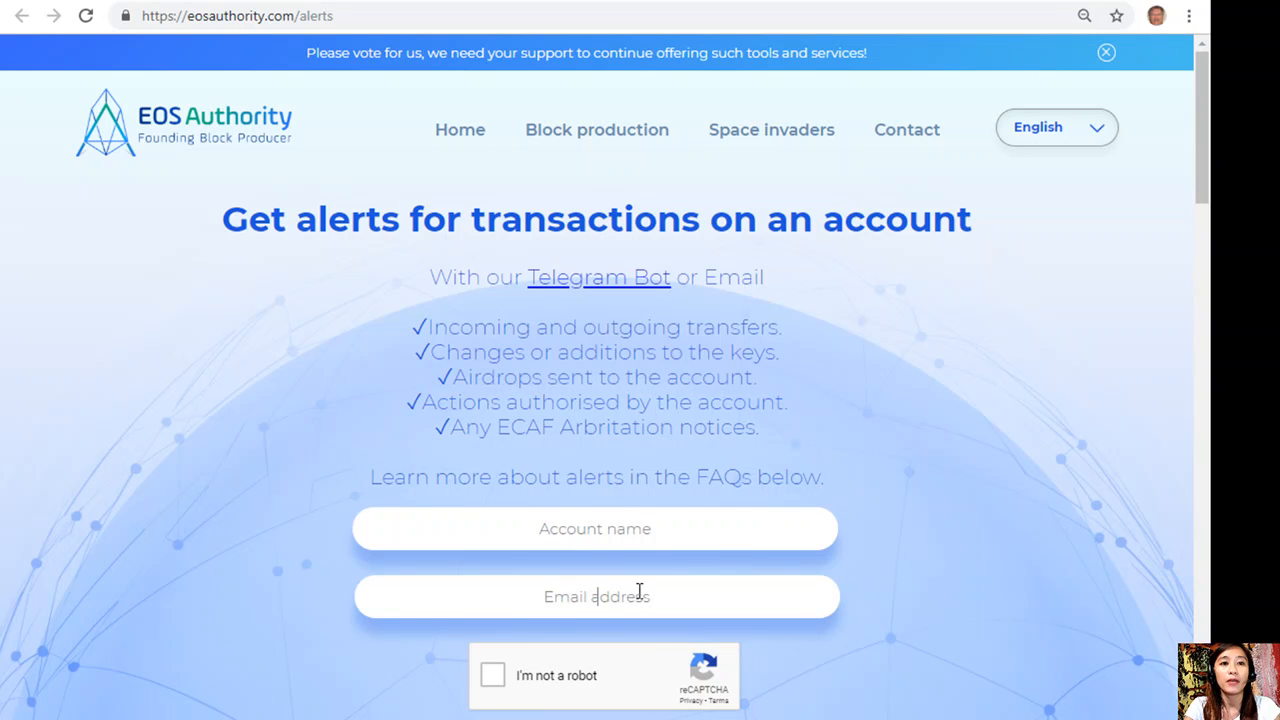
mouse_move(866, 568)
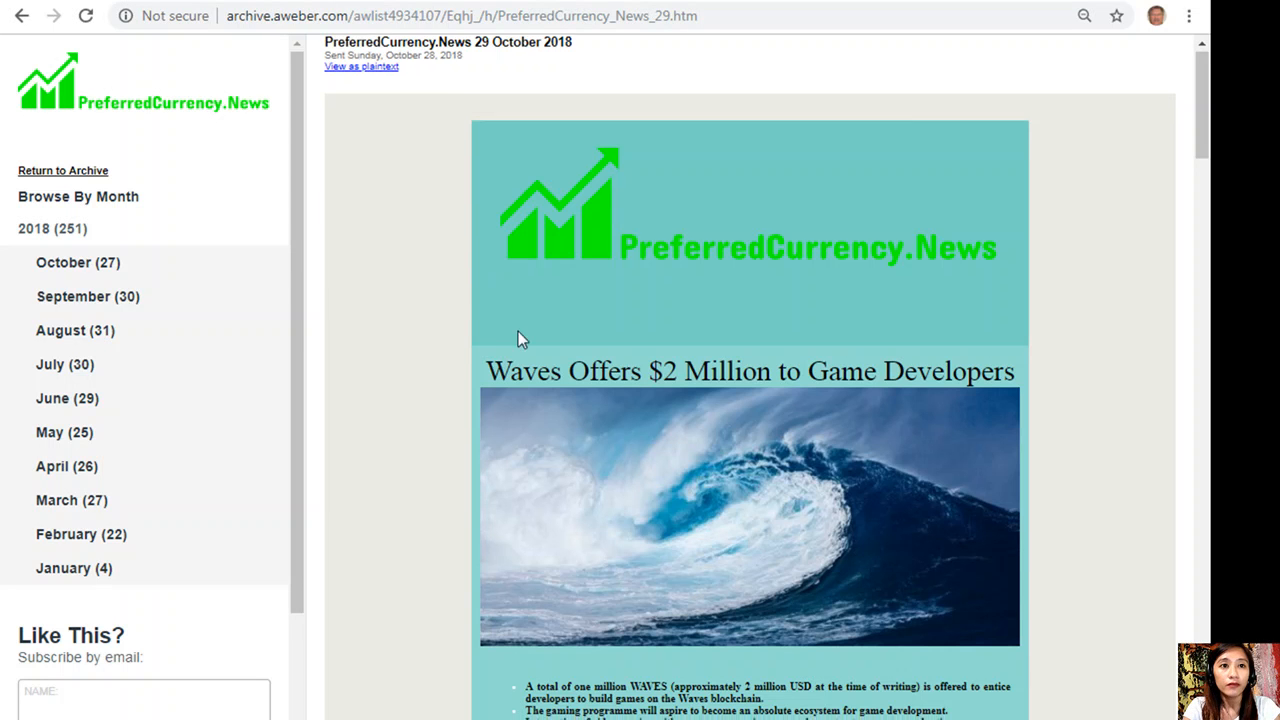
scroll("down", 3)
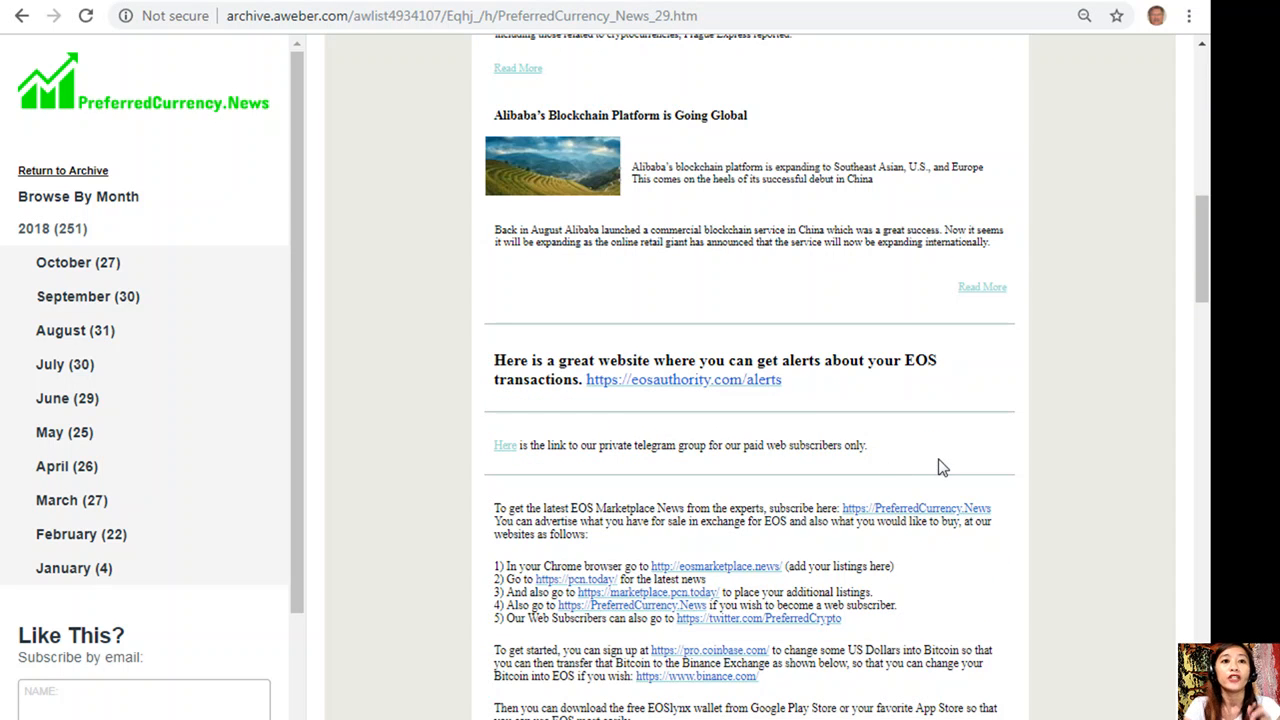
mouse_move(348, 104)
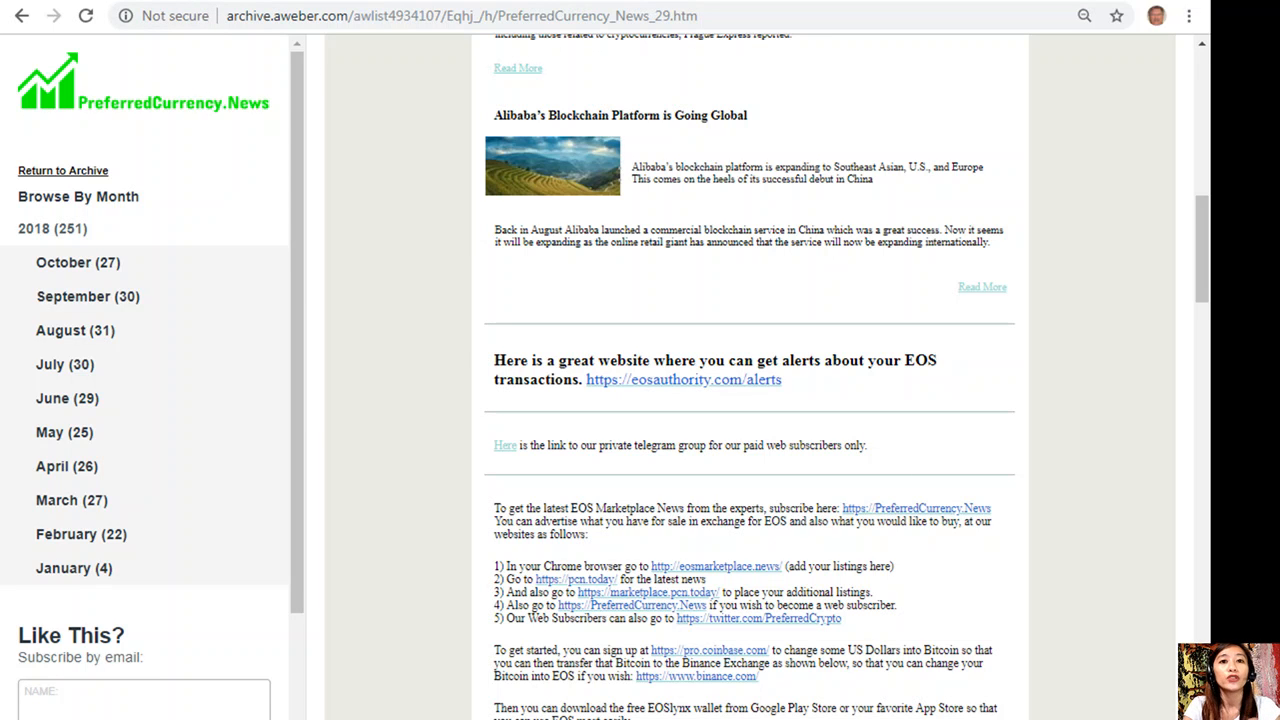
Open the eosmarketplace.news listings Google Sheet from the newsletter link.
left_click(705, 567)
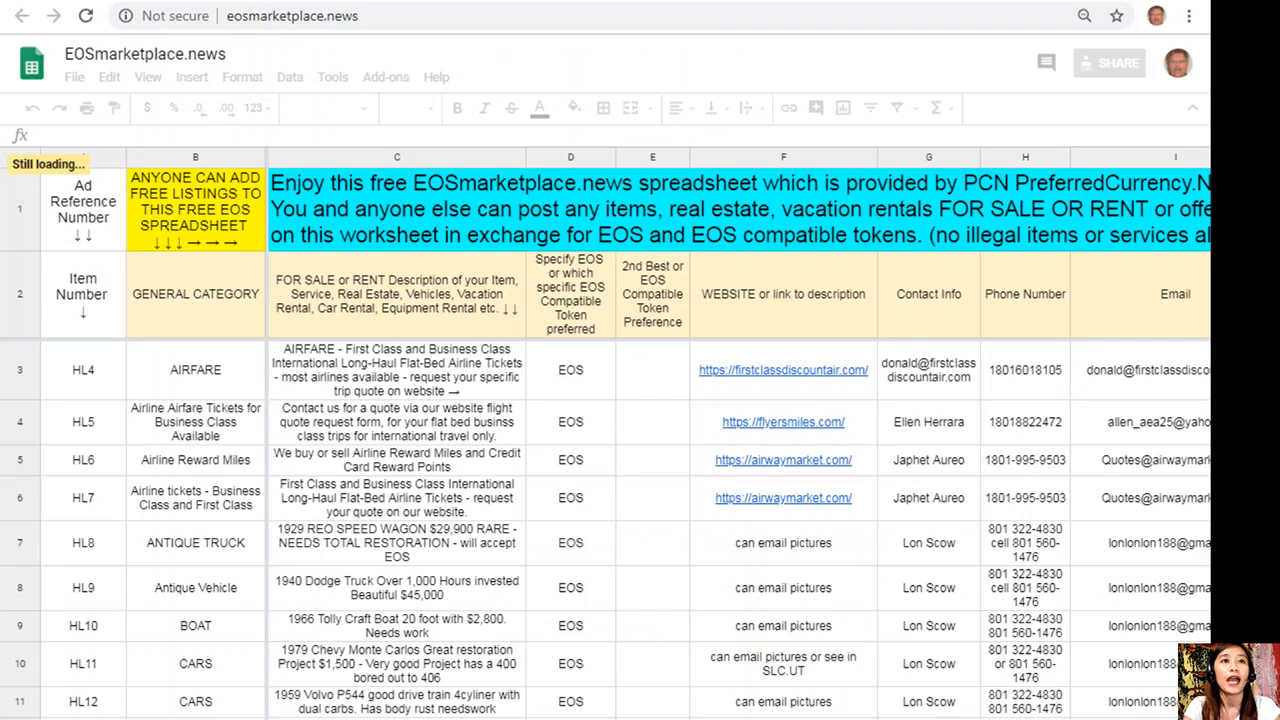
mouse_move(324, 54)
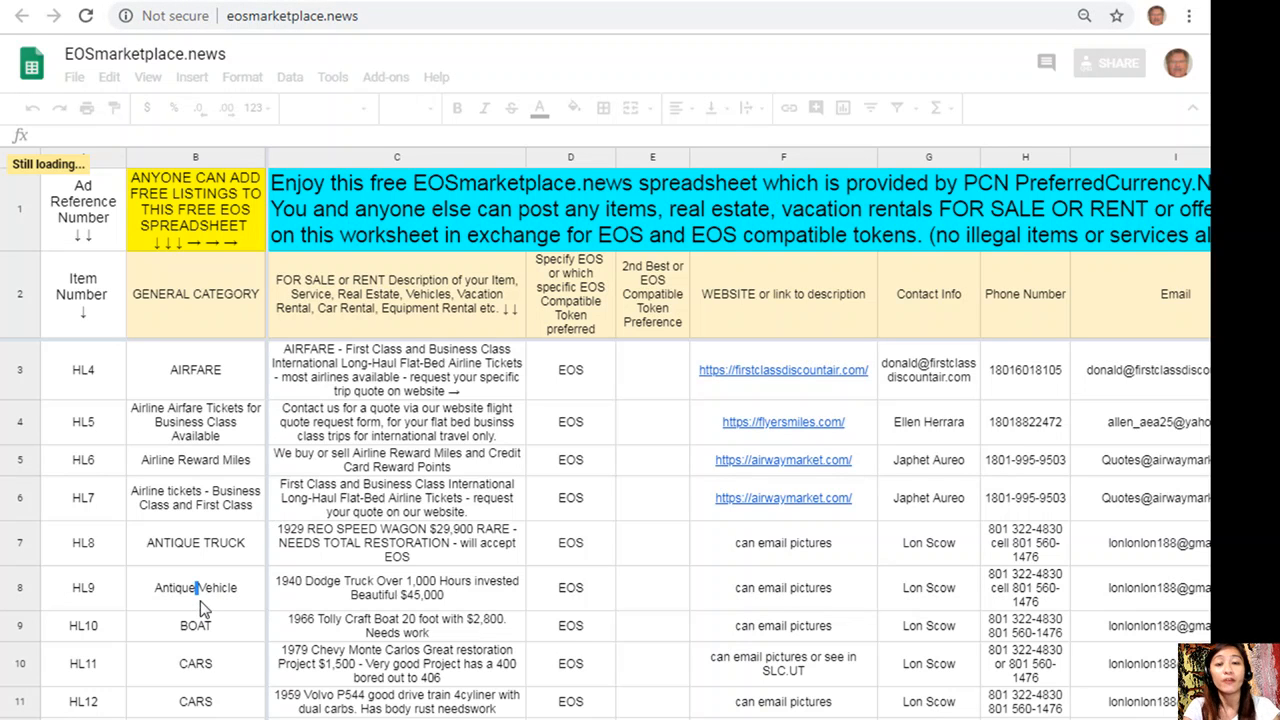
mouse_move(600, 653)
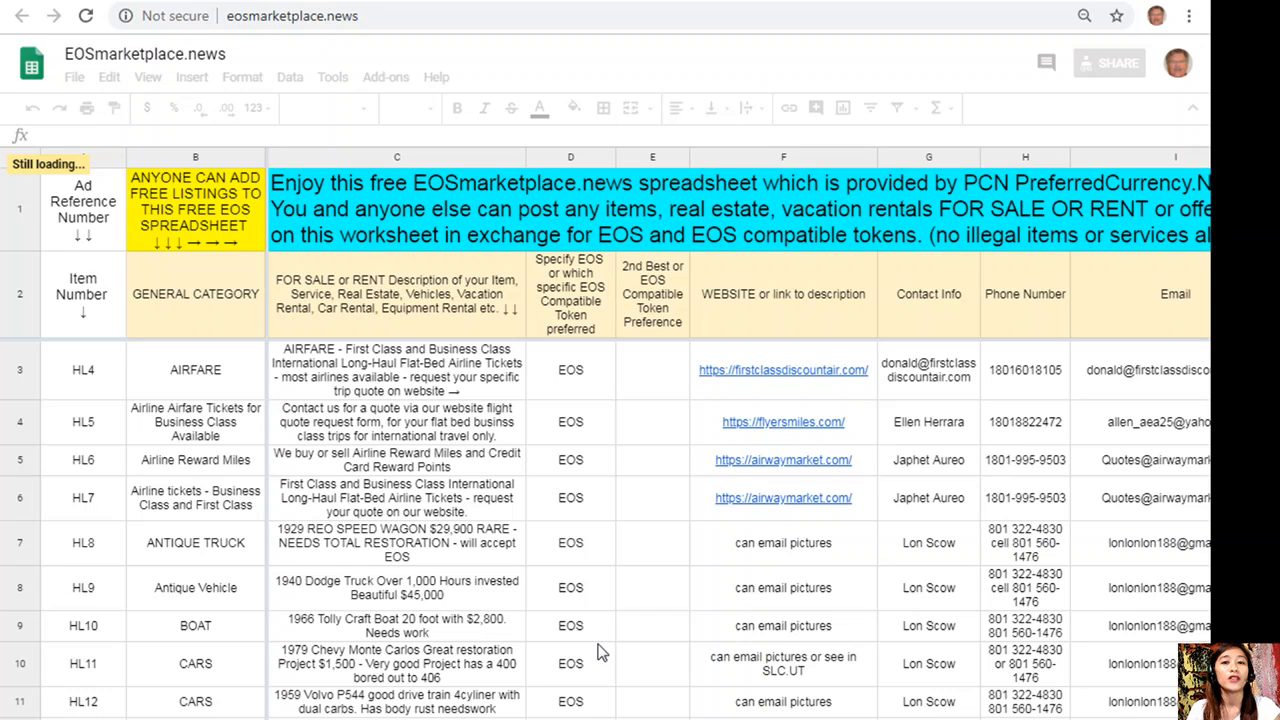
mouse_move(301, 696)
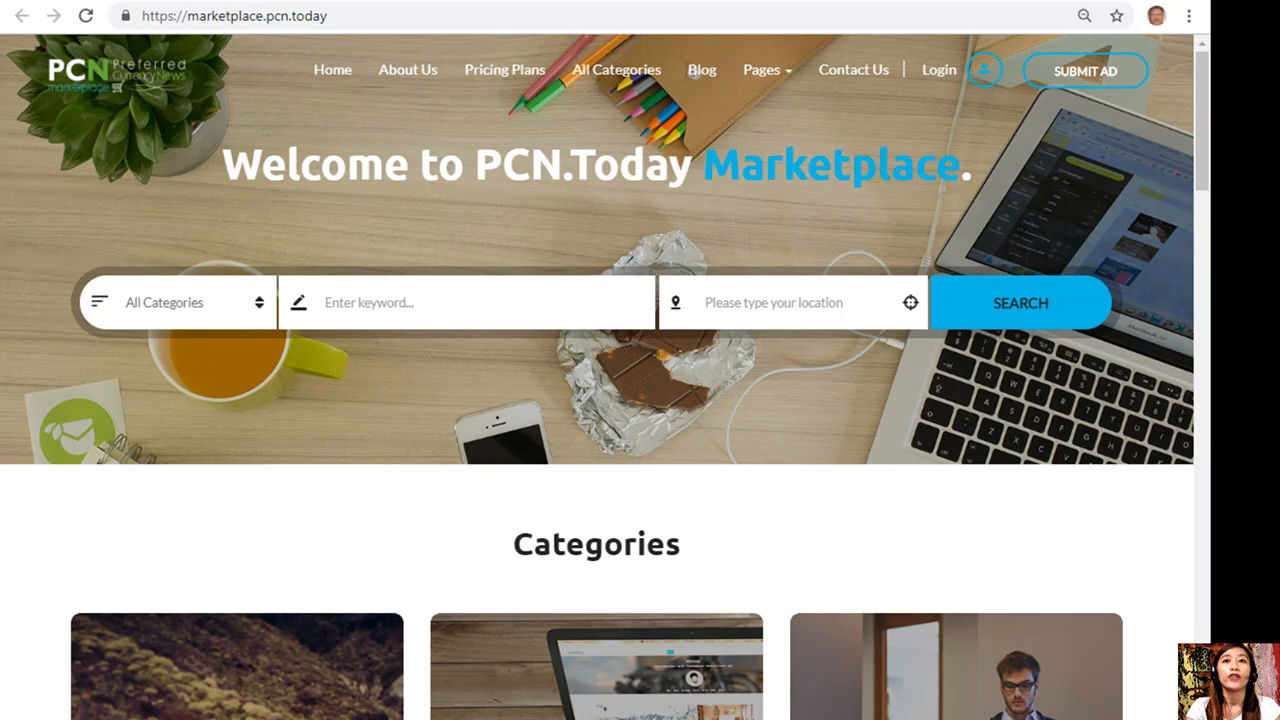
mouse_move(1103, 63)
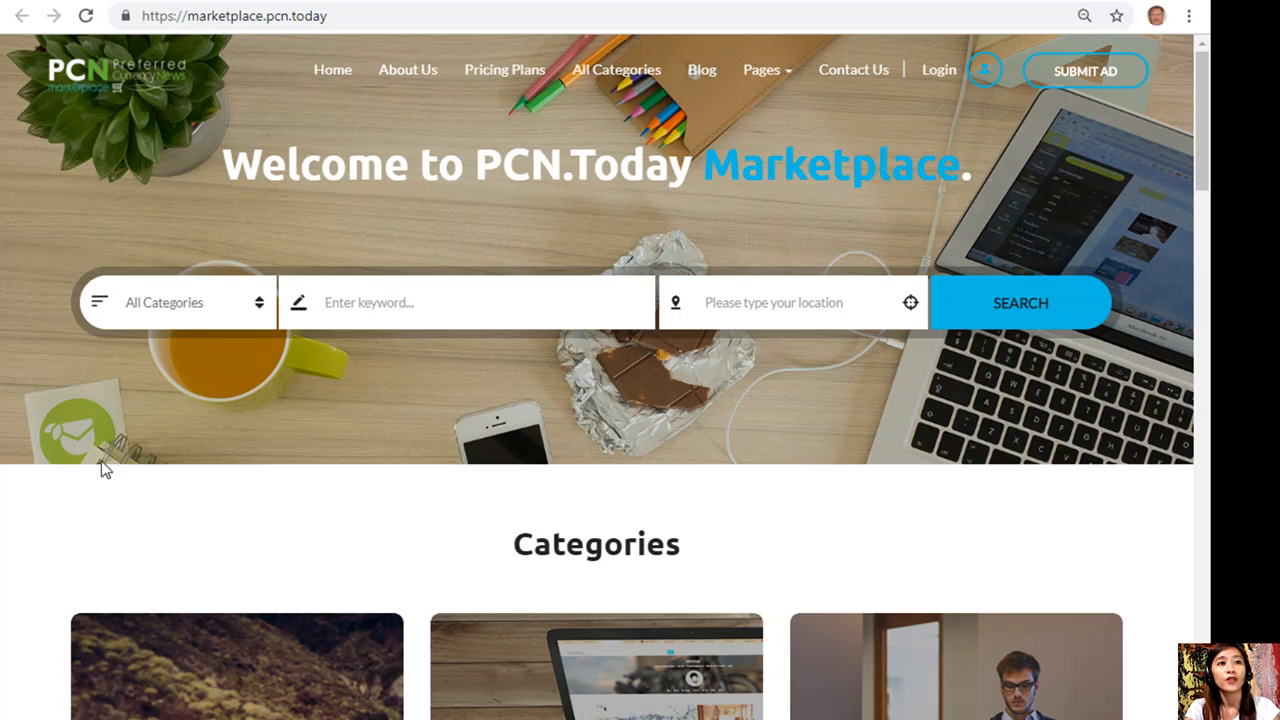
mouse_move(580, 433)
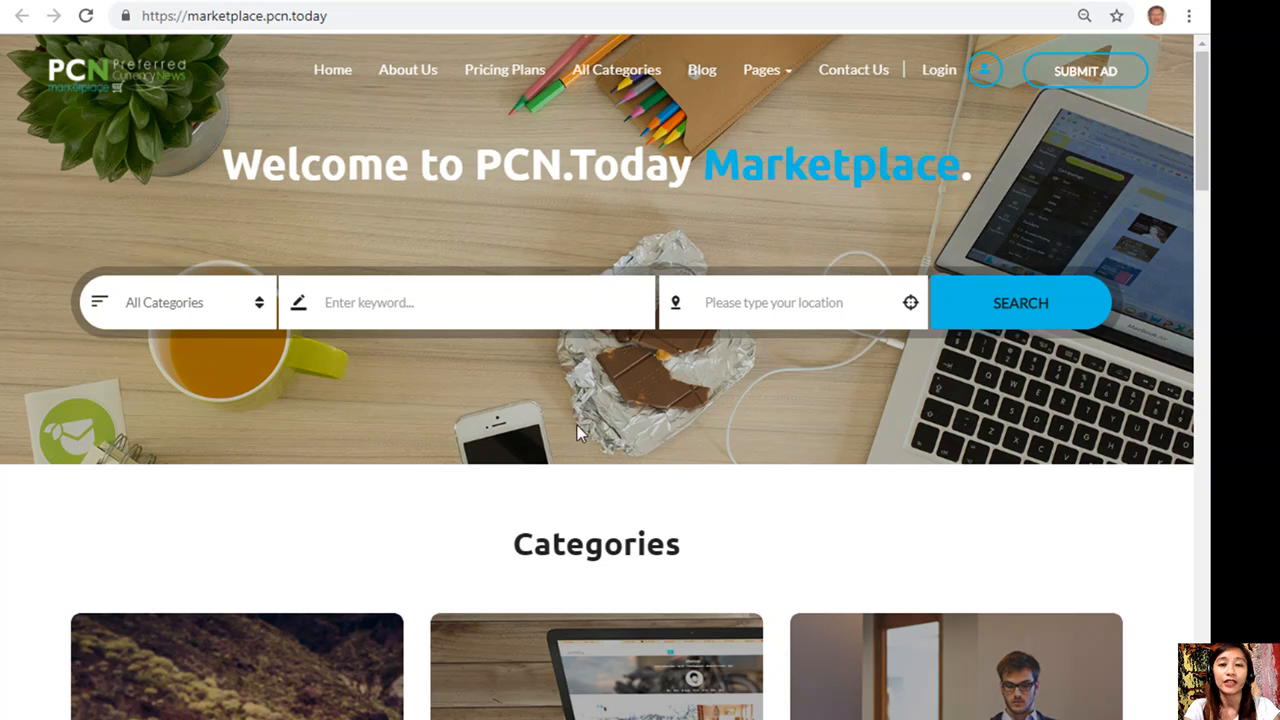
Scroll past Categories to Advertisements and switch the ads to list view.
scroll("down", 3)
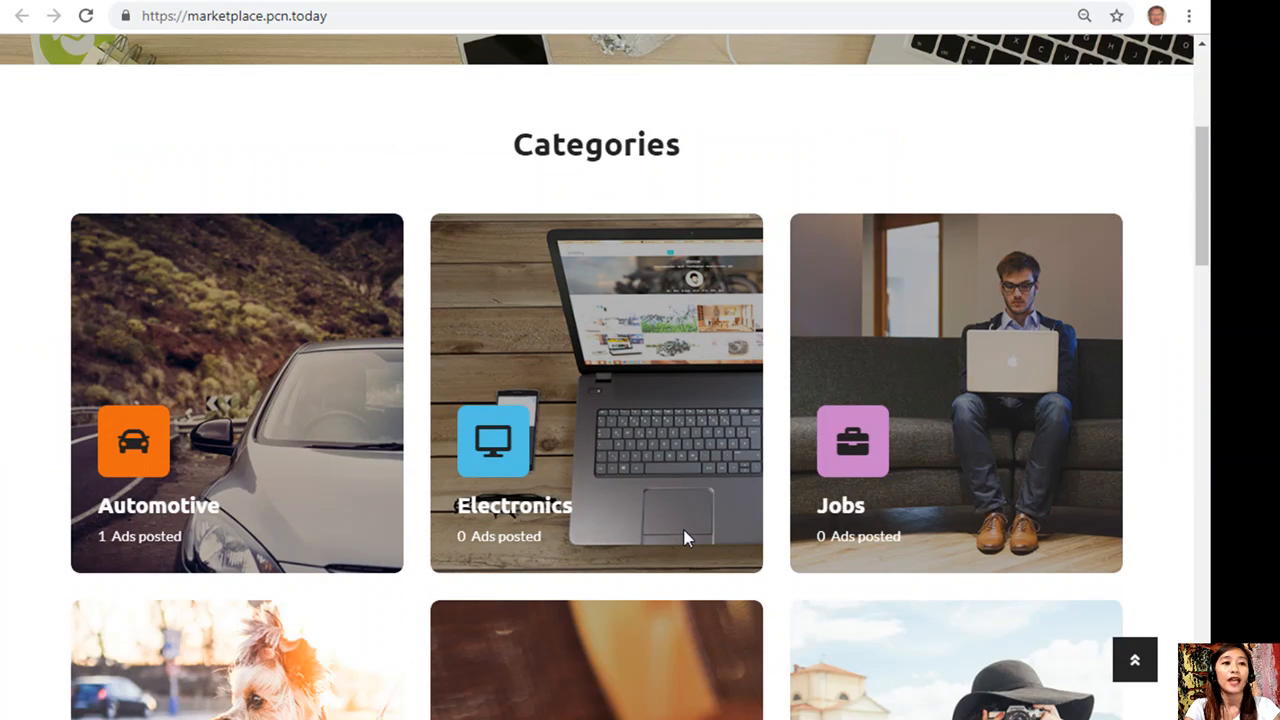
mouse_move(1165, 530)
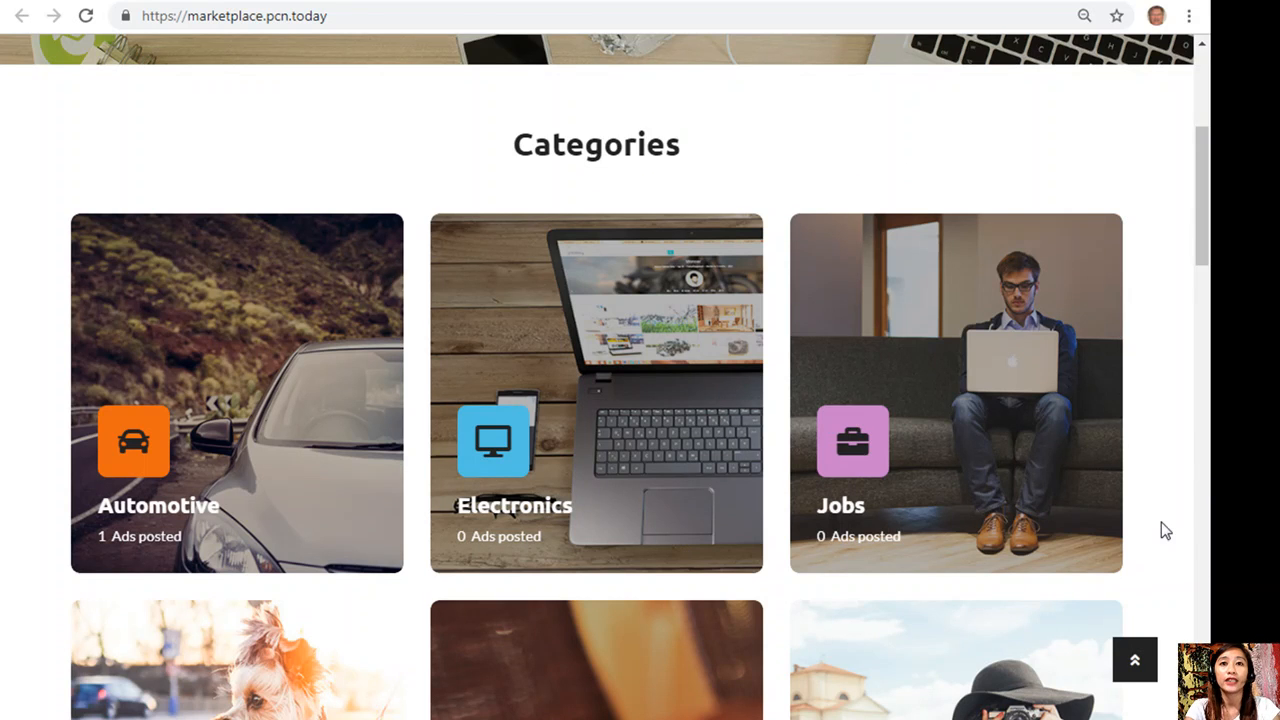
scroll("down", 3)
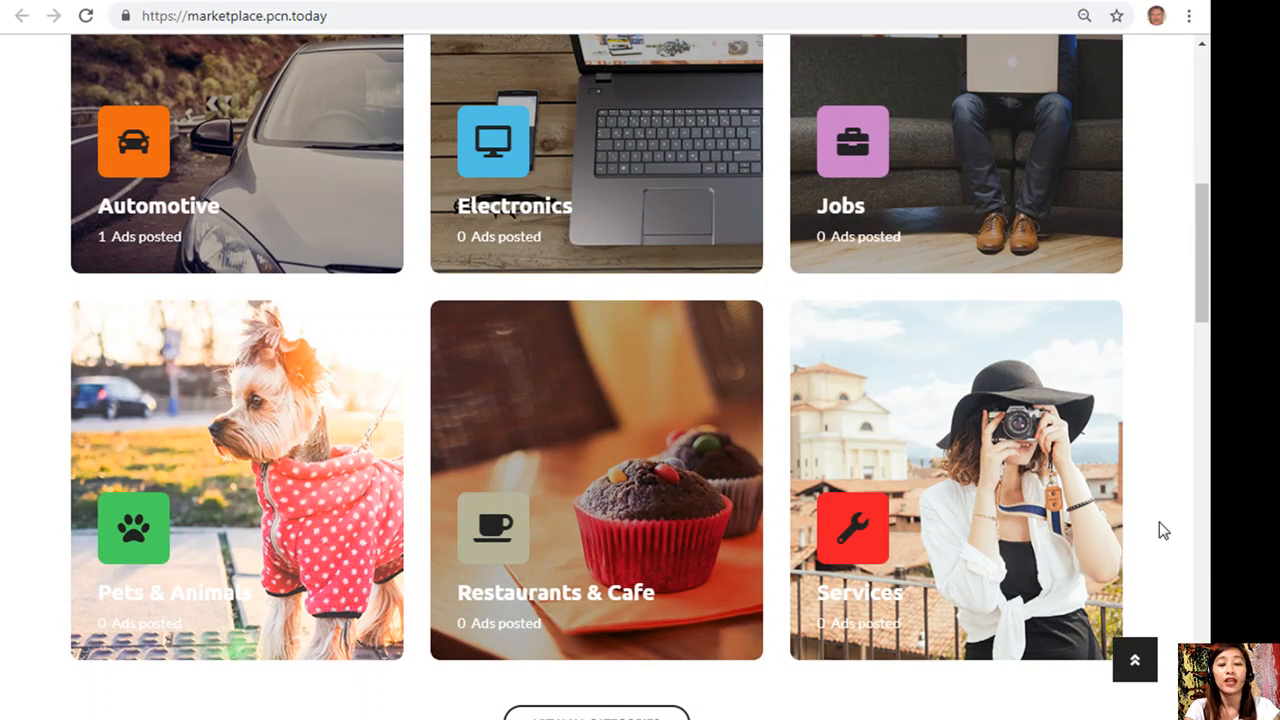
scroll("down", 3)
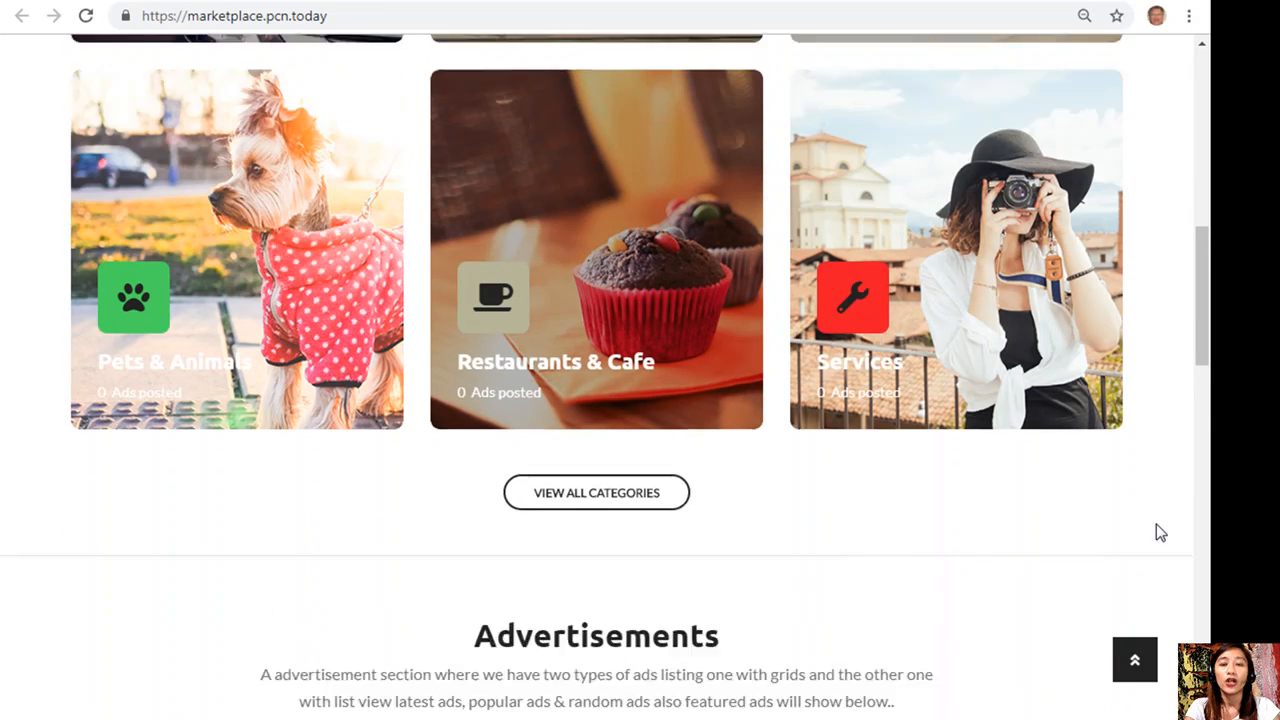
scroll("down", 3)
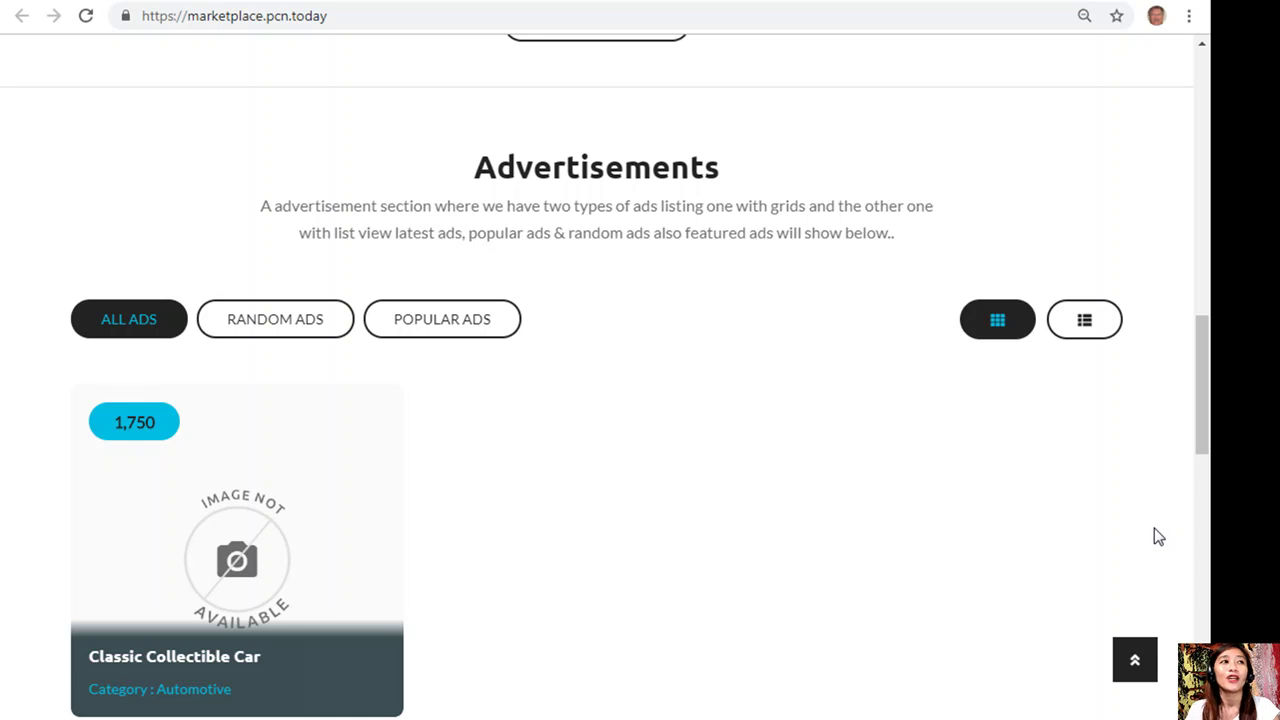
mouse_move(997, 320)
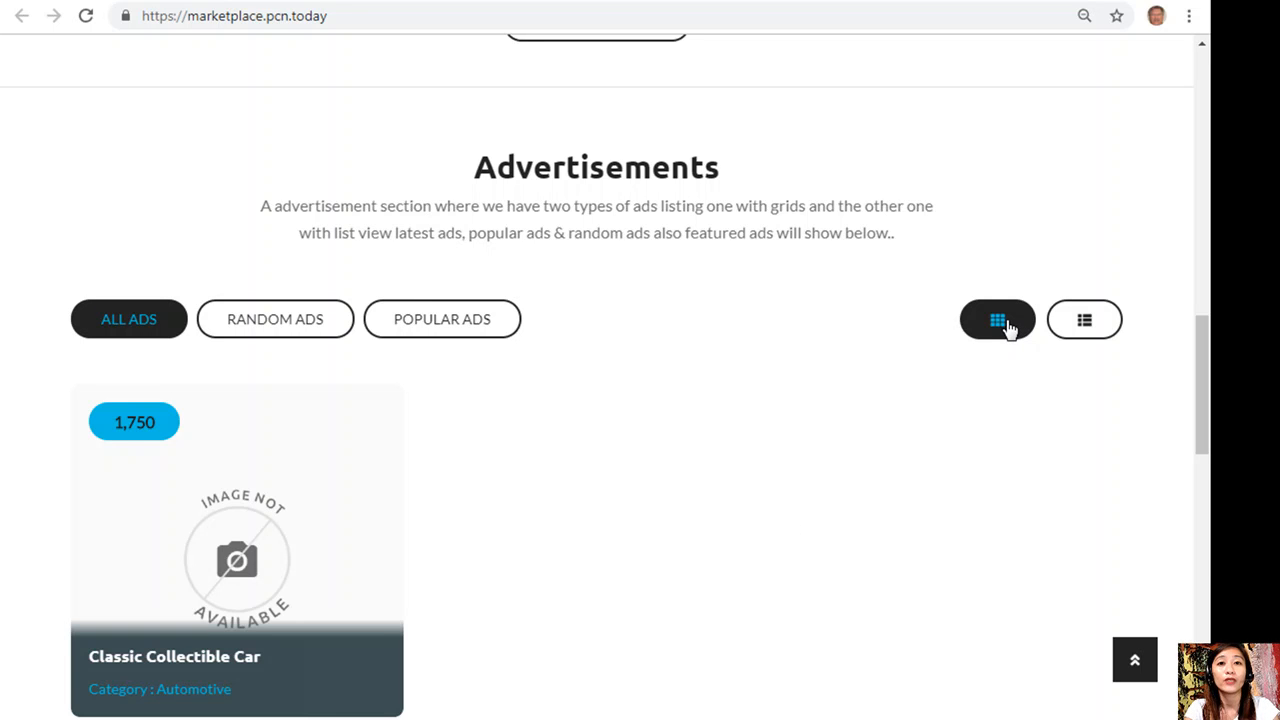
left_click(1084, 319)
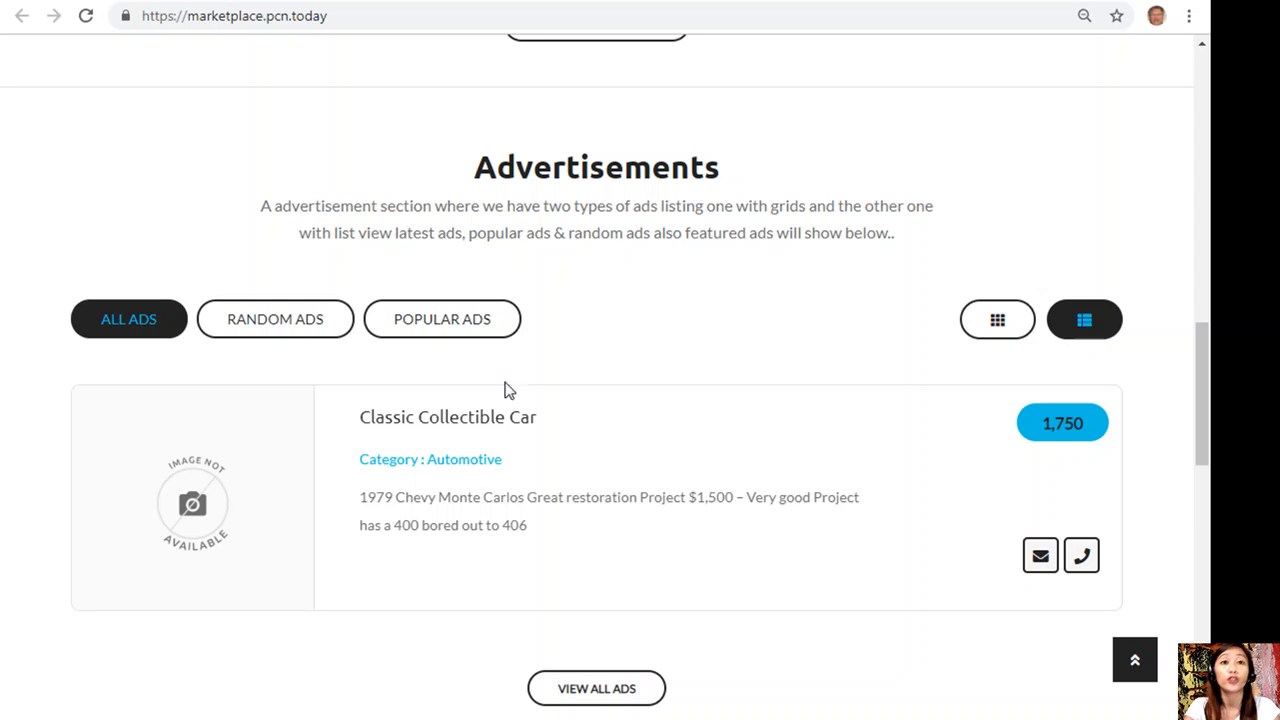
scroll("down", 3)
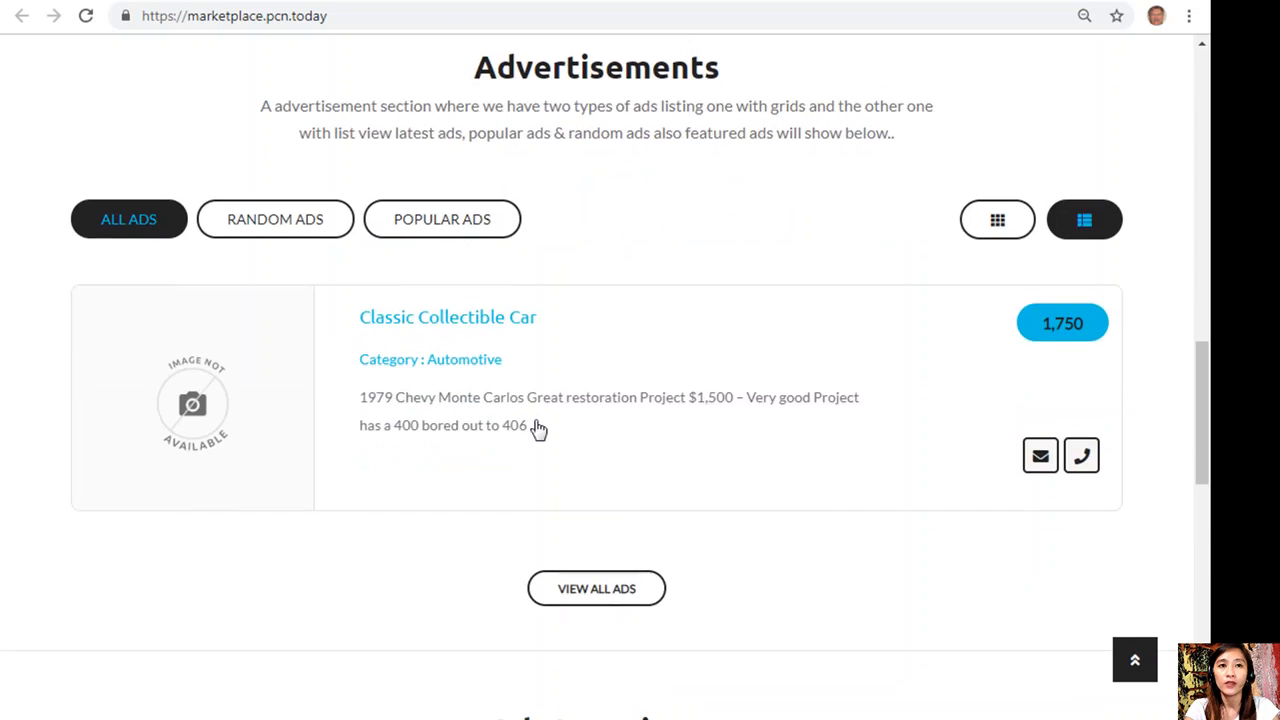
scroll("down", 3)
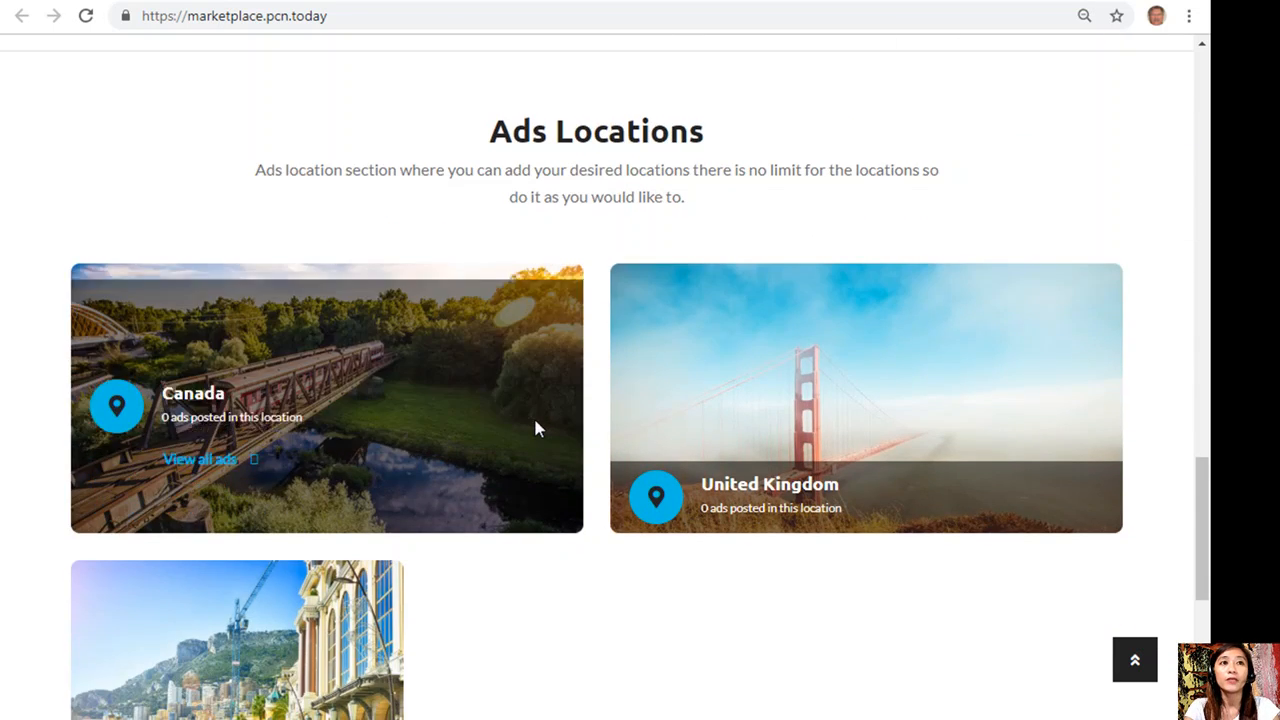
scroll("down", 3)
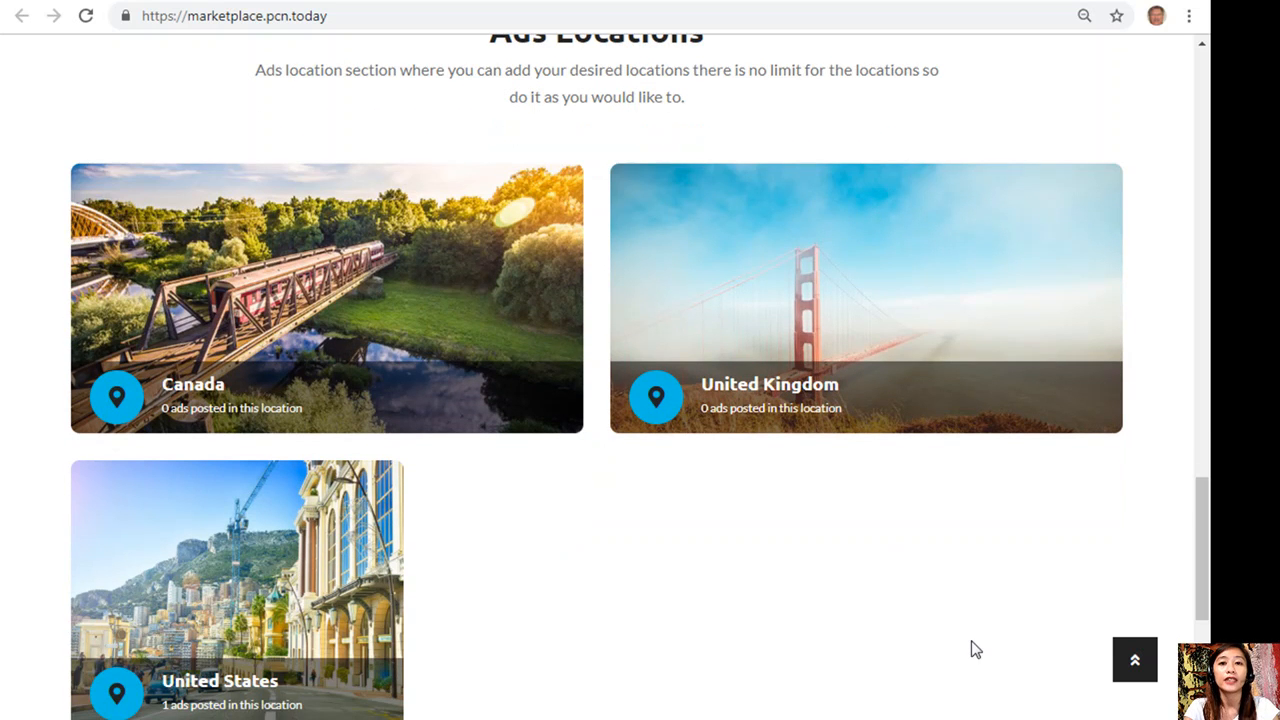
scroll("up", 3)
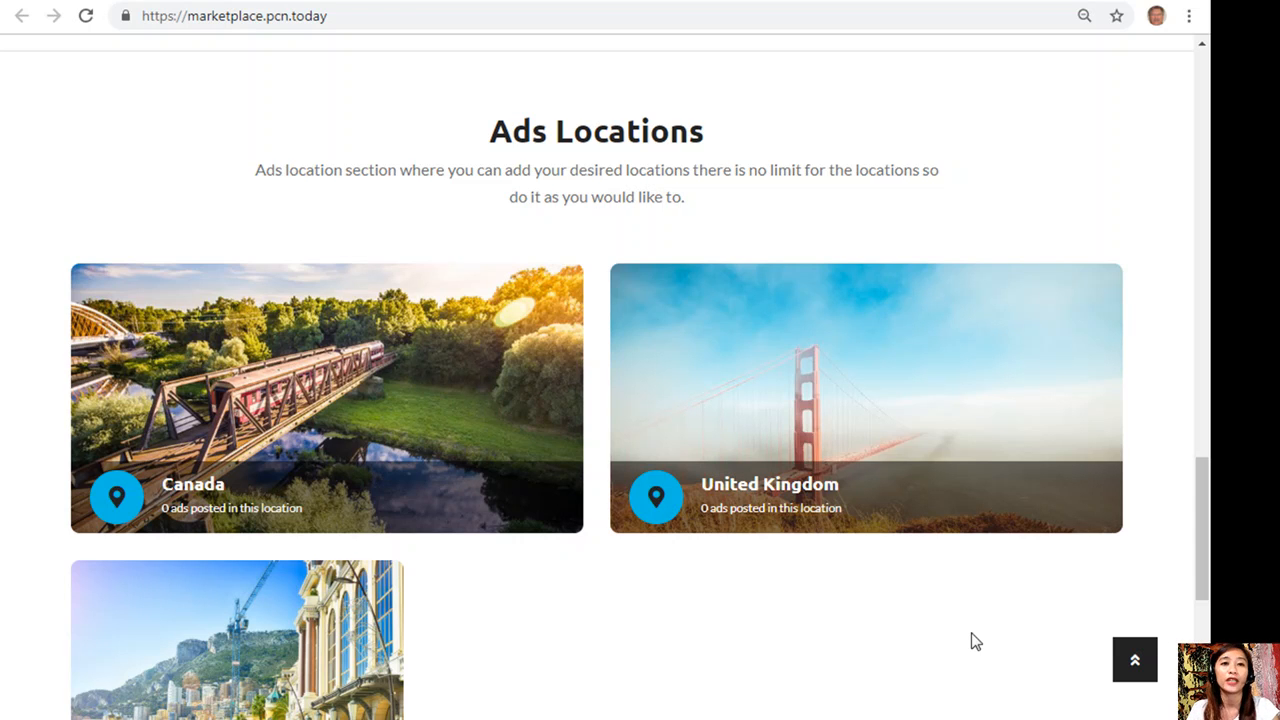
scroll("down", 3)
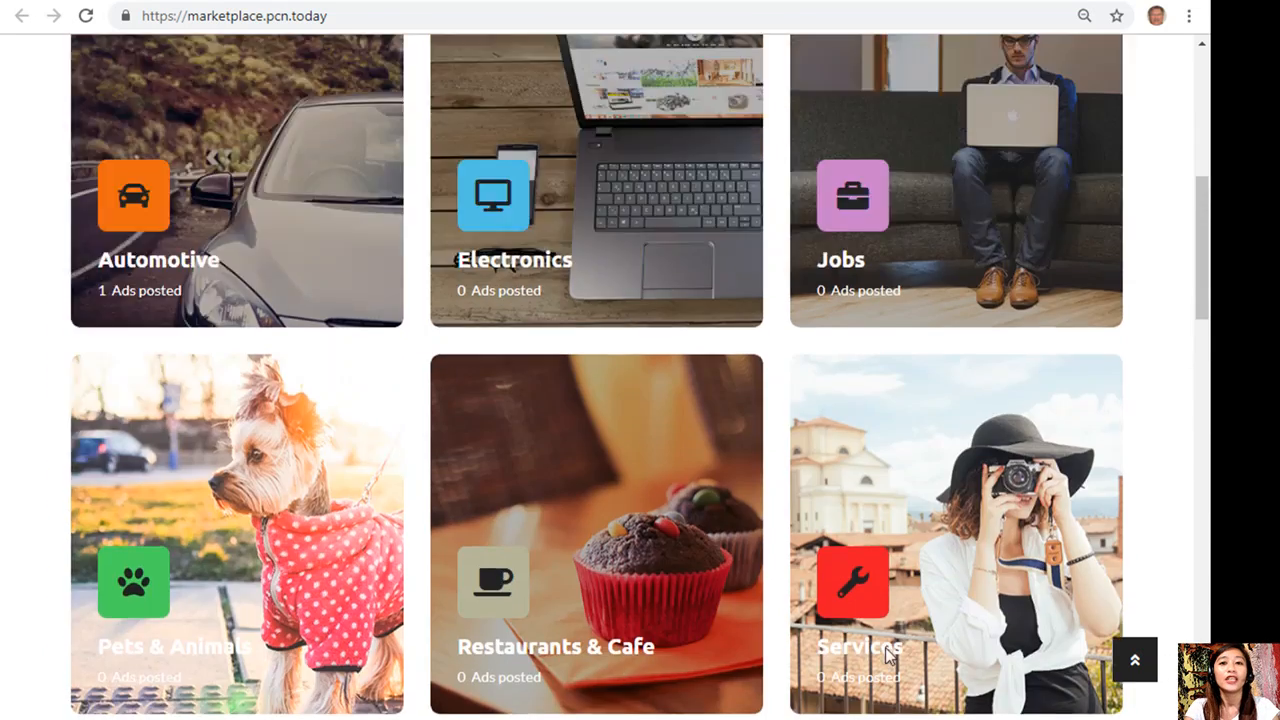
scroll("up", 3)
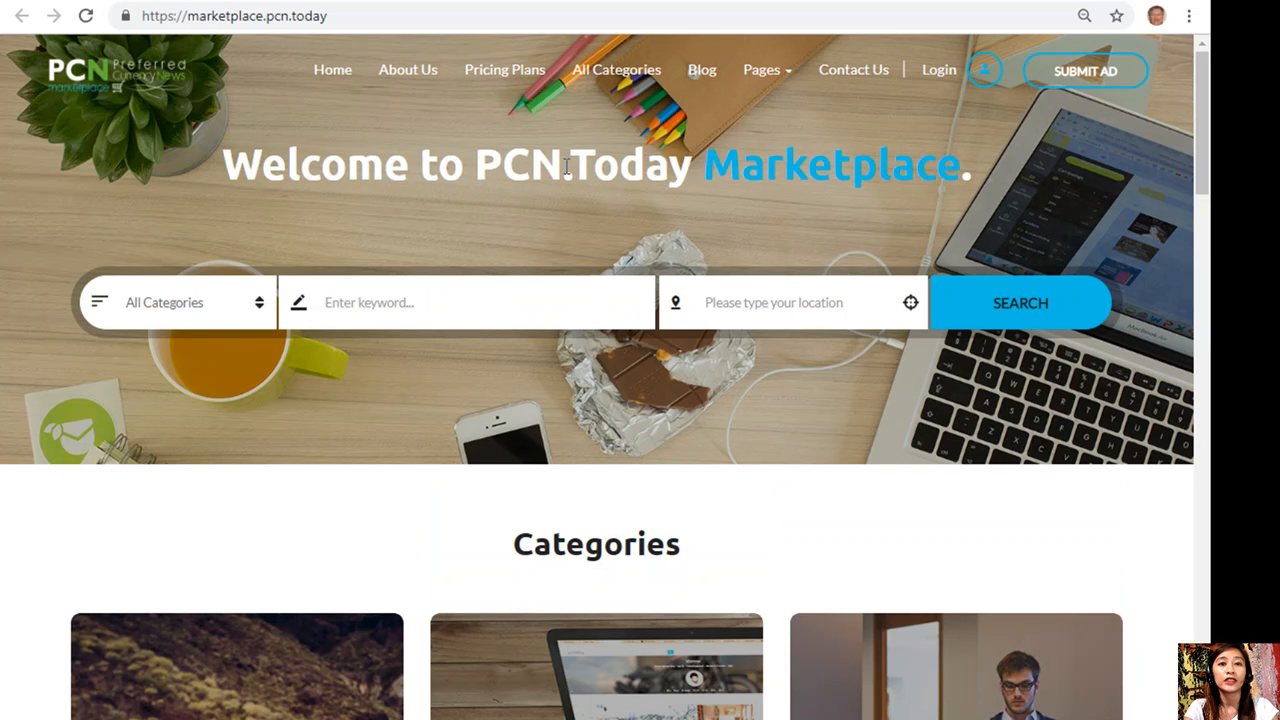
double_click(193, 16)
type("m")
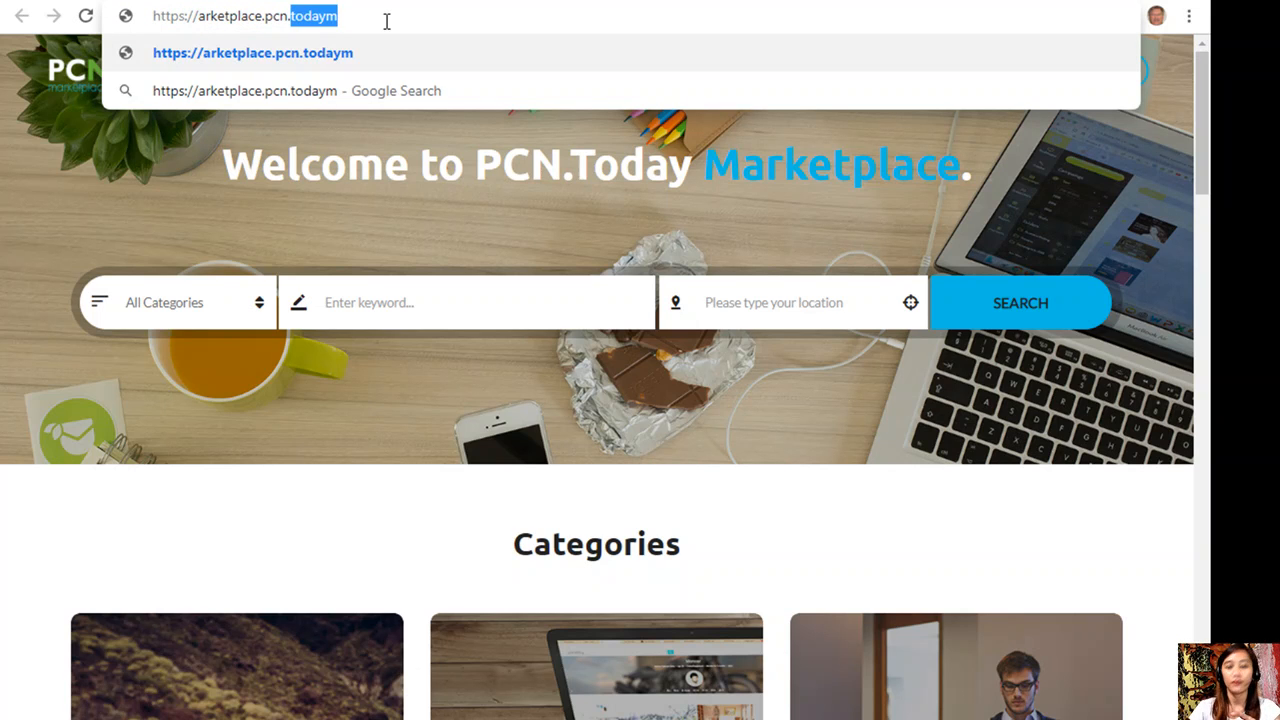
Load pcn.today, preview the Altcoins menu, and open the Altcoins category page.
key("Backspace")
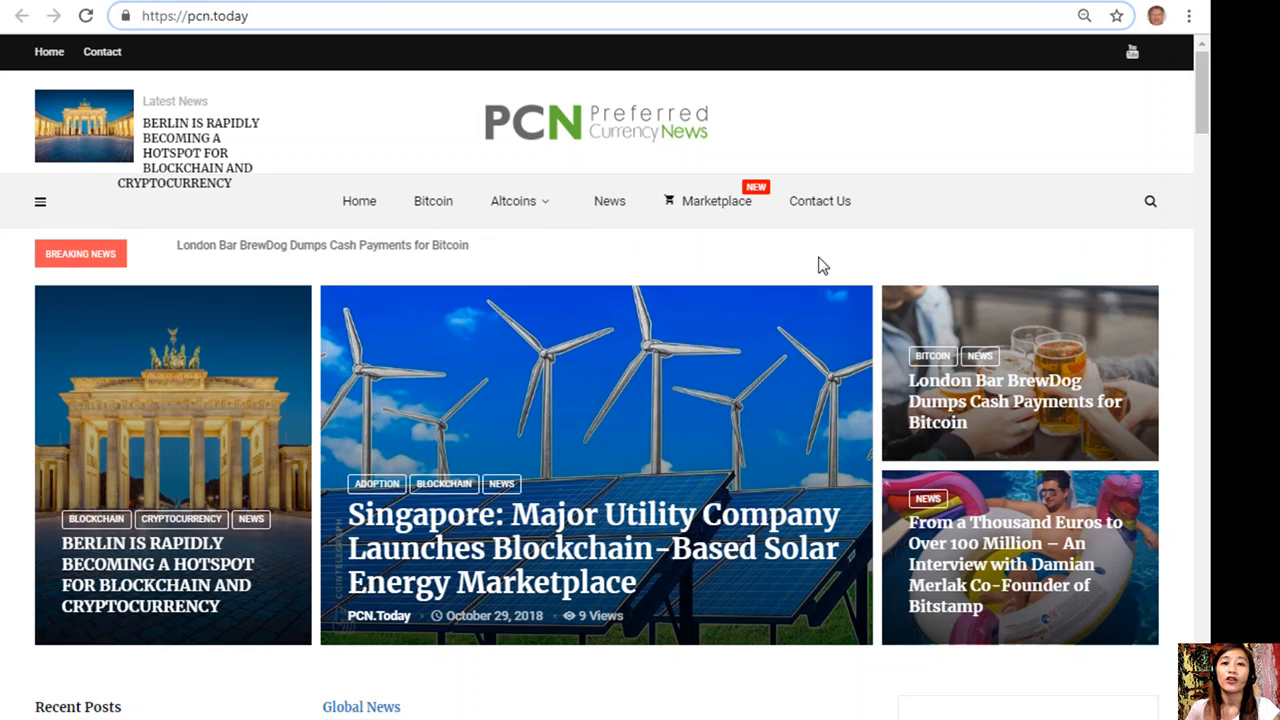
mouse_move(586, 186)
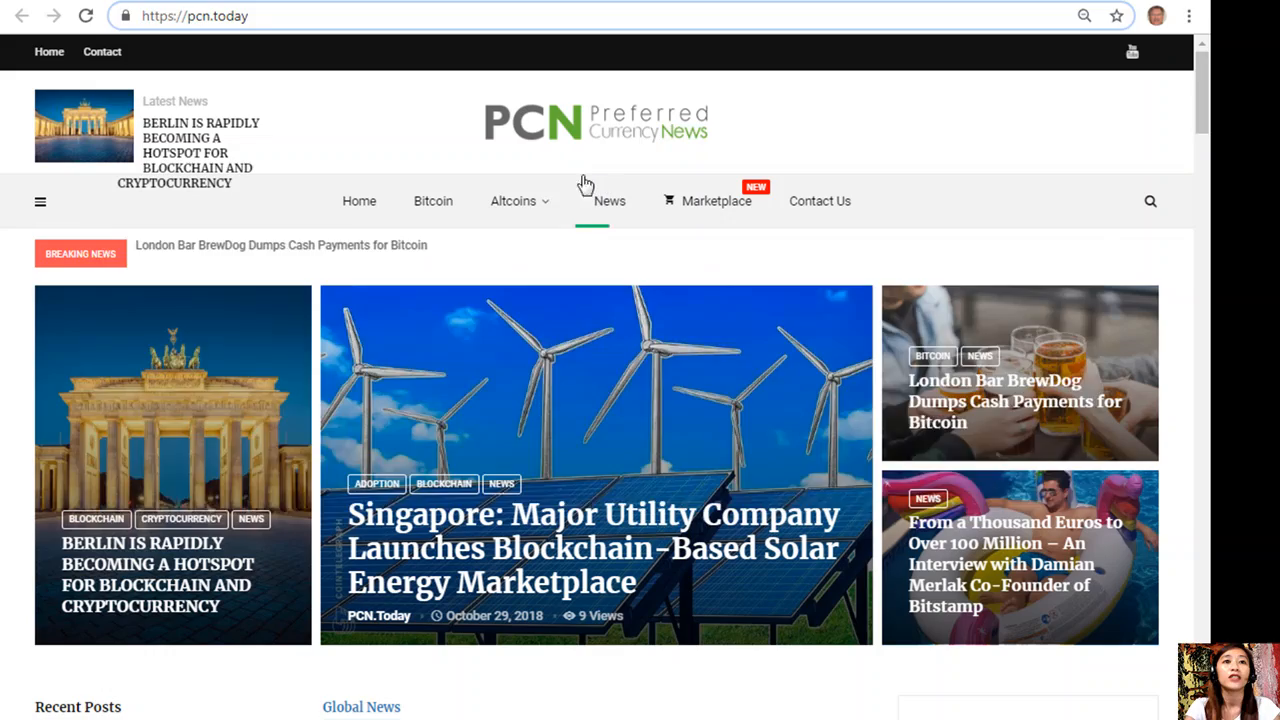
left_click(512, 201)
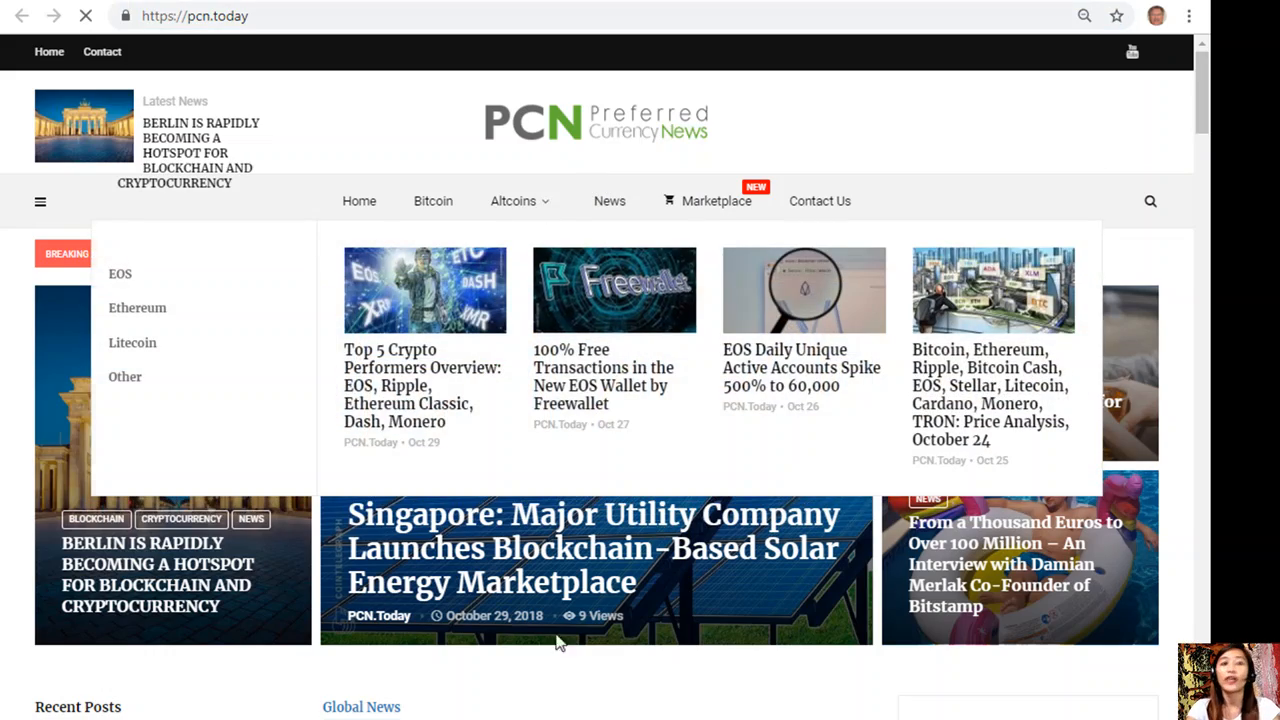
mouse_move(945, 400)
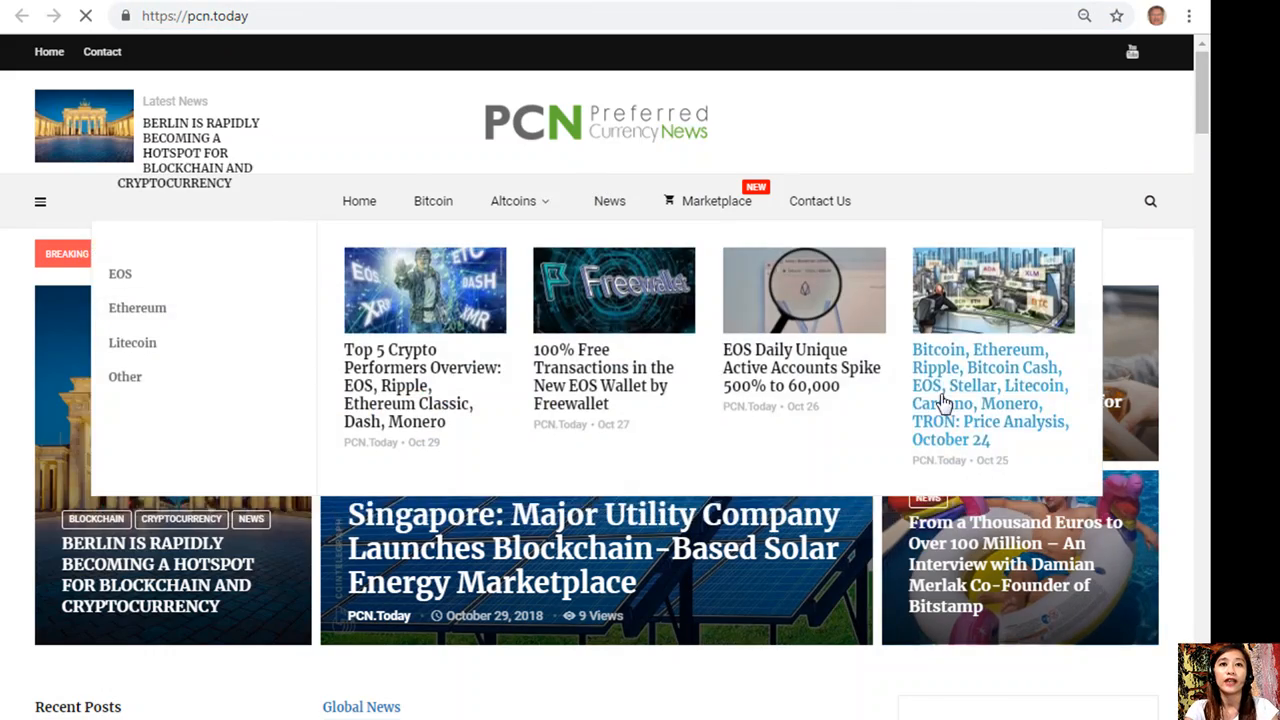
scroll("down", 3)
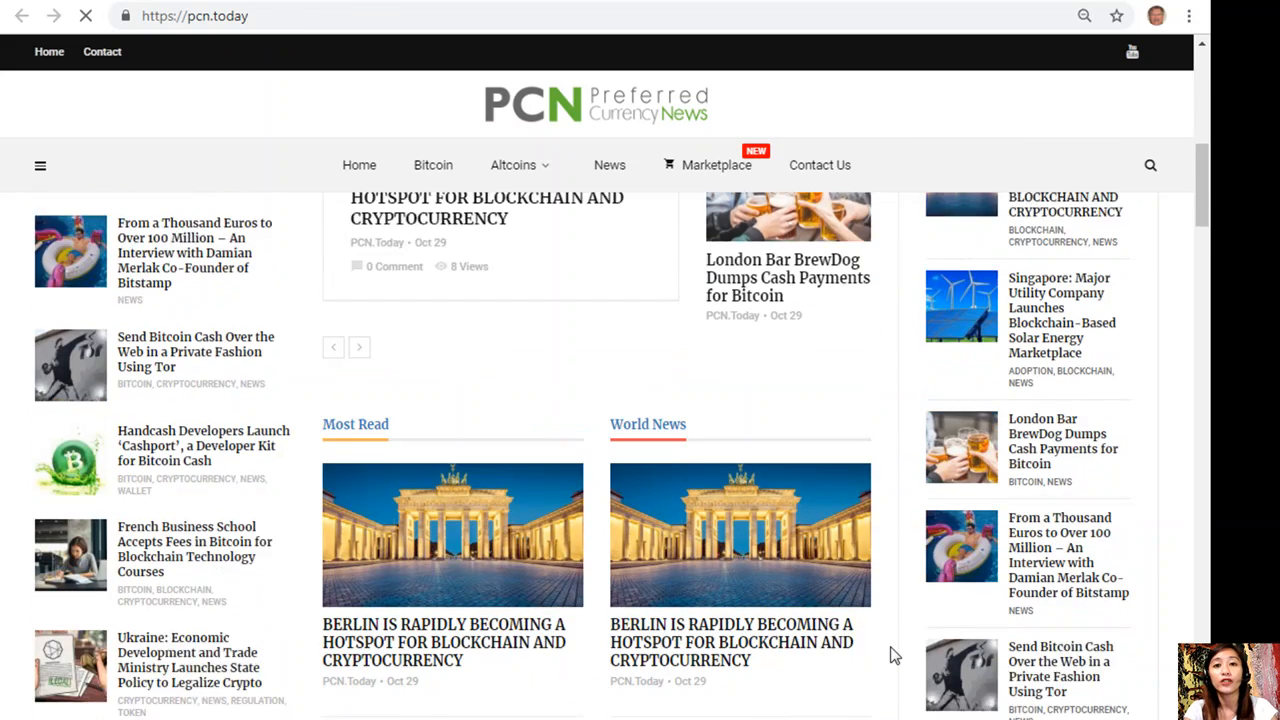
left_click(512, 165)
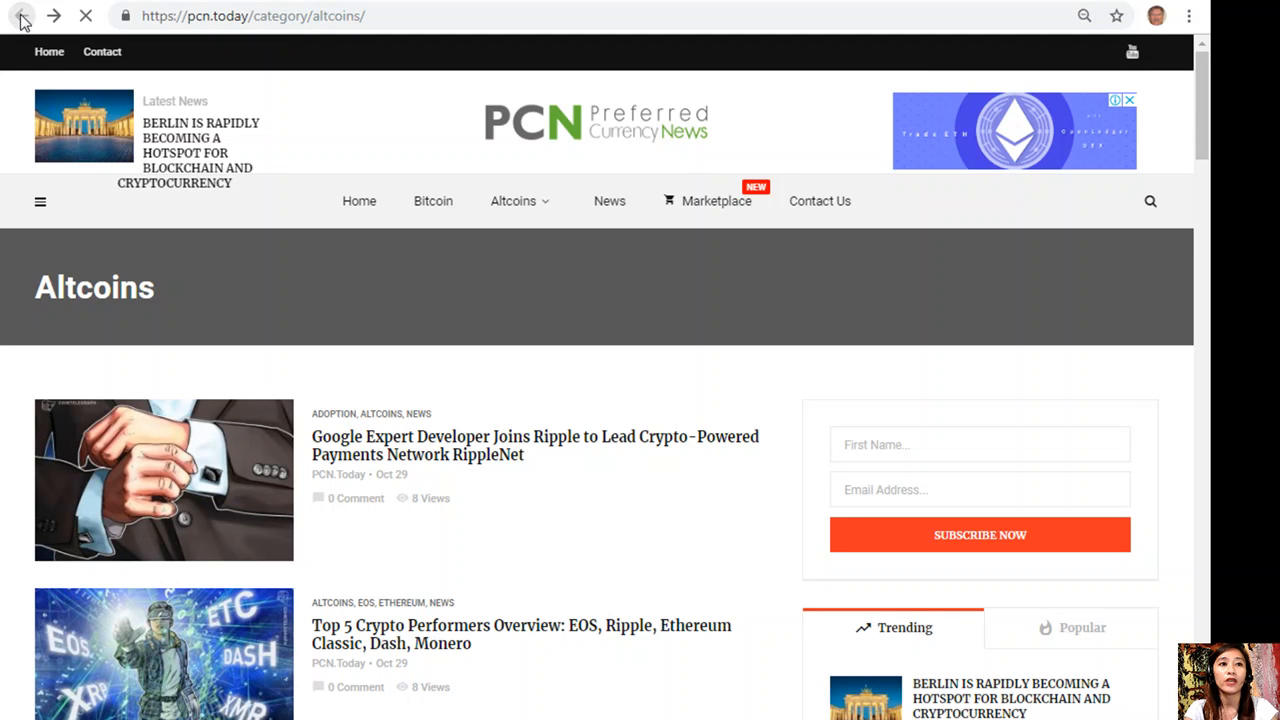
mouse_move(498, 45)
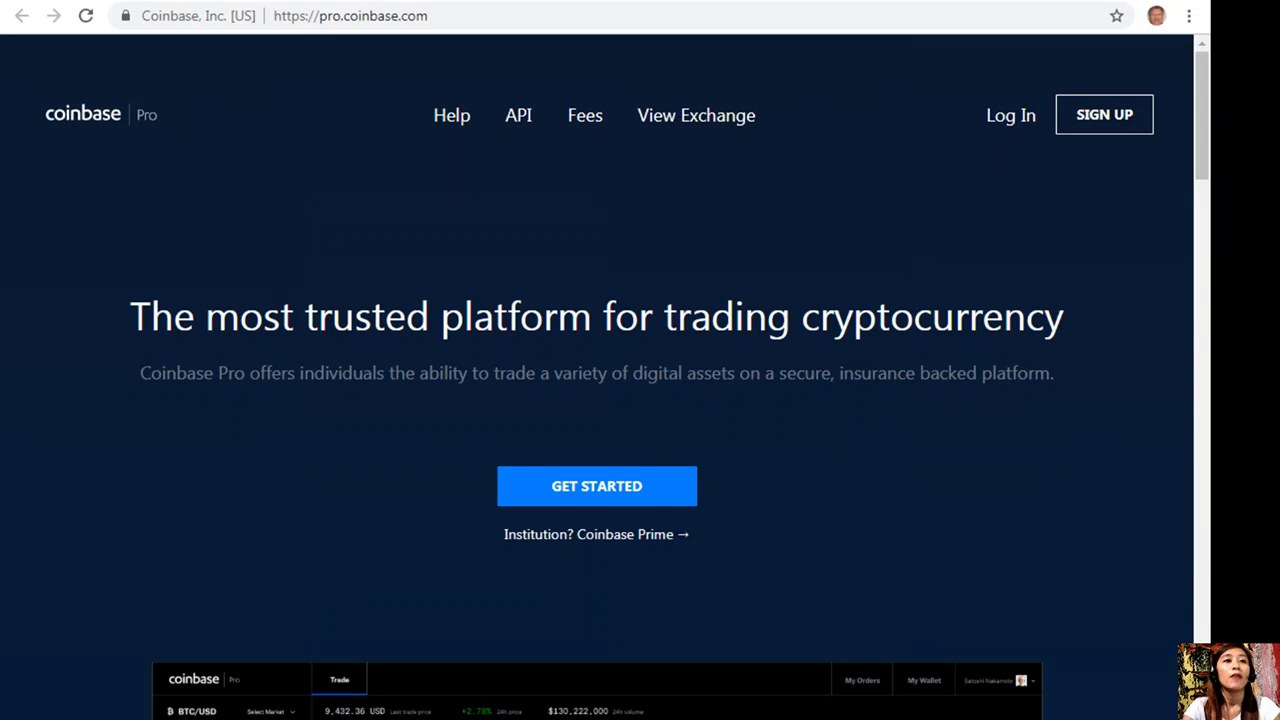
mouse_move(343, 57)
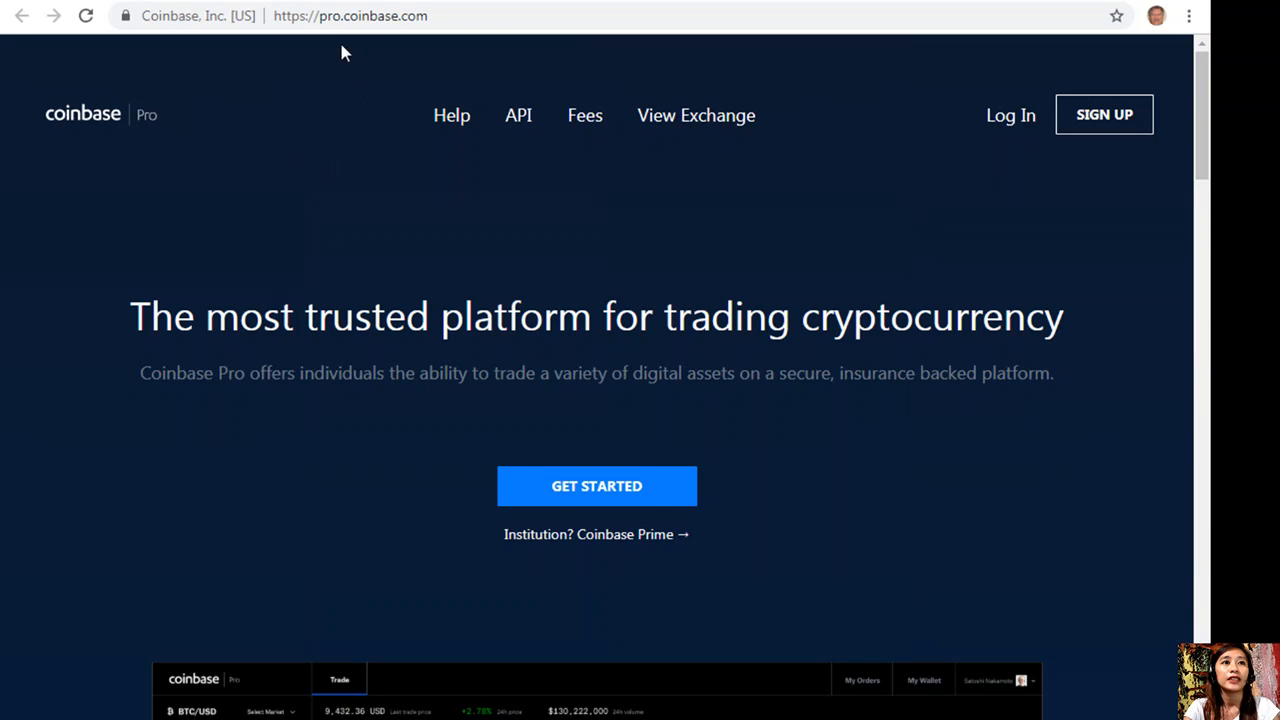
mouse_move(454, 50)
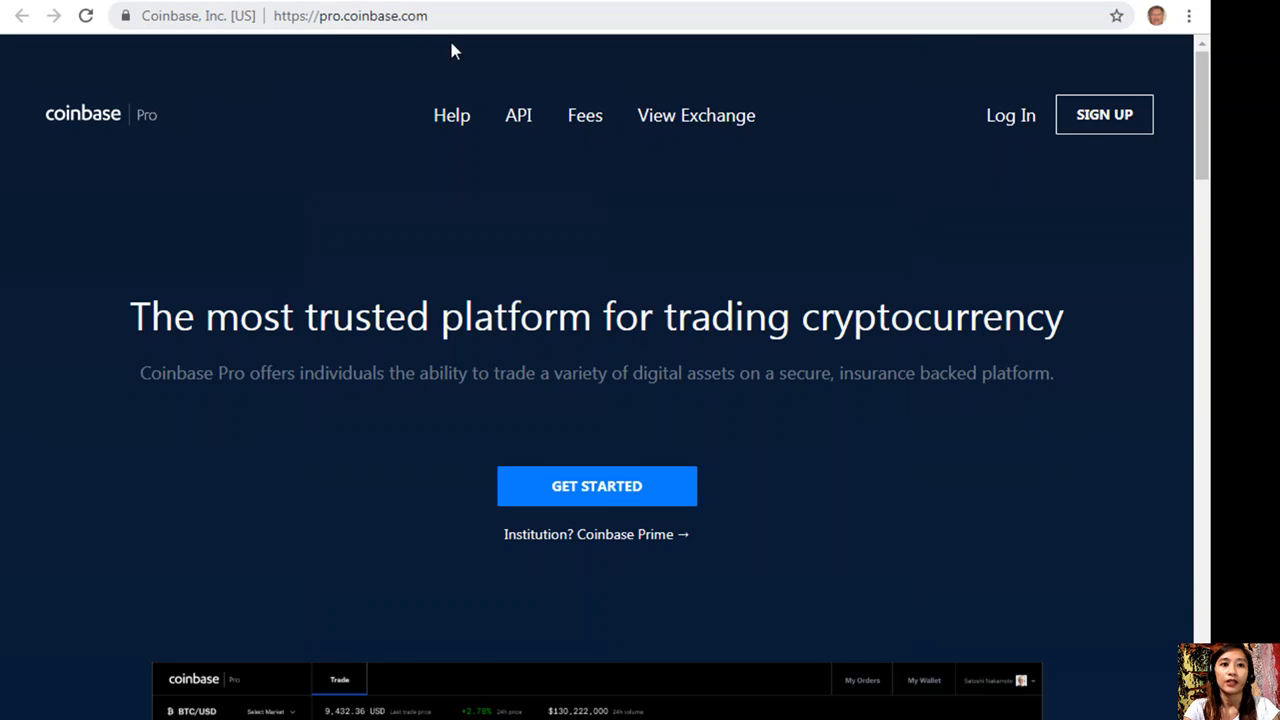
Scroll the Coinbase Pro landing page down to the trading dashboard preview and back up.
scroll("down", 3)
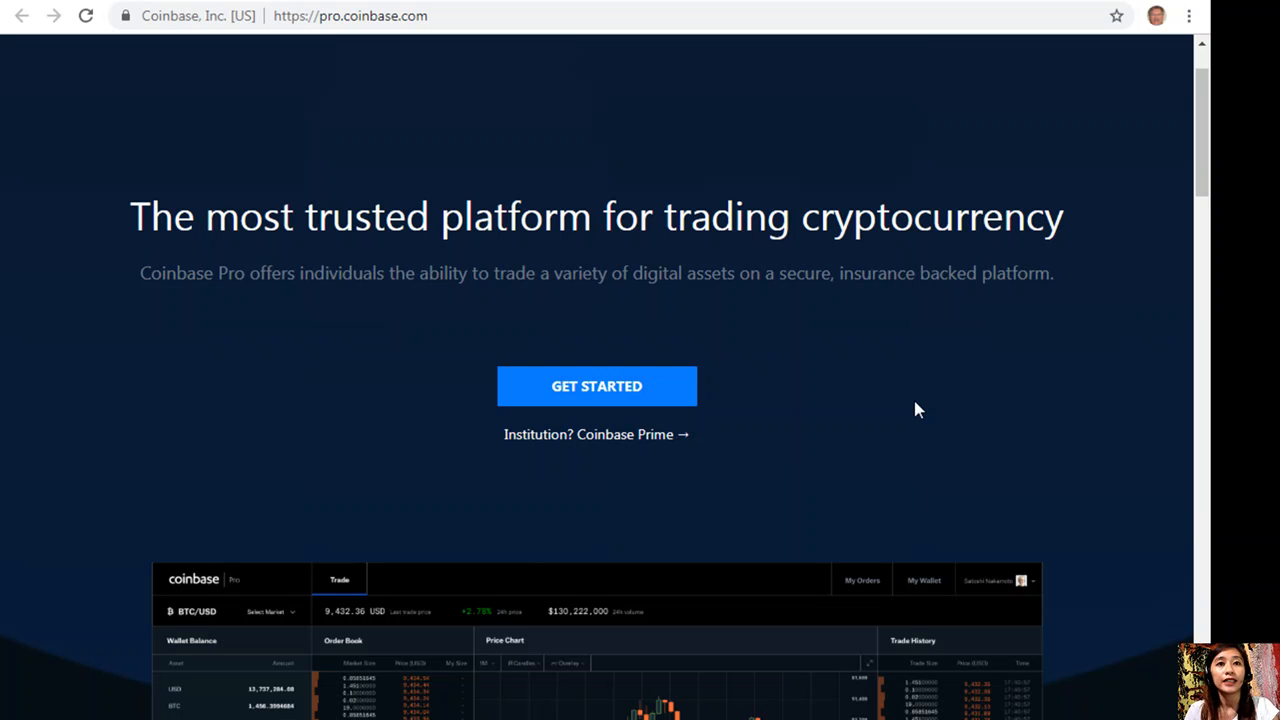
mouse_move(910, 409)
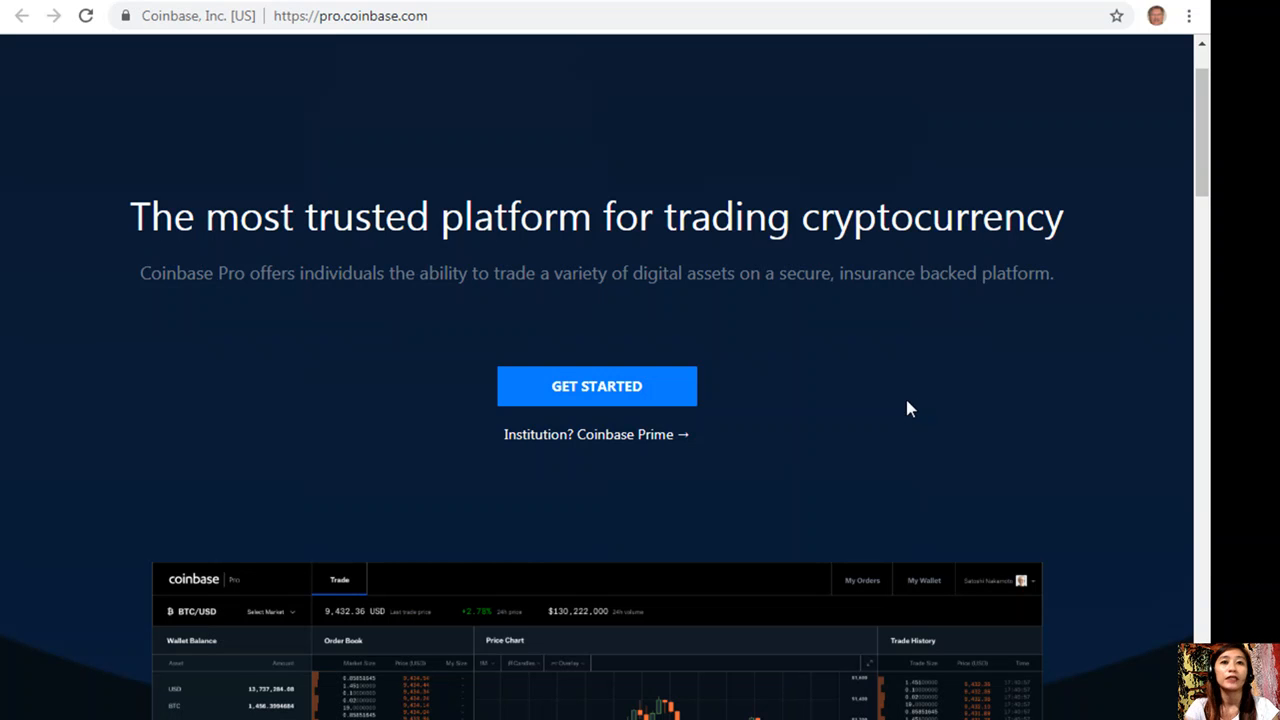
scroll("down", 3)
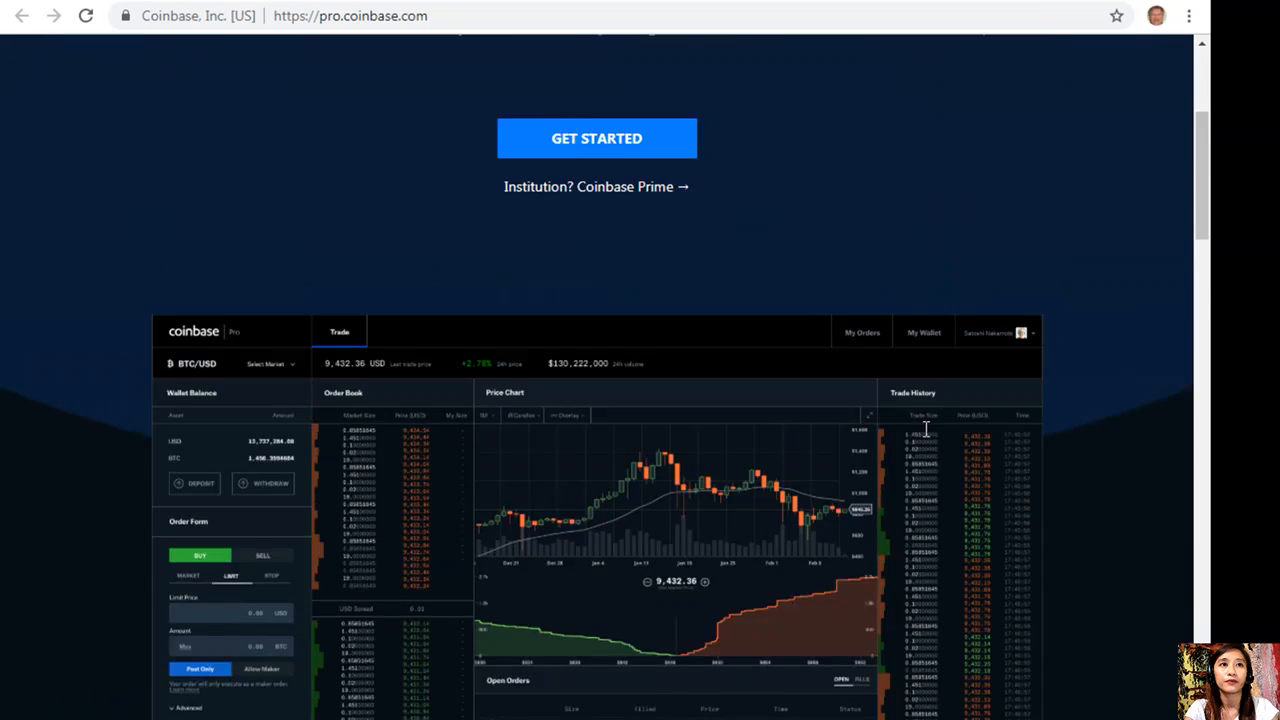
scroll("up", 3)
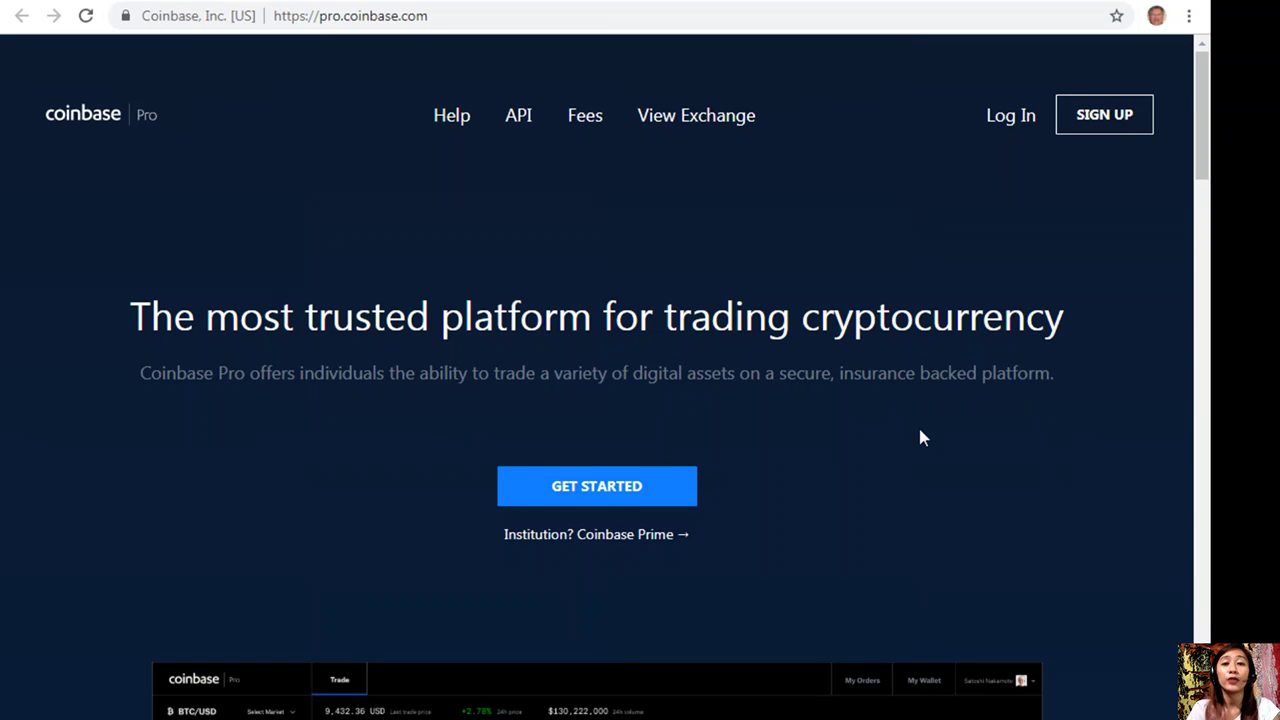
mouse_move(386, 110)
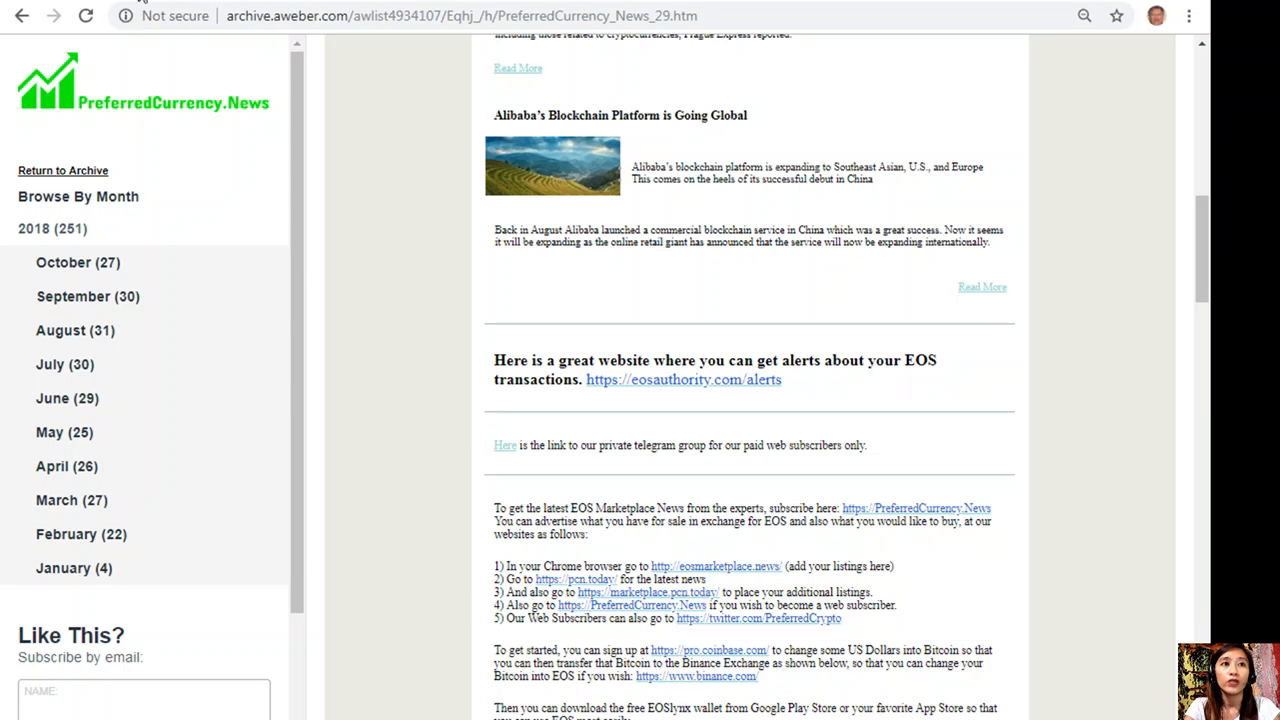
mouse_move(758, 401)
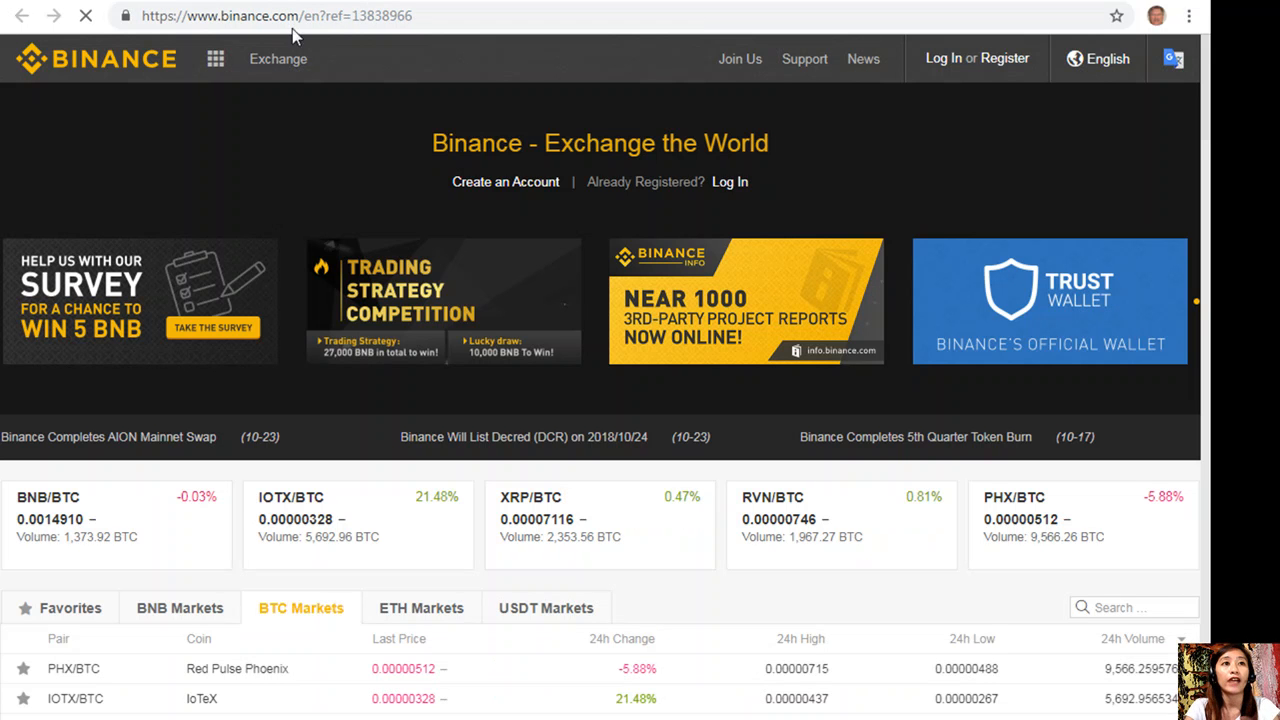
Open binance.com and scroll through its BTC Markets trading pairs table.
left_click(214, 59)
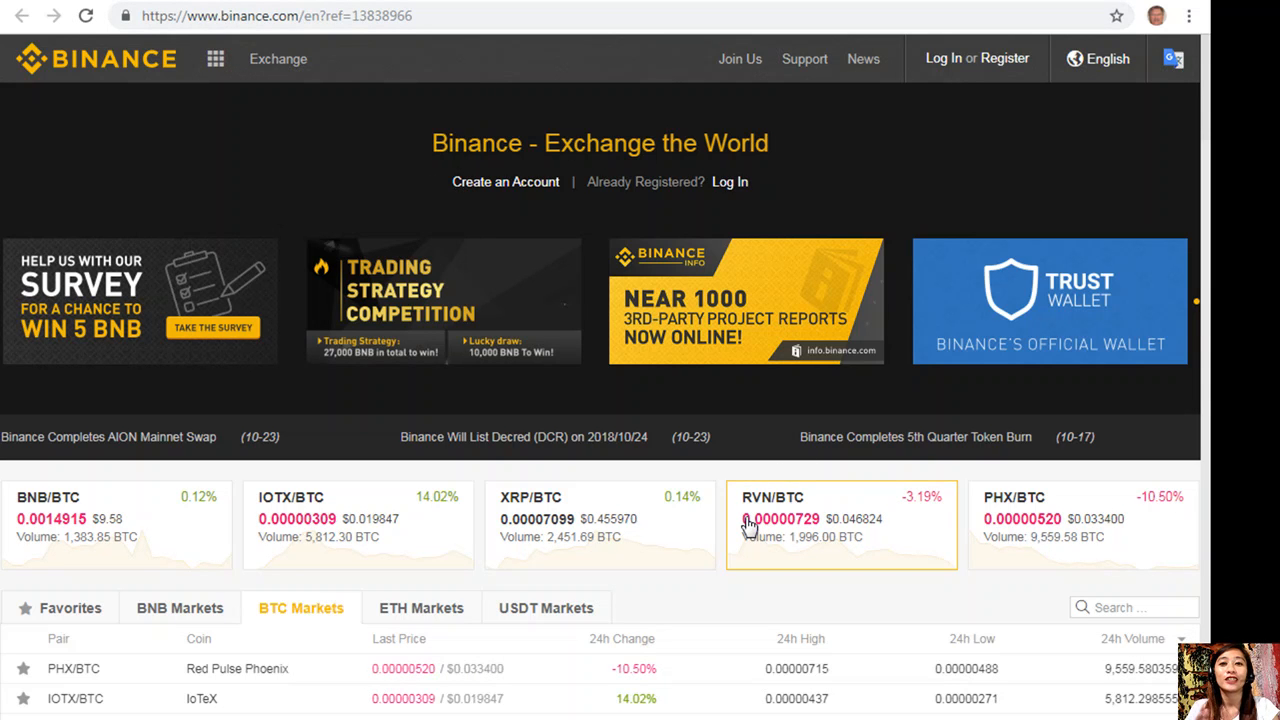
mouse_move(674, 537)
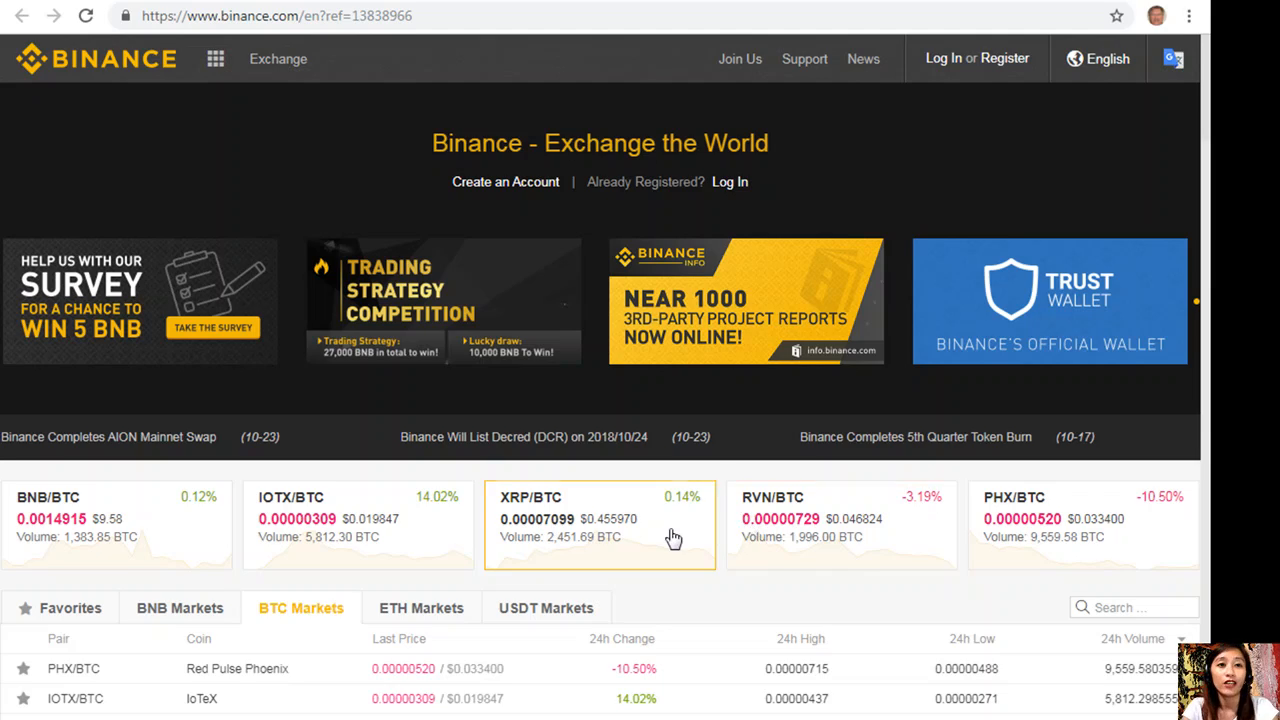
scroll("down", 3)
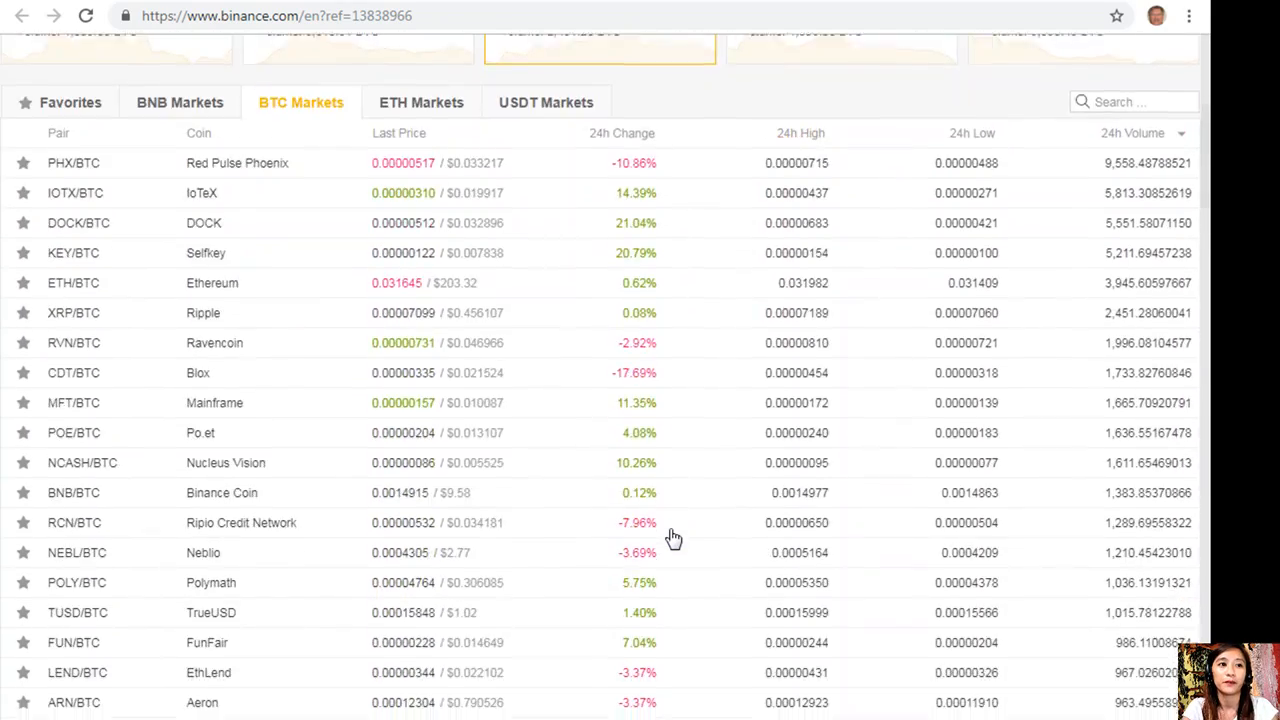
scroll("up", 3)
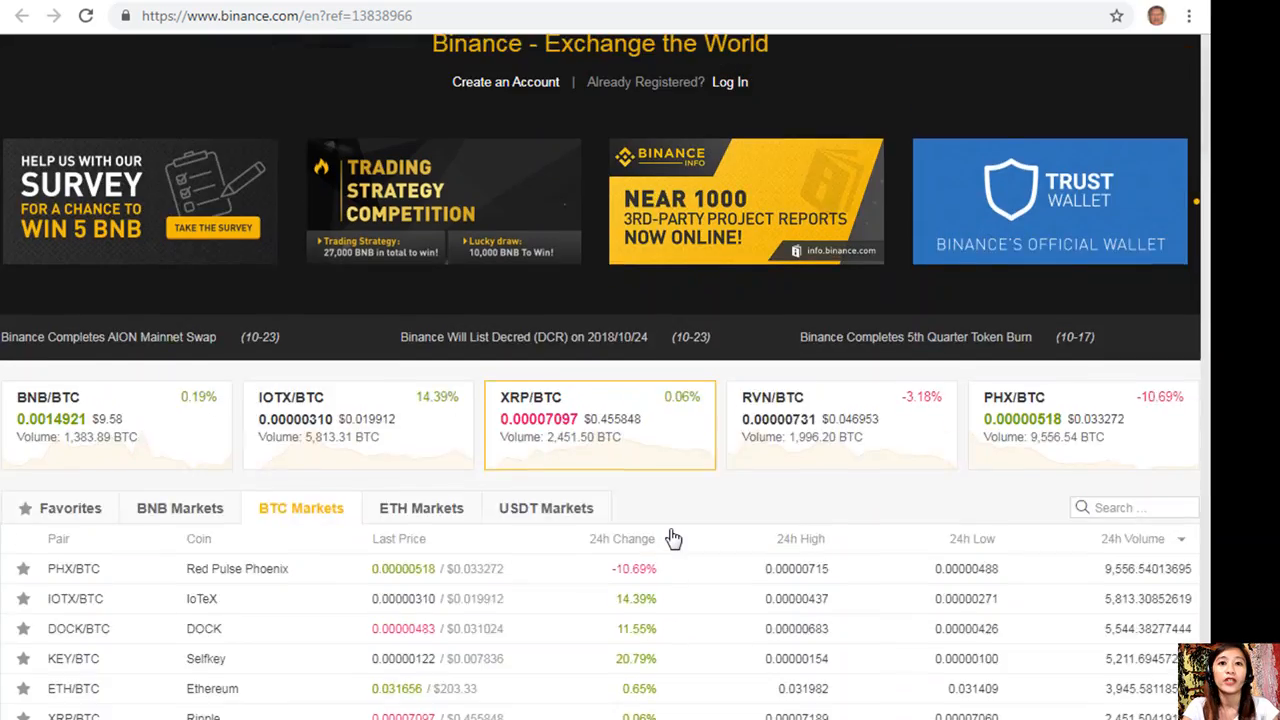
mouse_move(1034, 654)
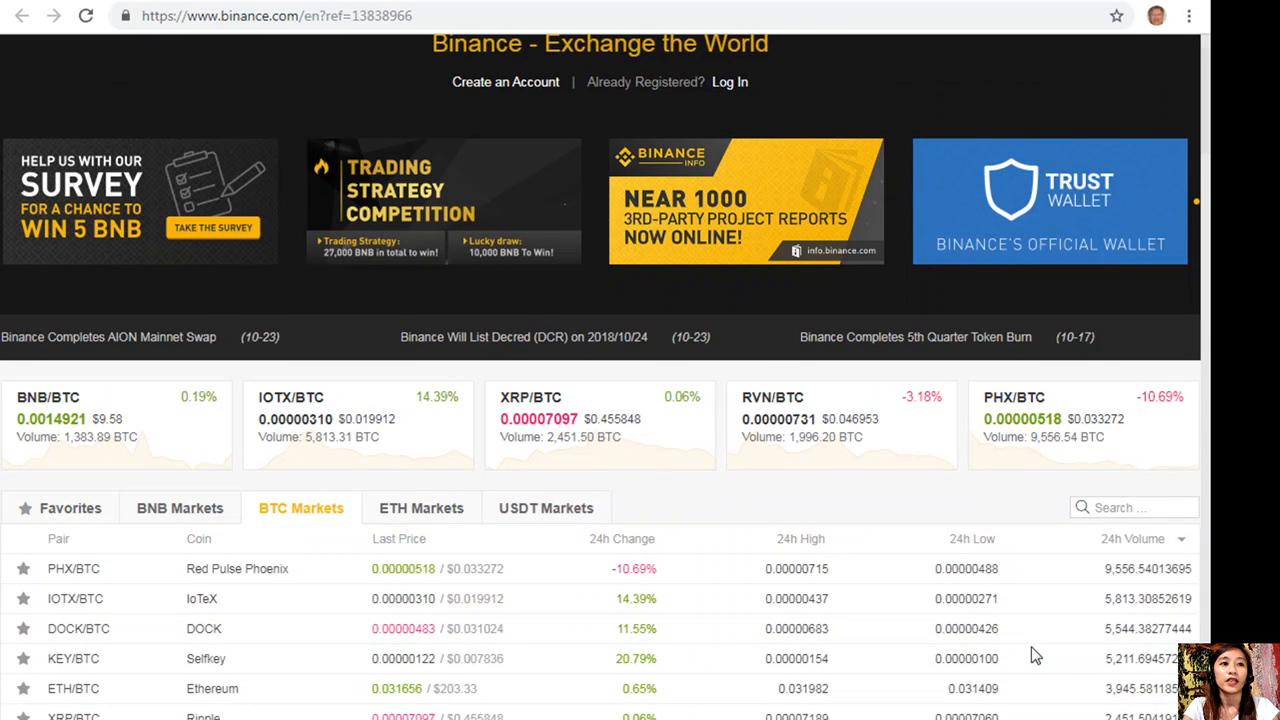
scroll("down", 3)
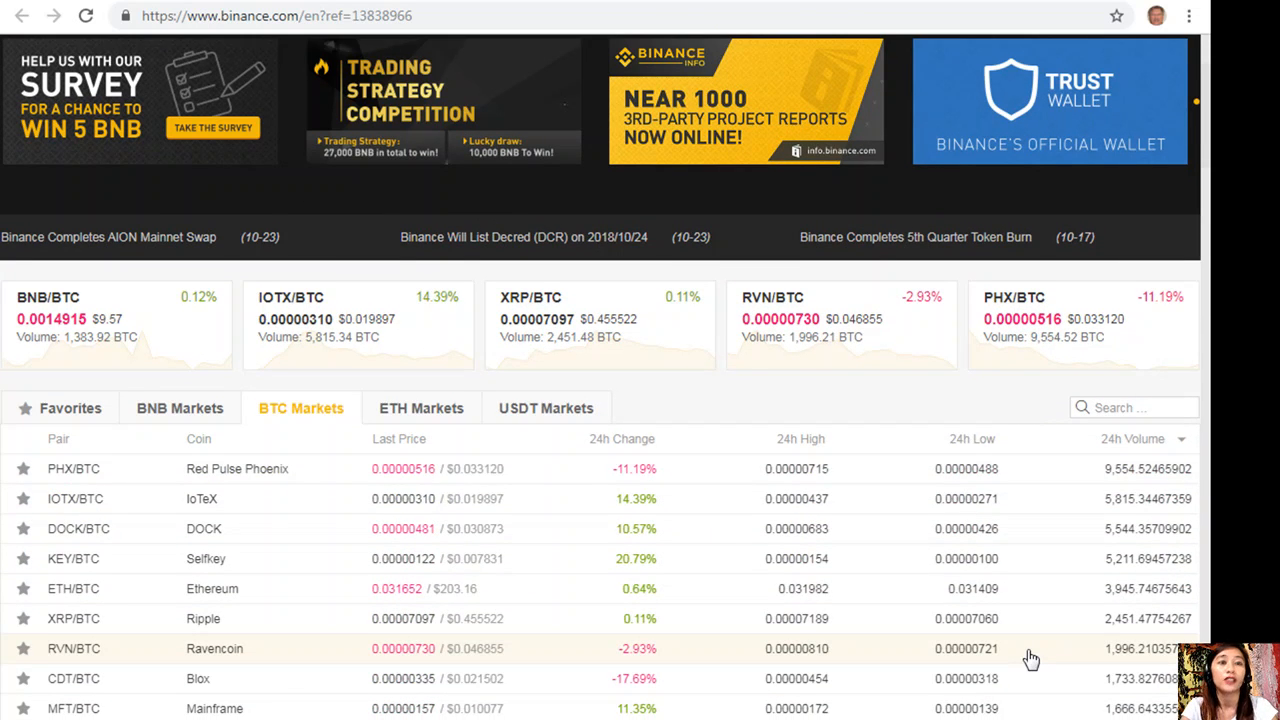
scroll("down", 3)
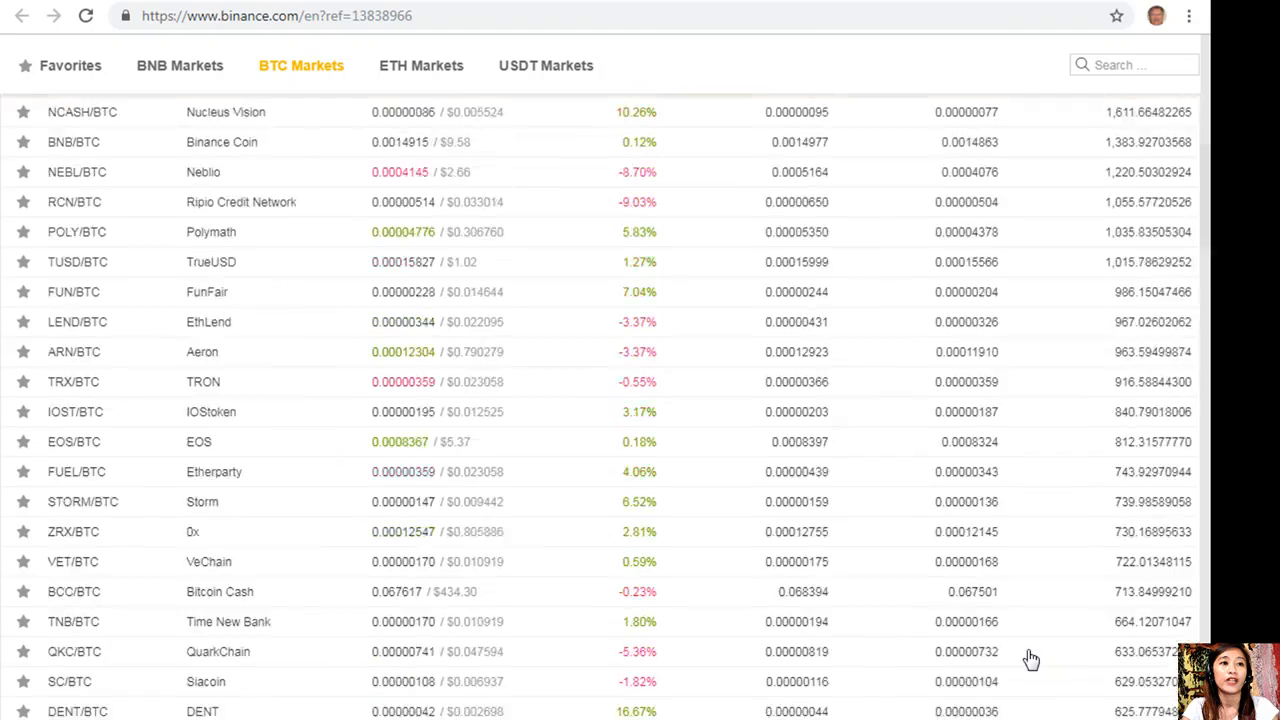
scroll("up", 3)
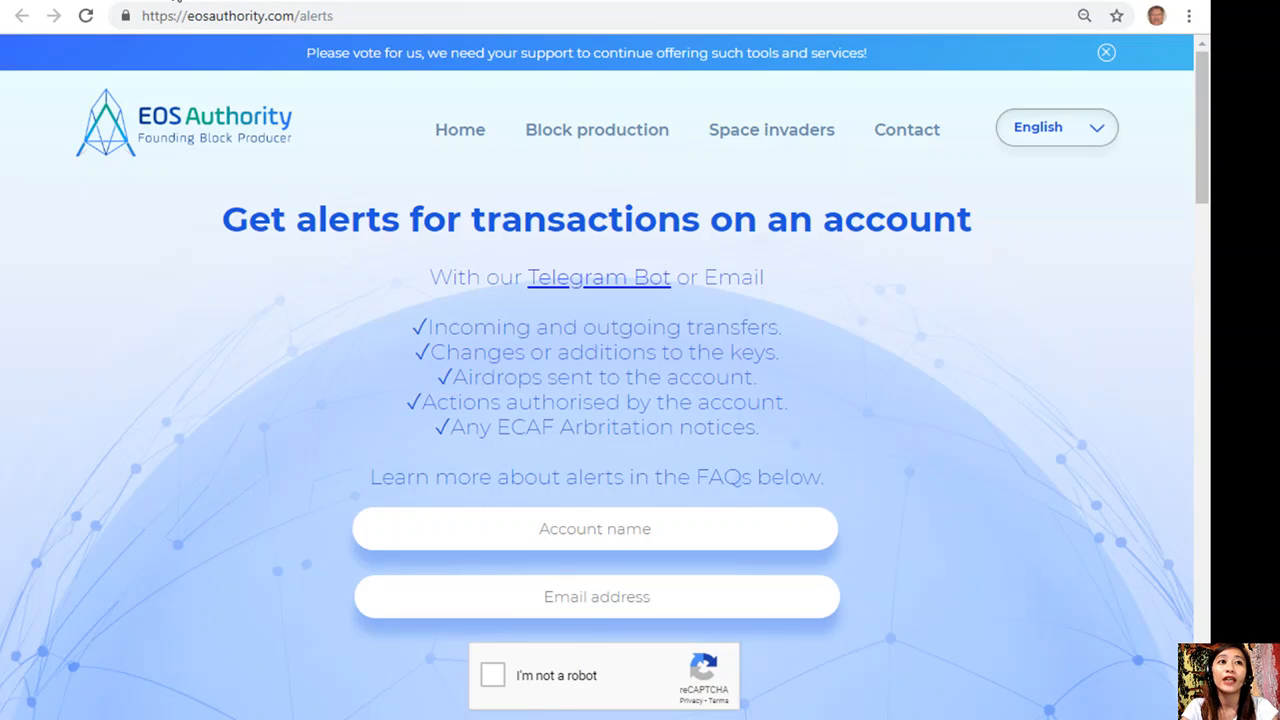
Return to the newsletter tab and scroll down toward the EOS Lynx wallet link.
left_click(38, 20)
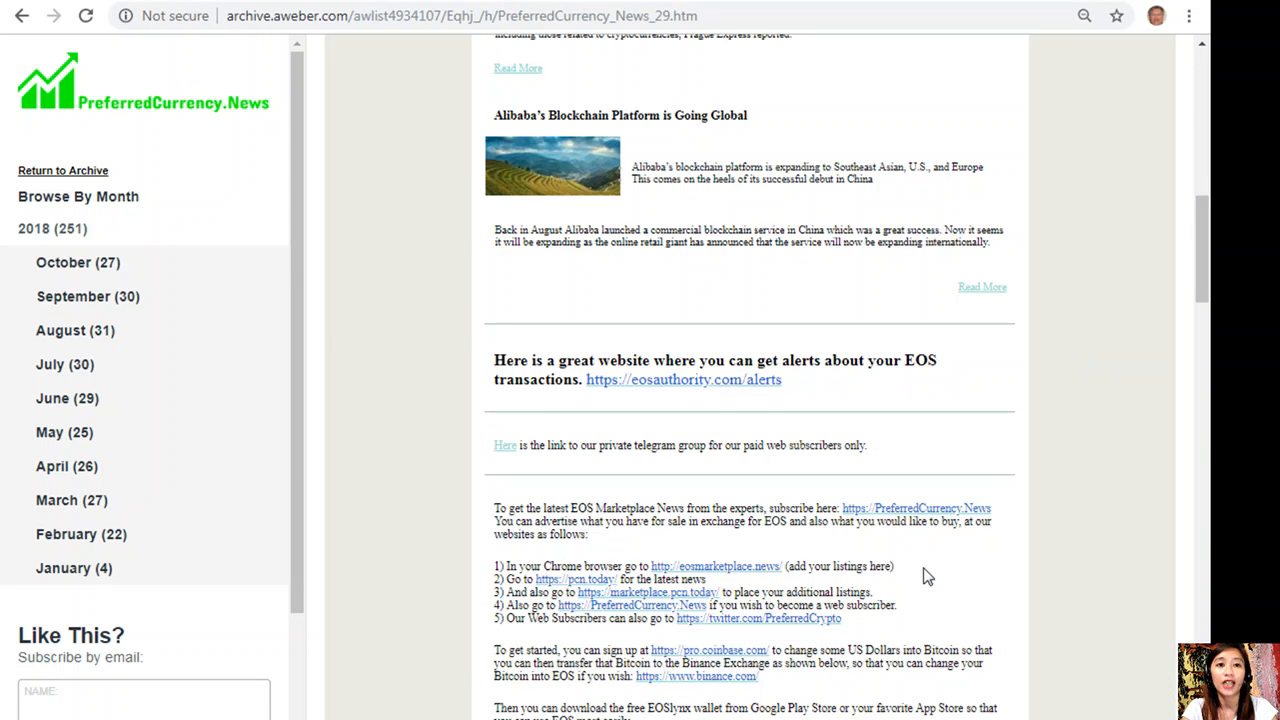
scroll("down", 3)
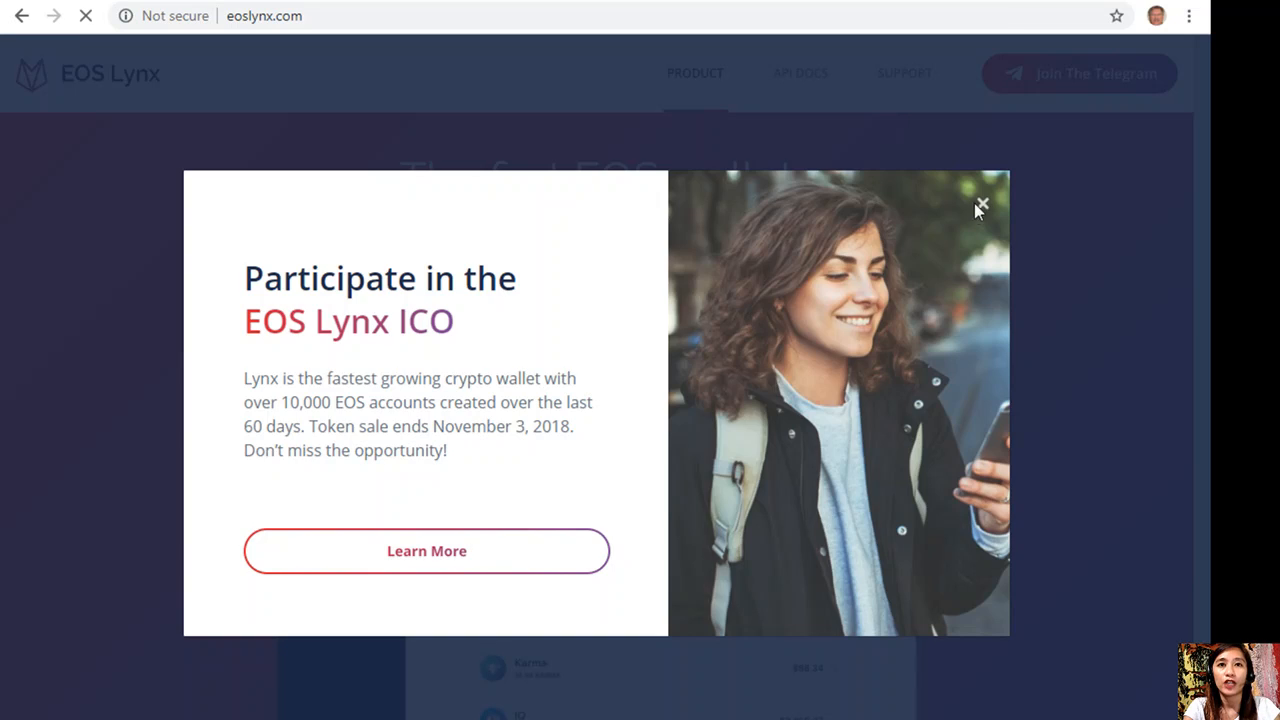
Dismiss the EOS Lynx ICO promotion and select the eoslynx.com address.
left_click(981, 202)
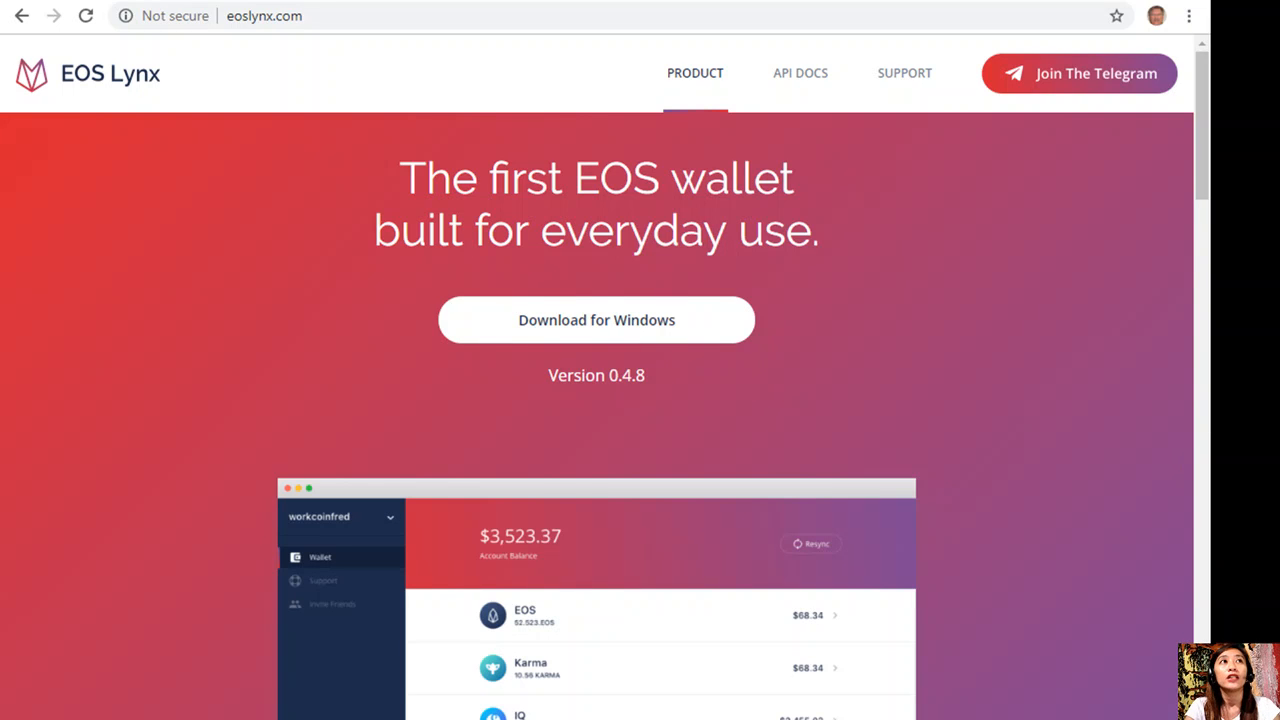
mouse_move(942, 265)
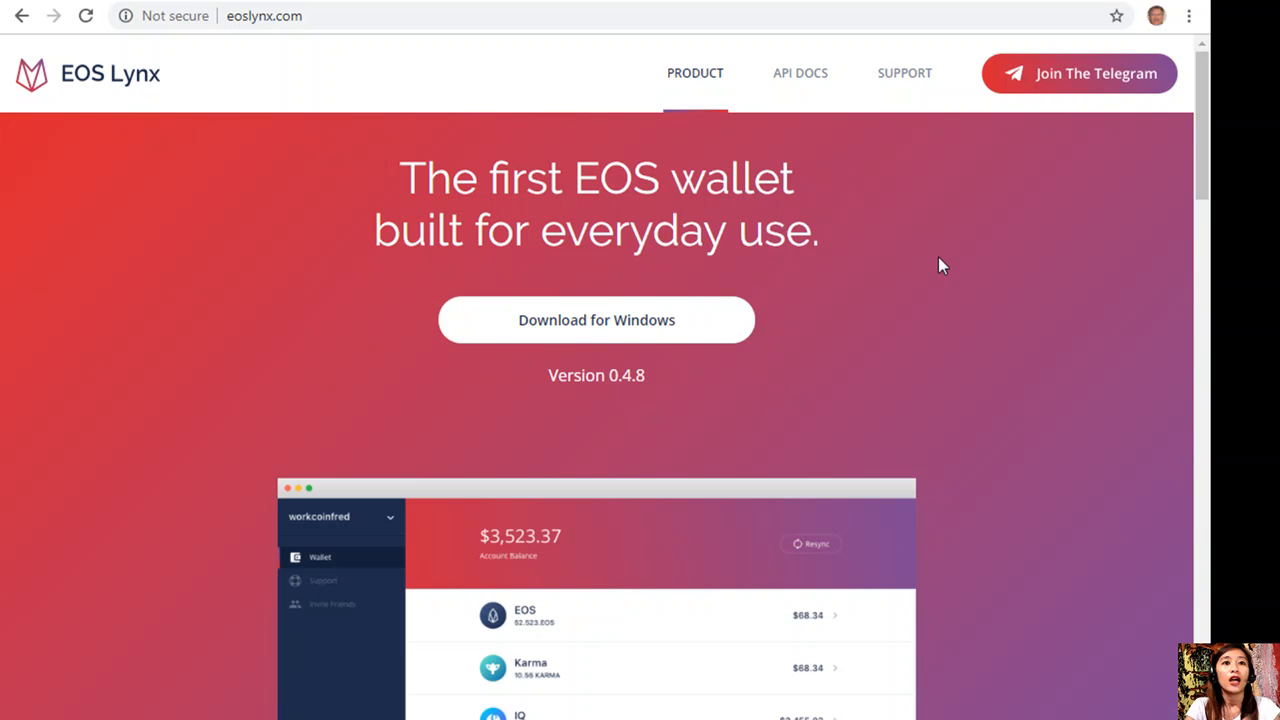
mouse_move(303, 137)
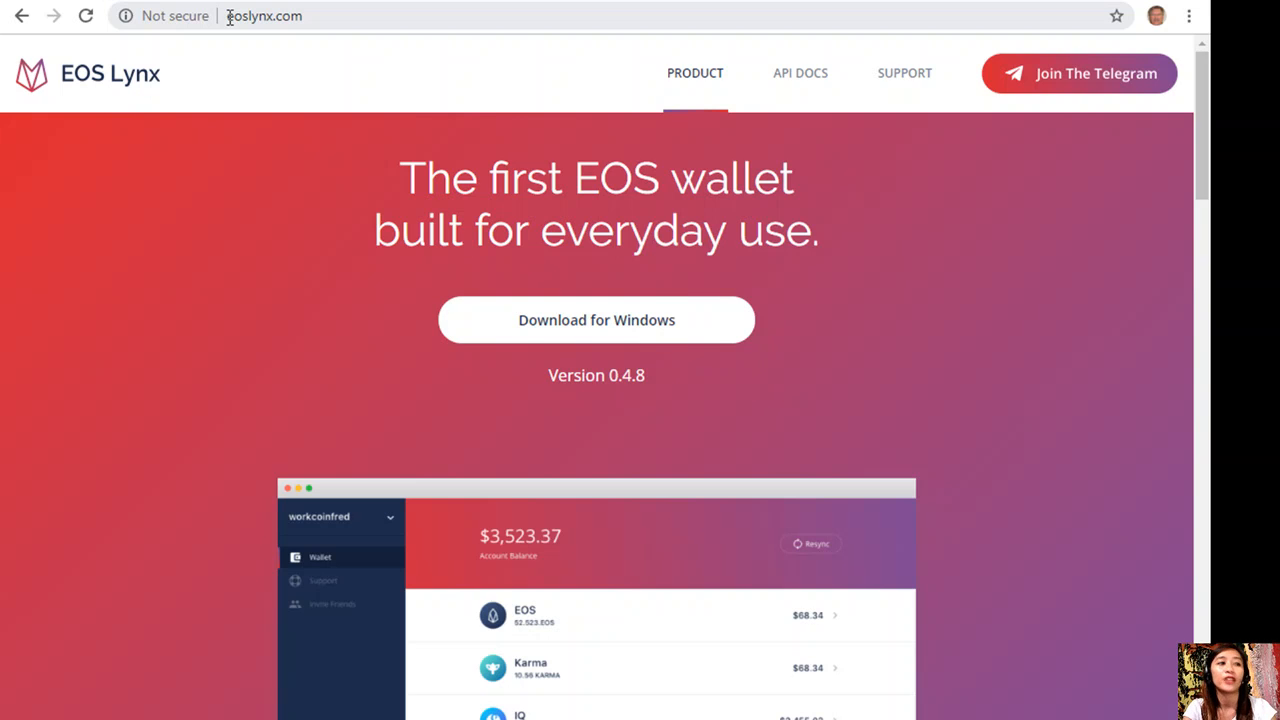
left_click(262, 16)
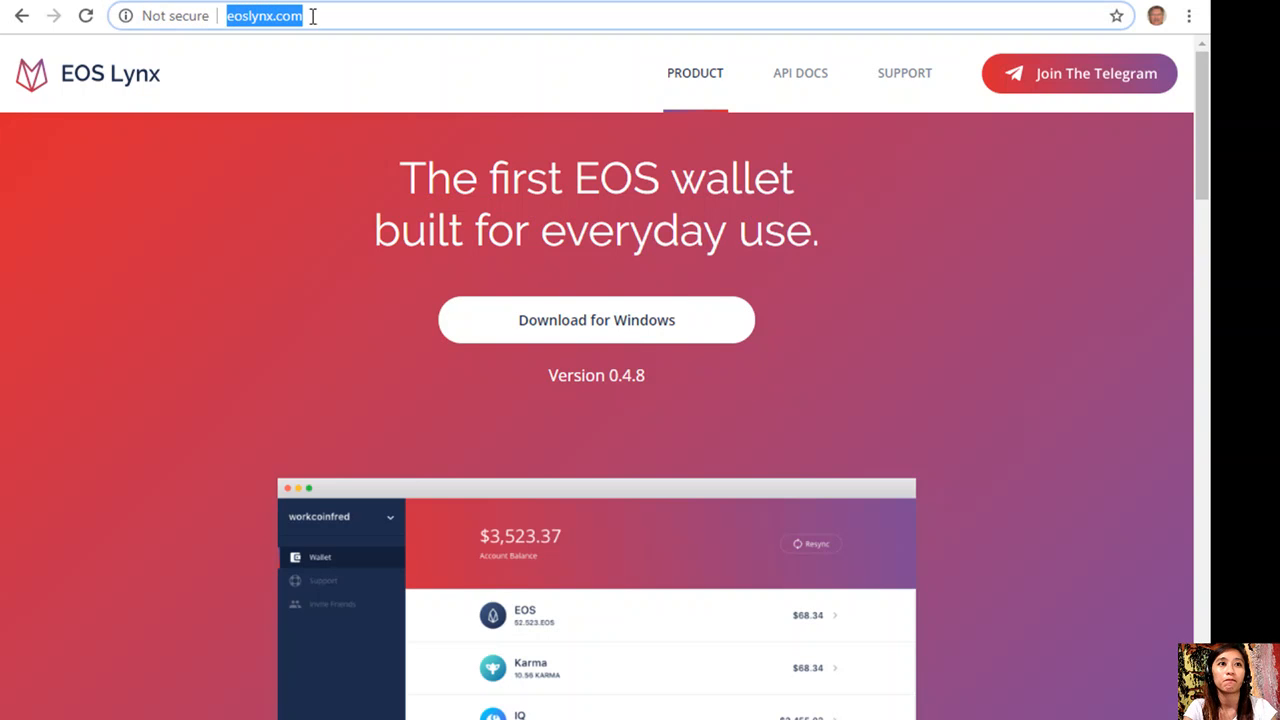
mouse_move(178, 133)
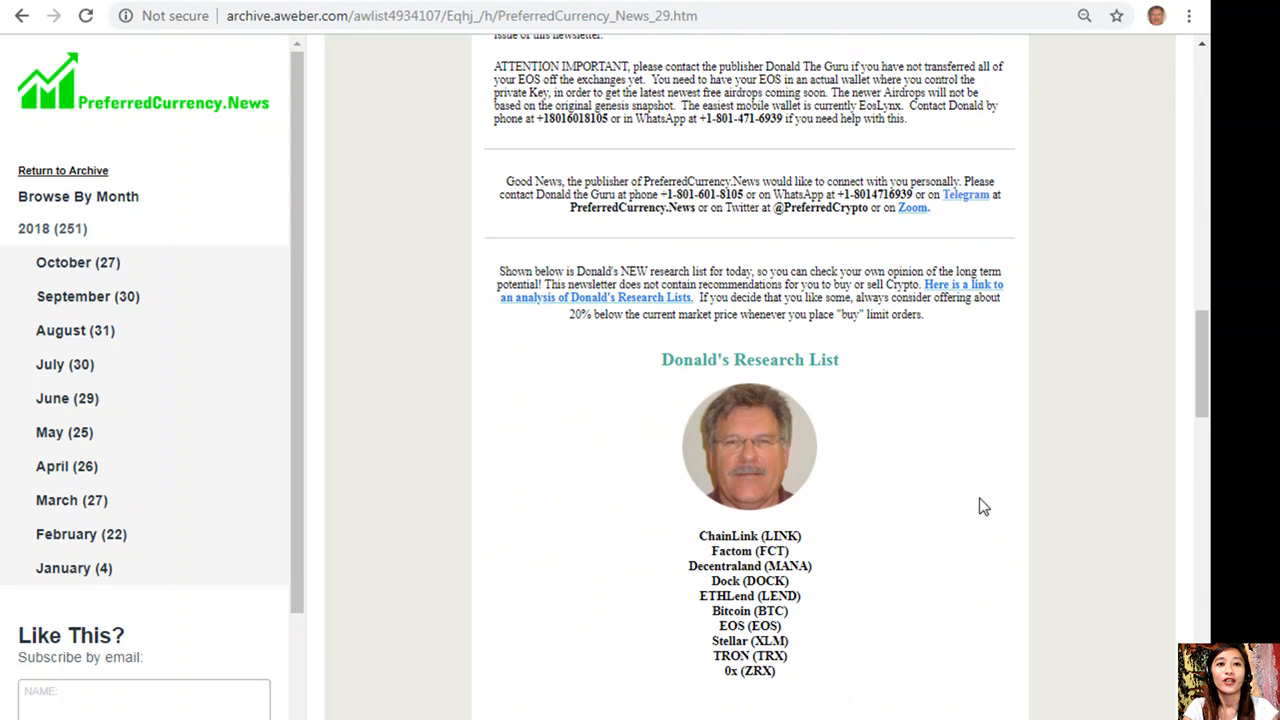
Scroll the 29 October issue down to Donald's Research List and Open Spreadsheet button.
scroll("down", 3)
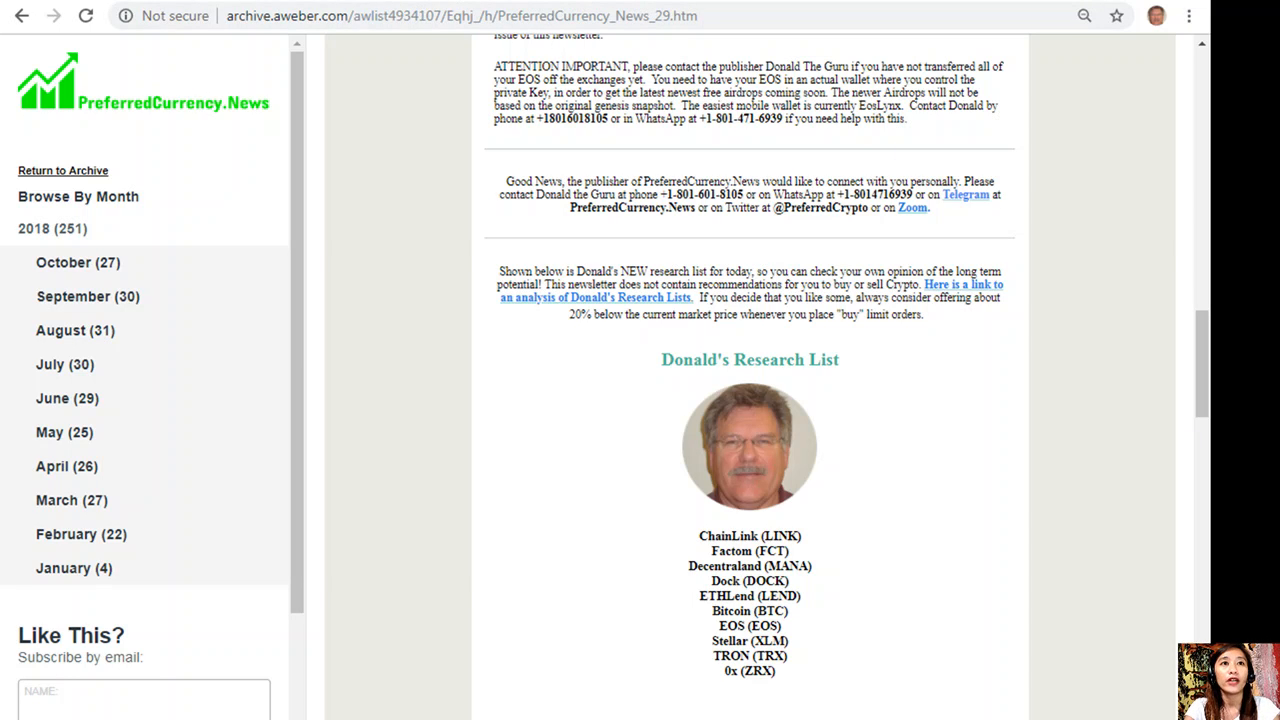
scroll("down", 3)
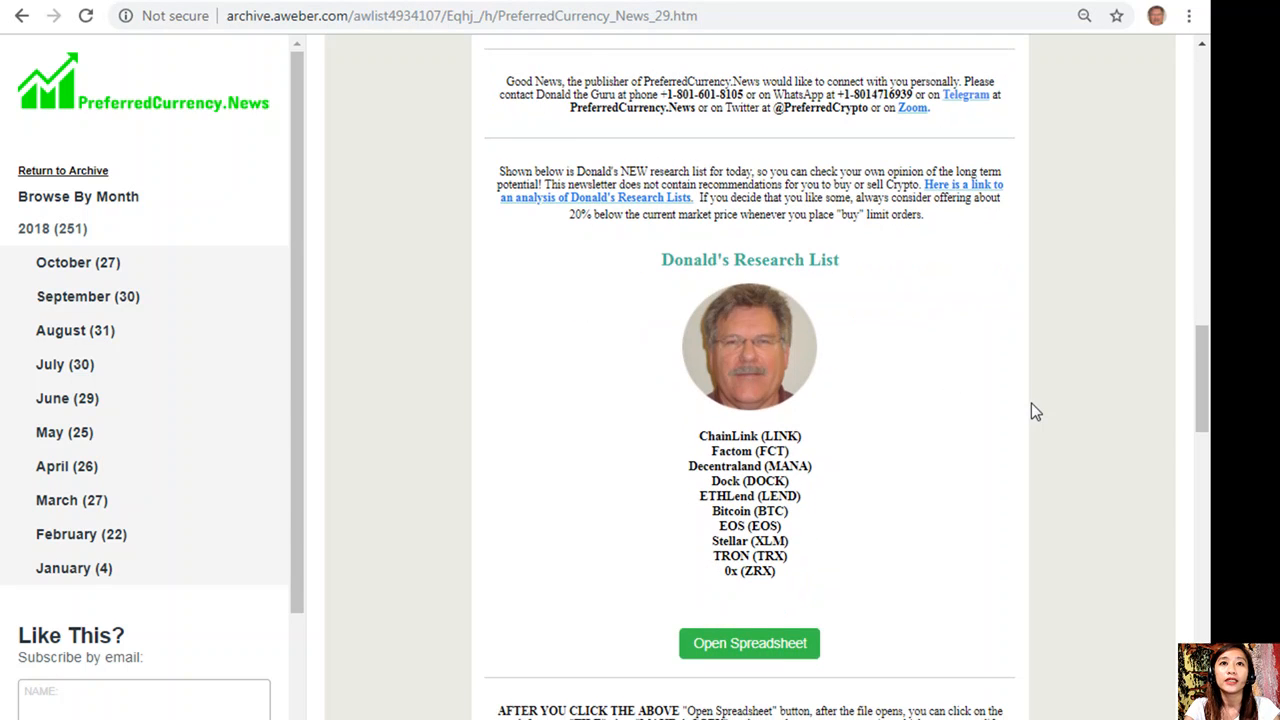
Open the research spreadsheet and highlight its price, volume-share, Google searches, SMA and indicator columns.
left_click(749, 643)
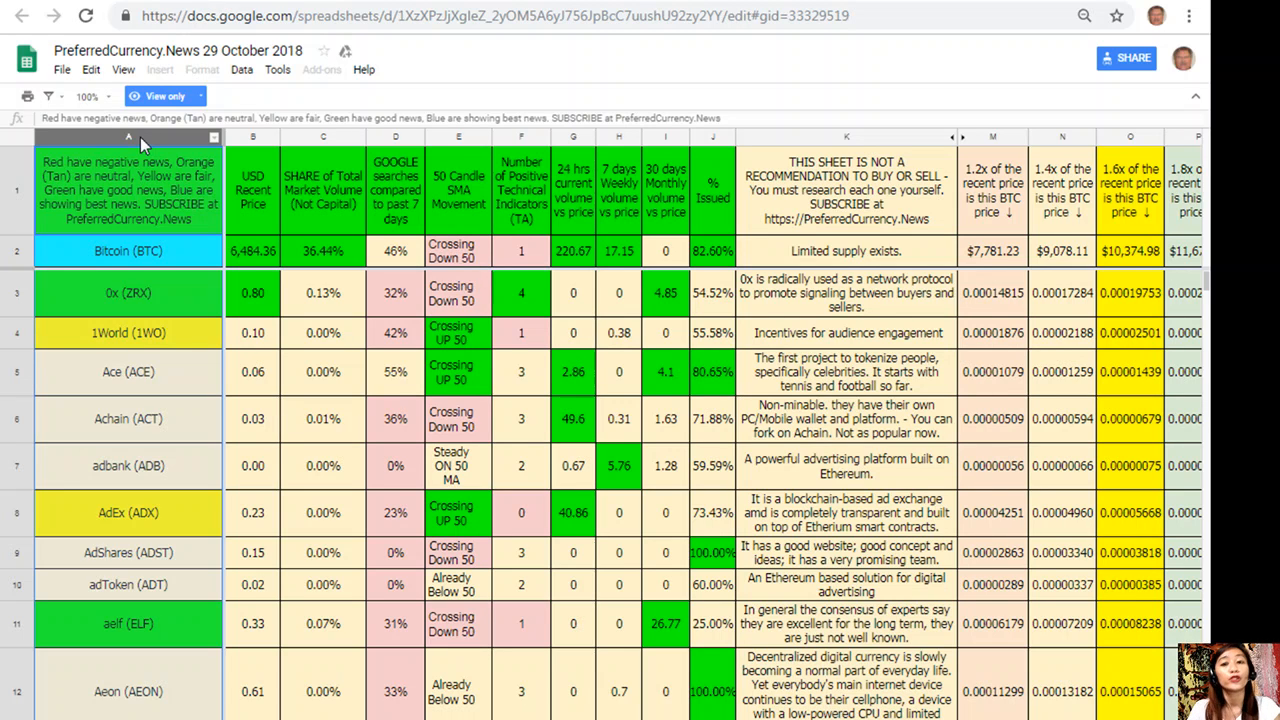
mouse_move(147, 218)
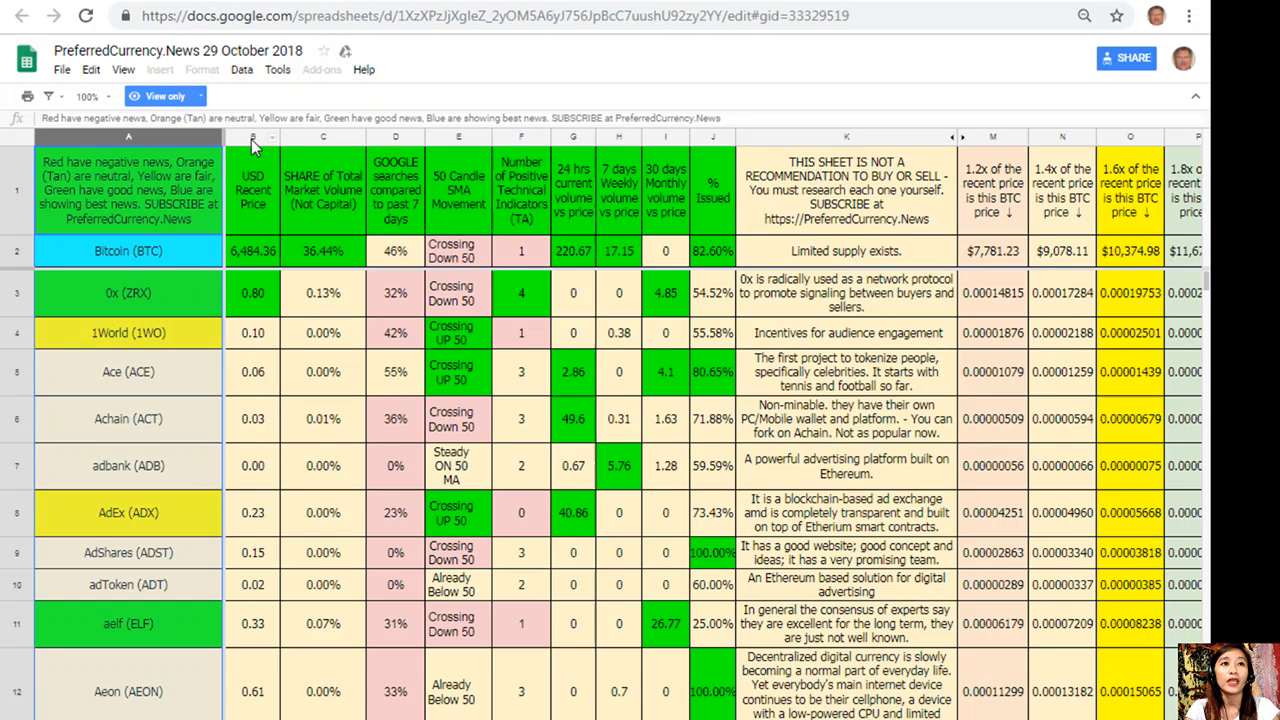
left_click(252, 137)
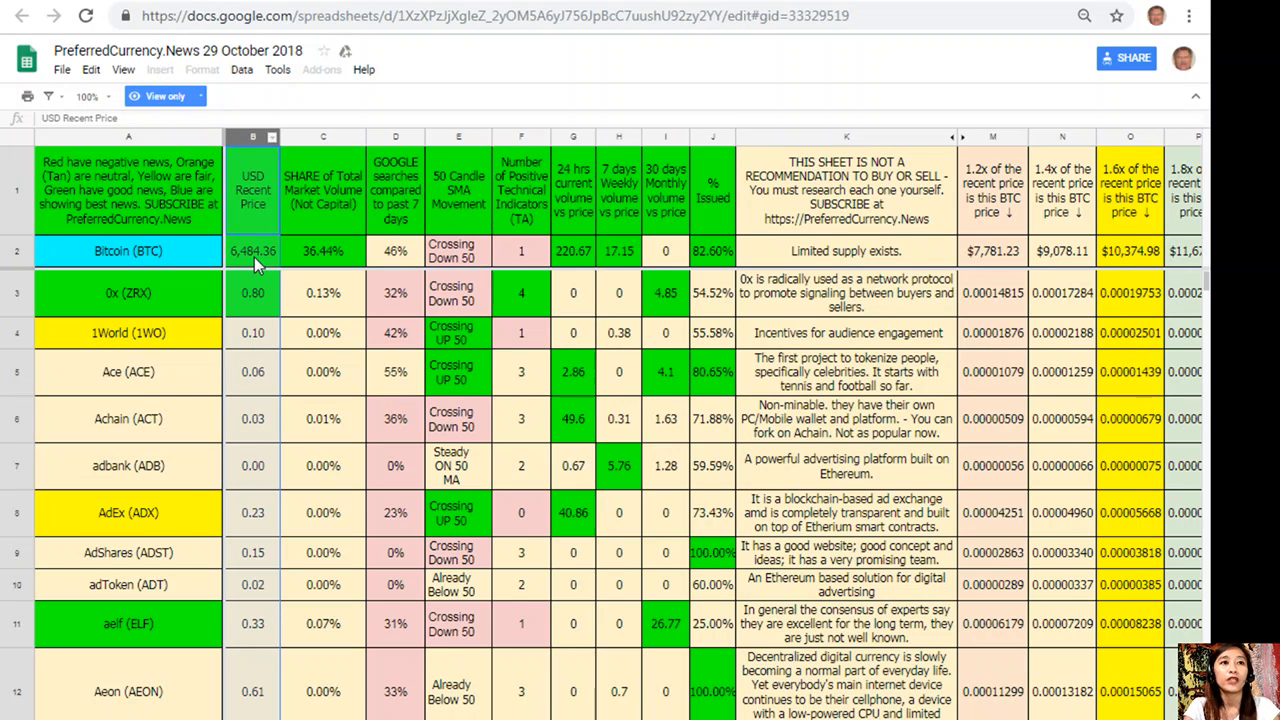
left_click(252, 251)
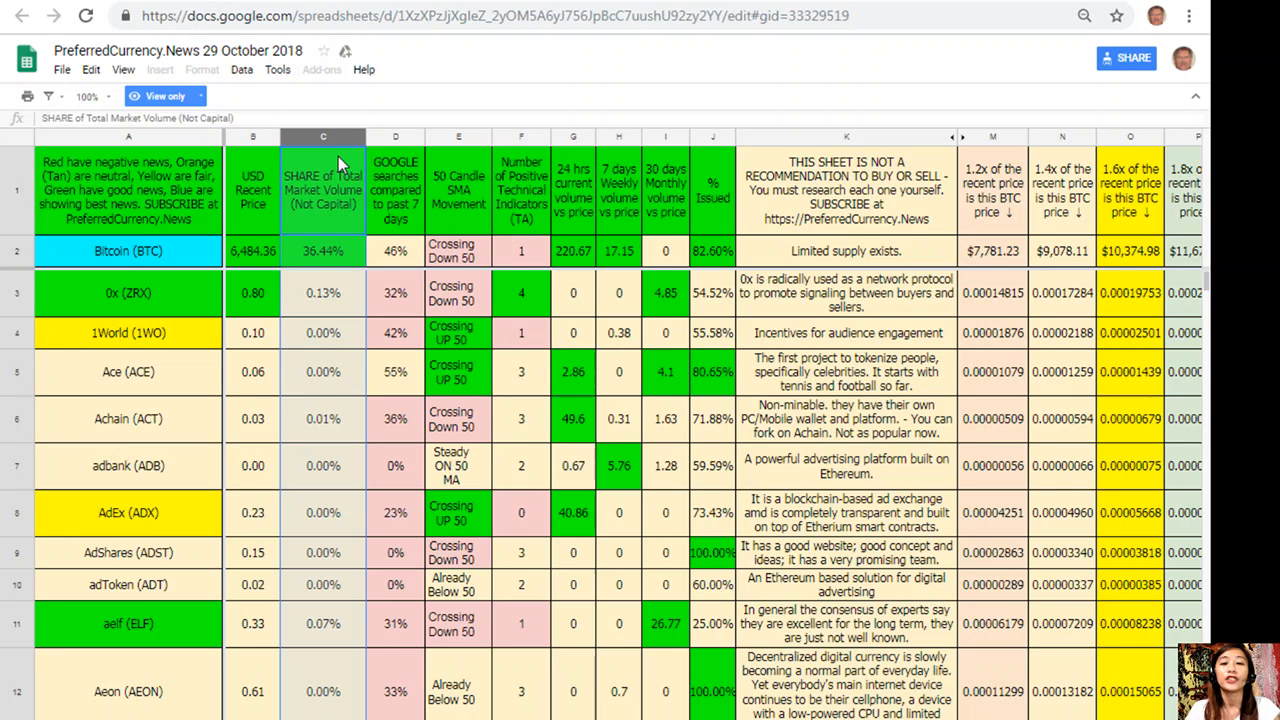
mouse_move(405, 143)
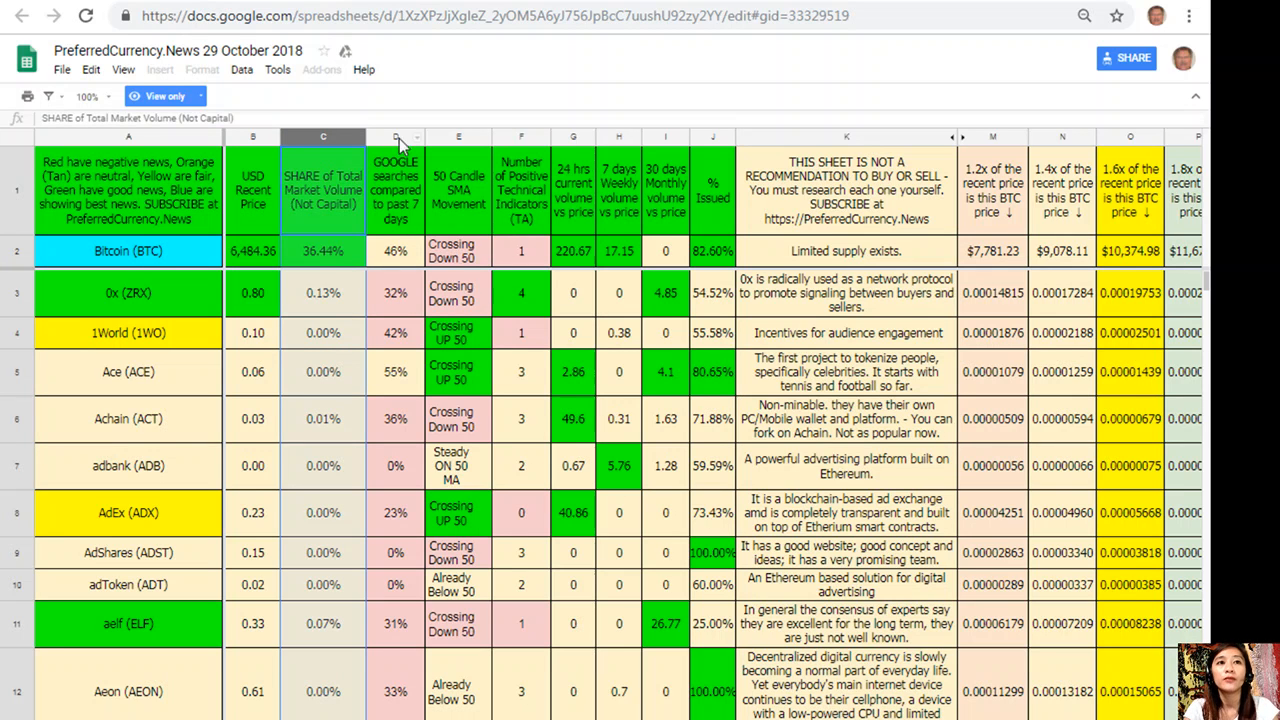
left_click(395, 137)
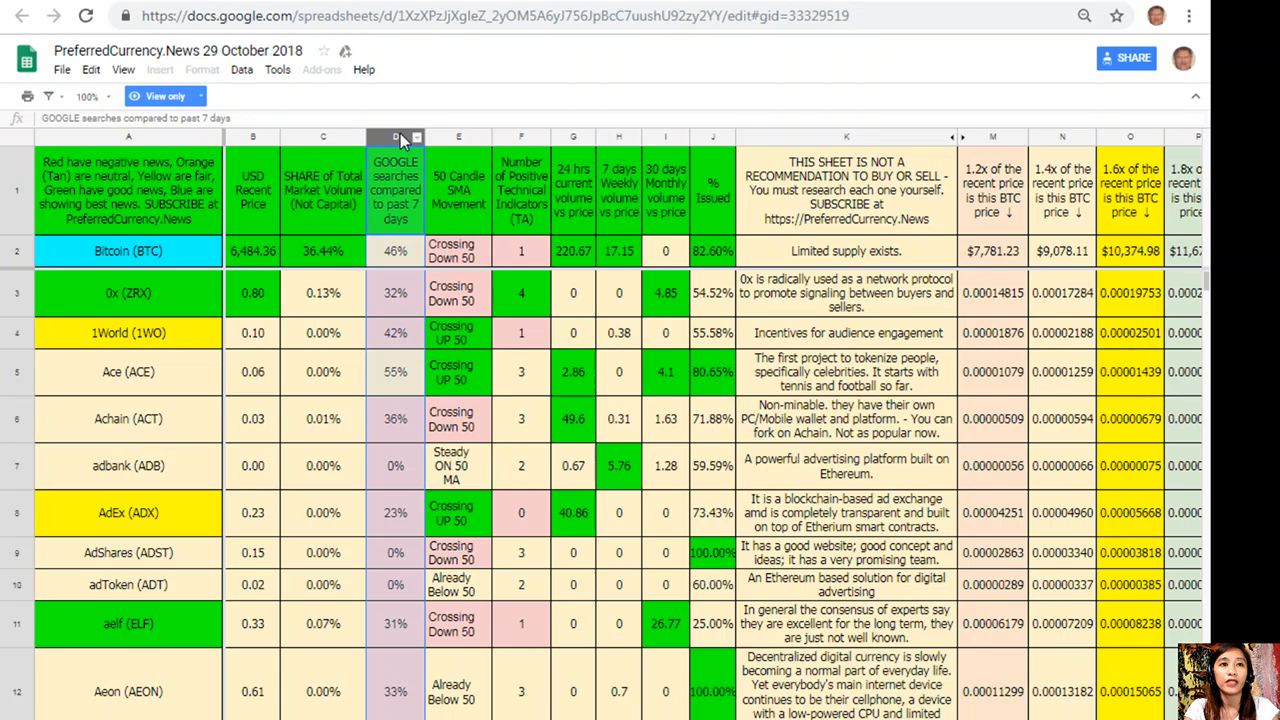
left_click(458, 137)
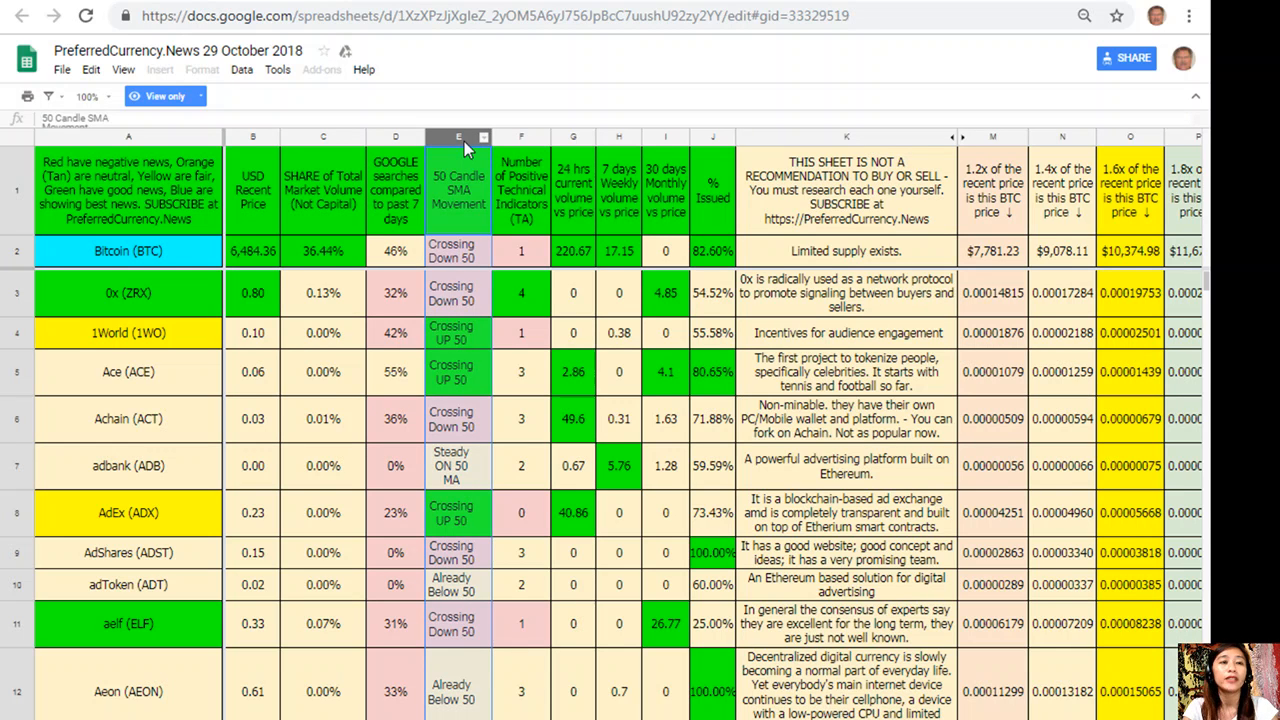
left_click(520, 138)
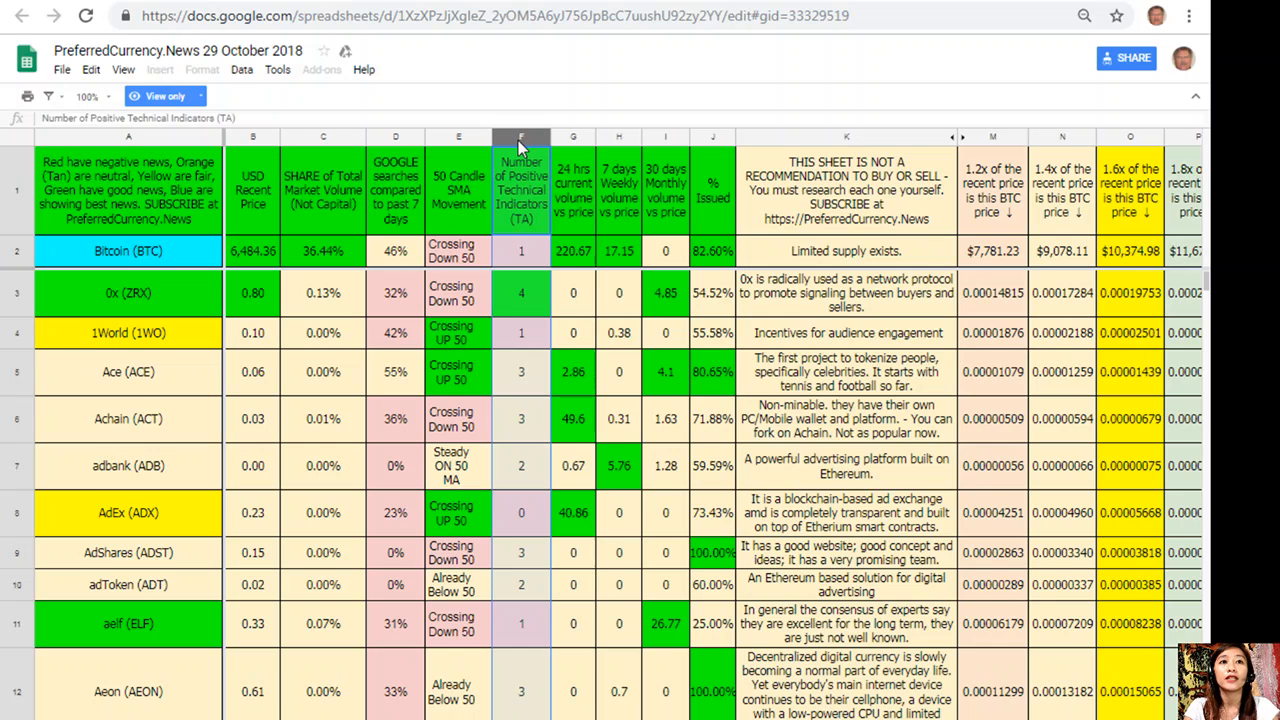
left_click(573, 137)
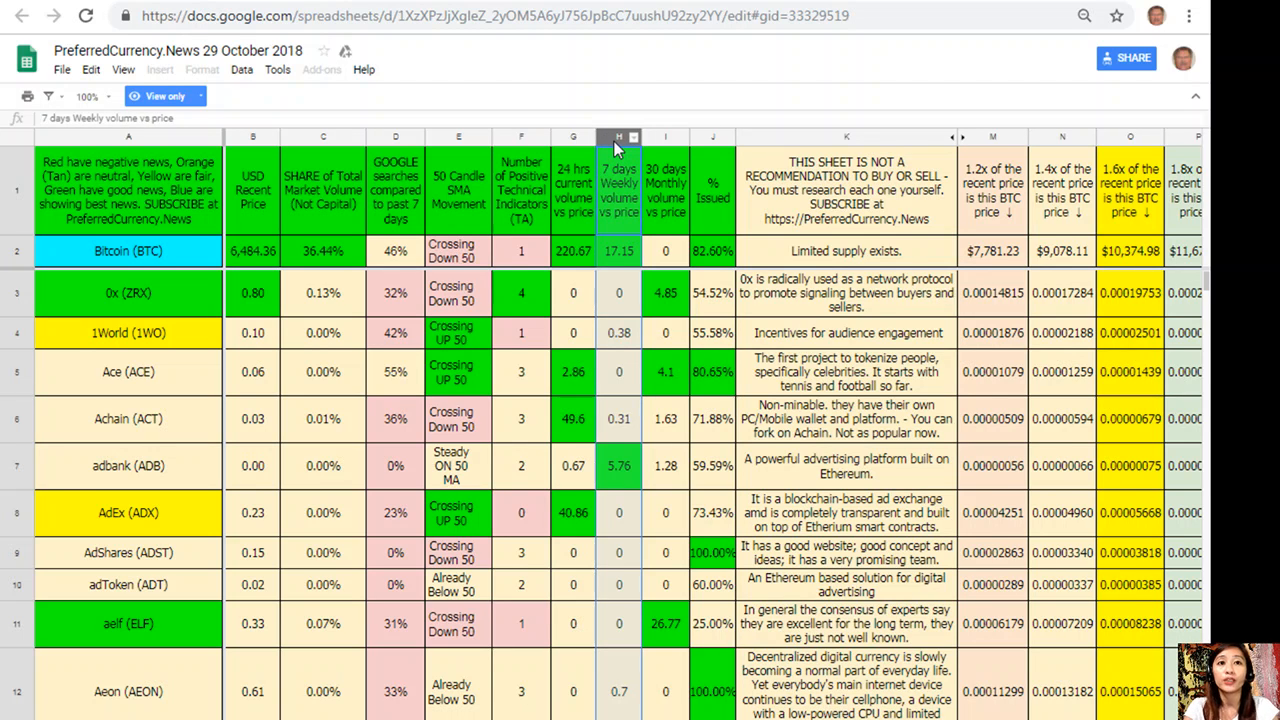
left_click(665, 137)
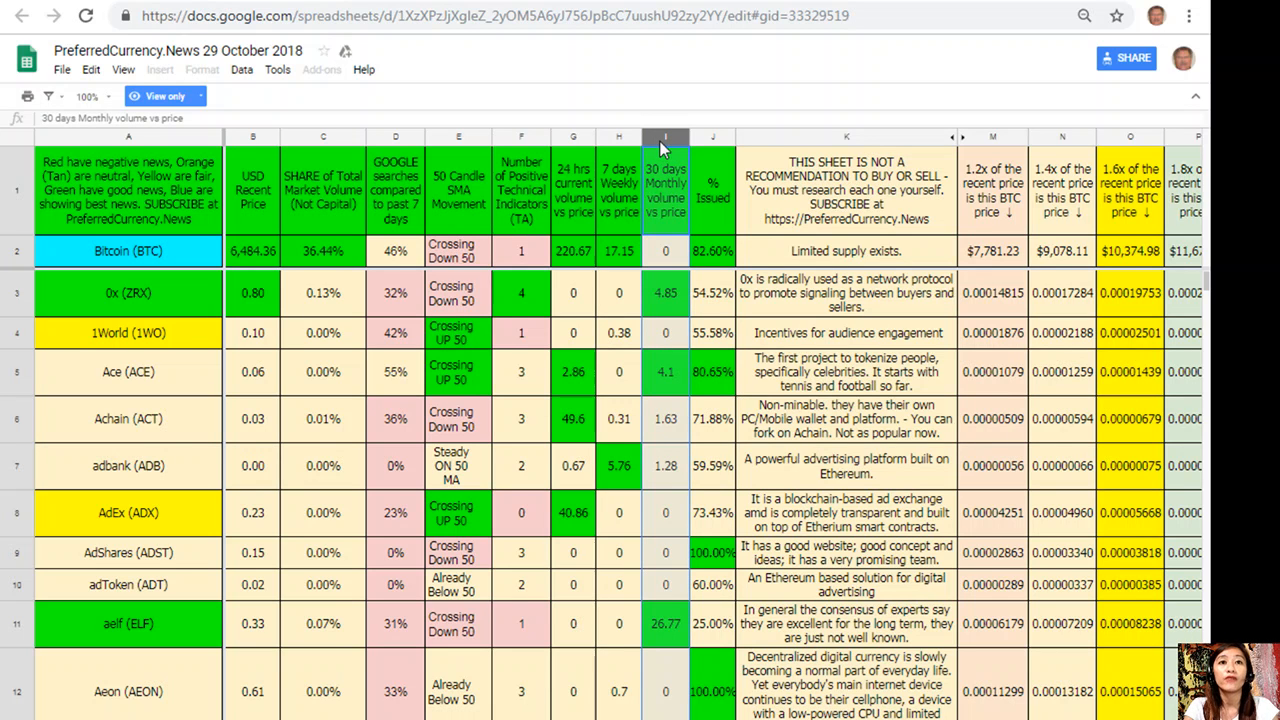
left_click(712, 137)
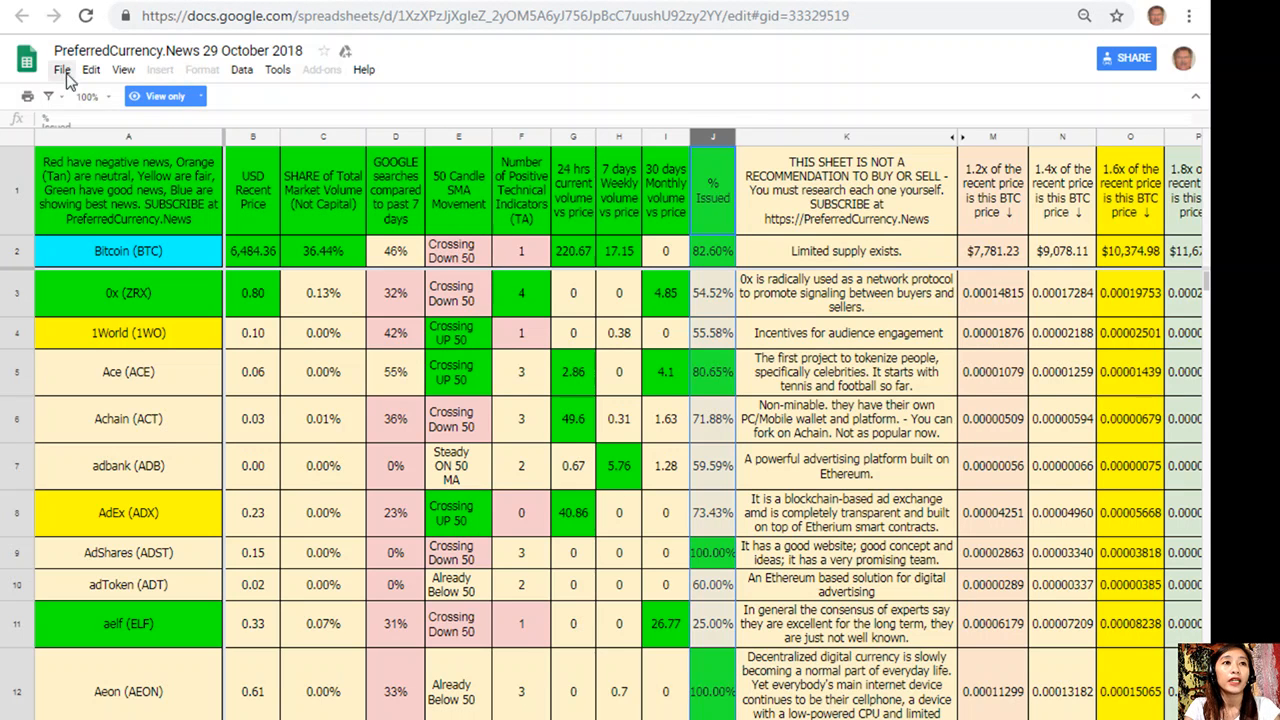
Make a copy of the research spreadsheet and save it to My Drive.
left_click(64, 69)
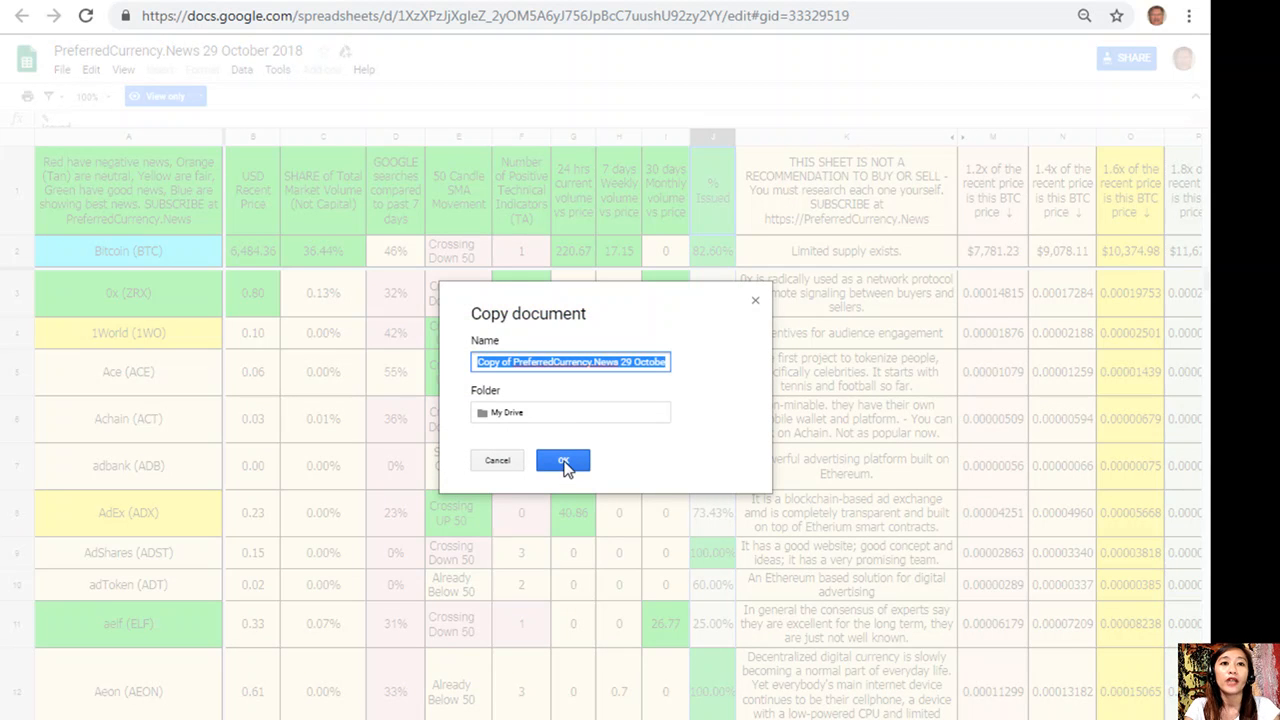
left_click(562, 460)
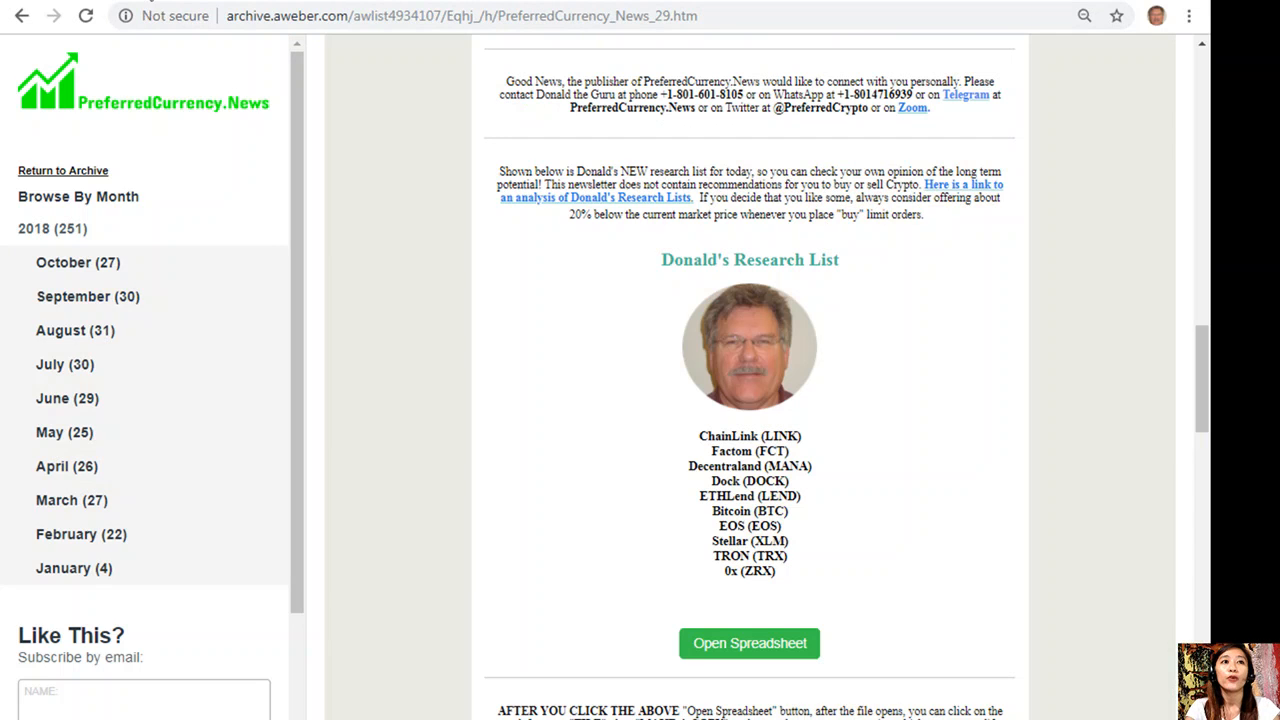
Scroll past the weekly-volume and Google-search lists to the Become an Affiliate section.
scroll("down", 3)
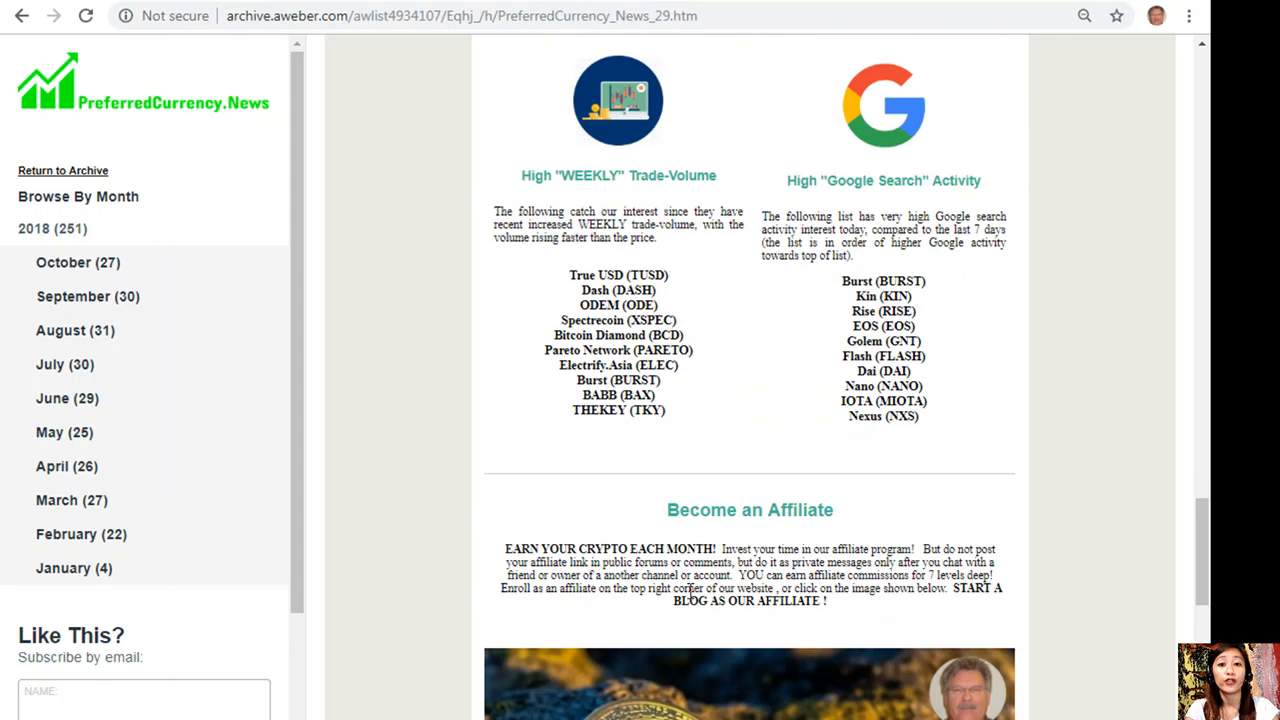
scroll("down", 3)
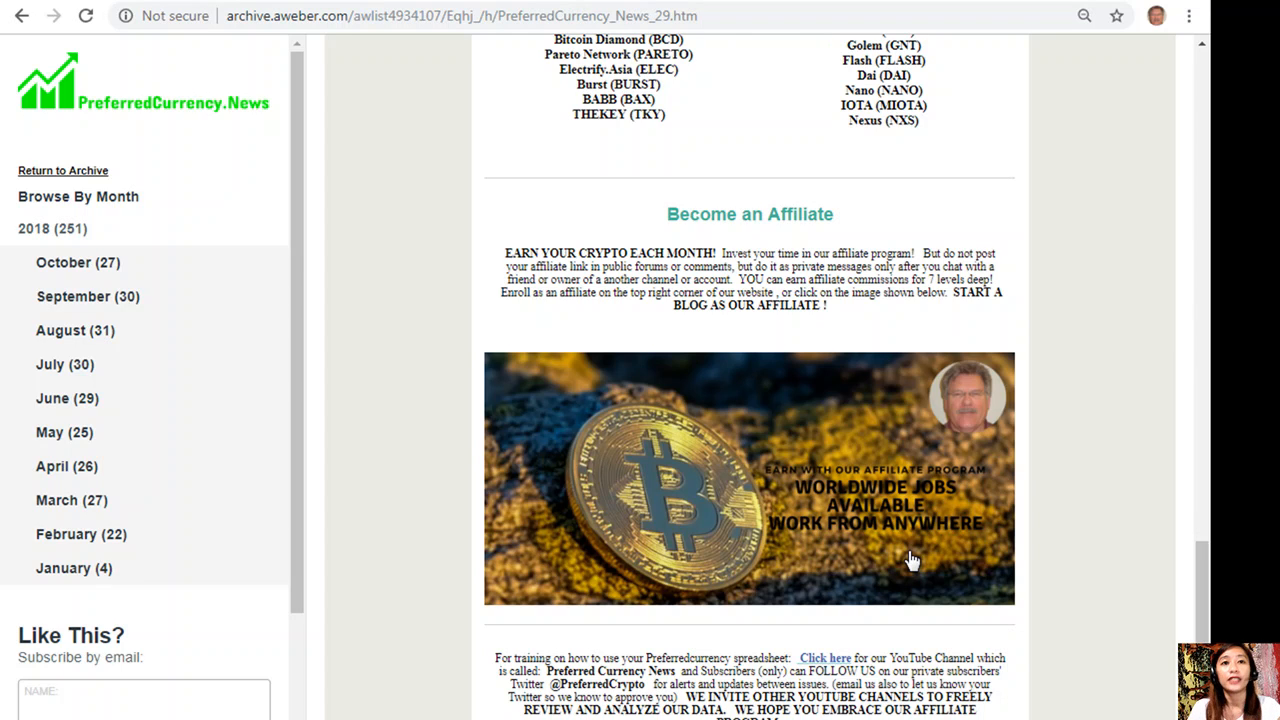
mouse_move(798, 318)
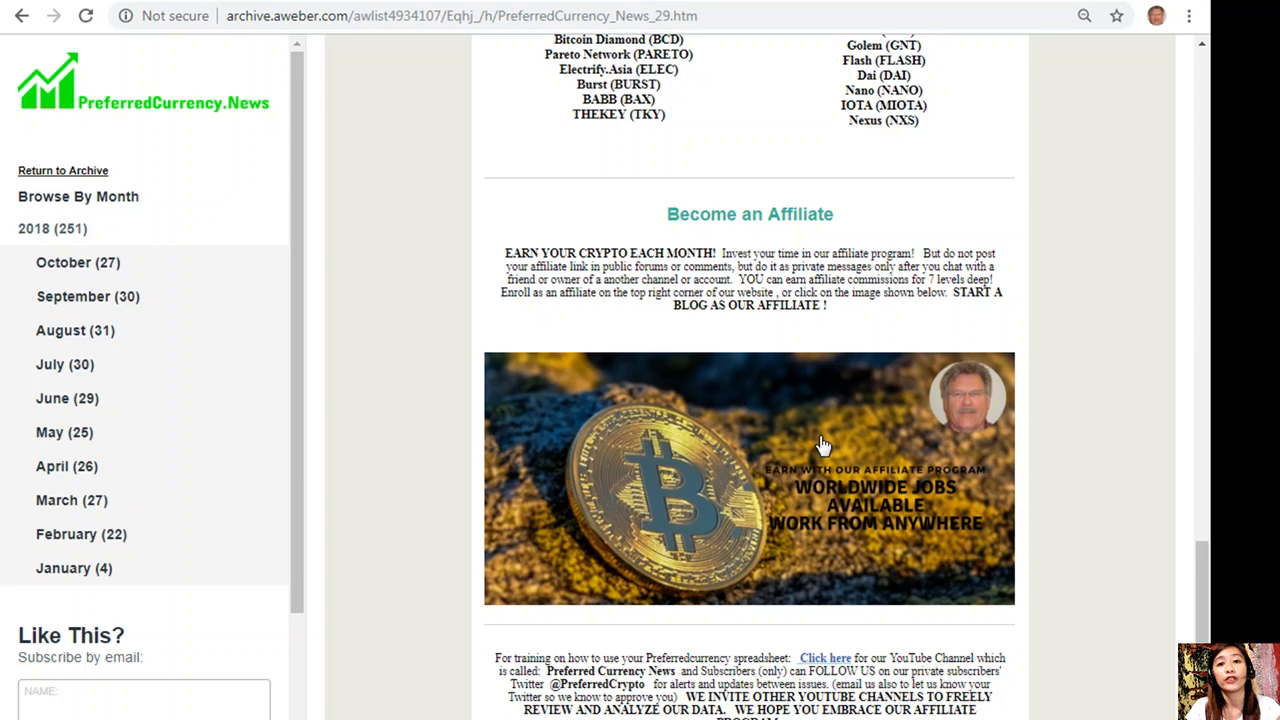
mouse_move(188, 157)
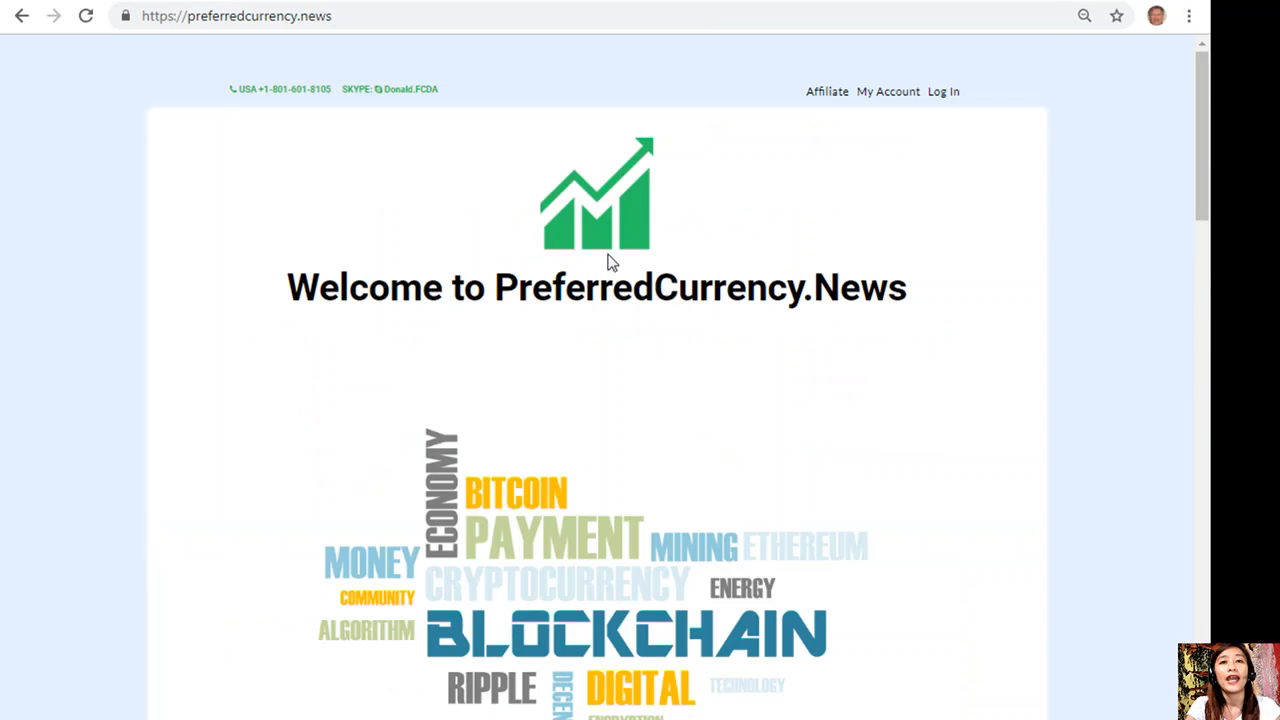
mouse_move(825, 92)
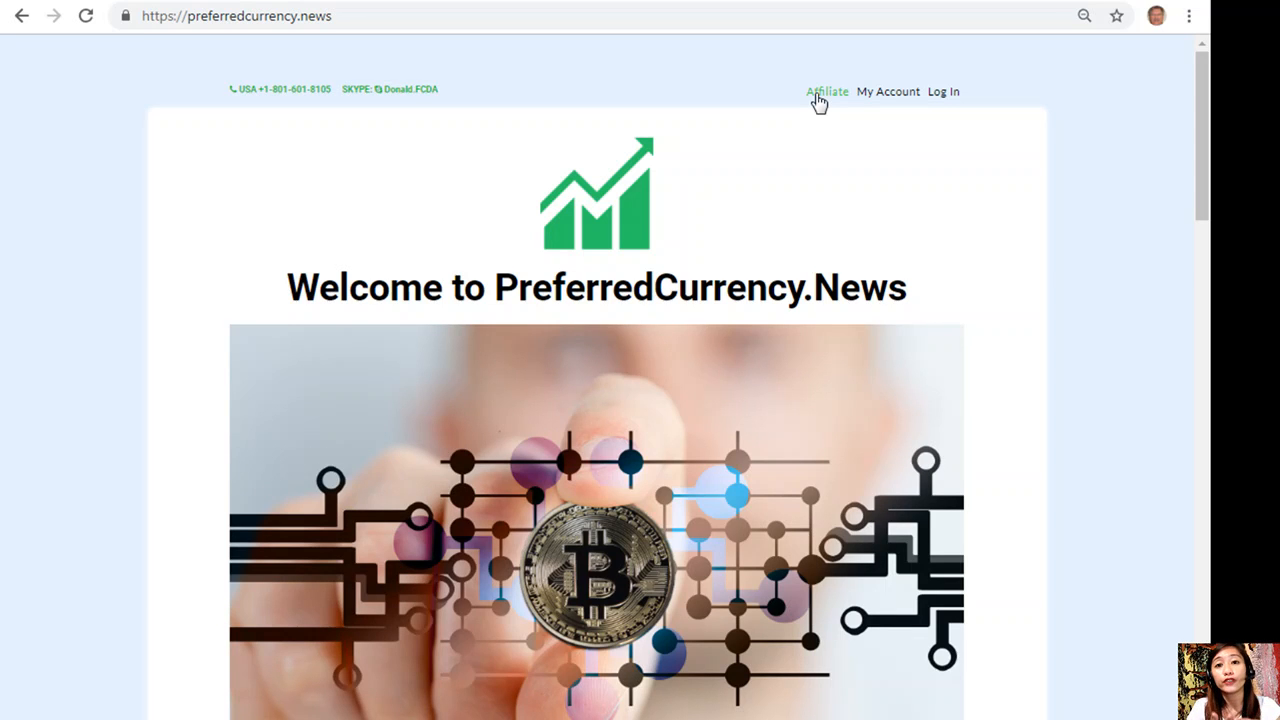
mouse_move(1024, 220)
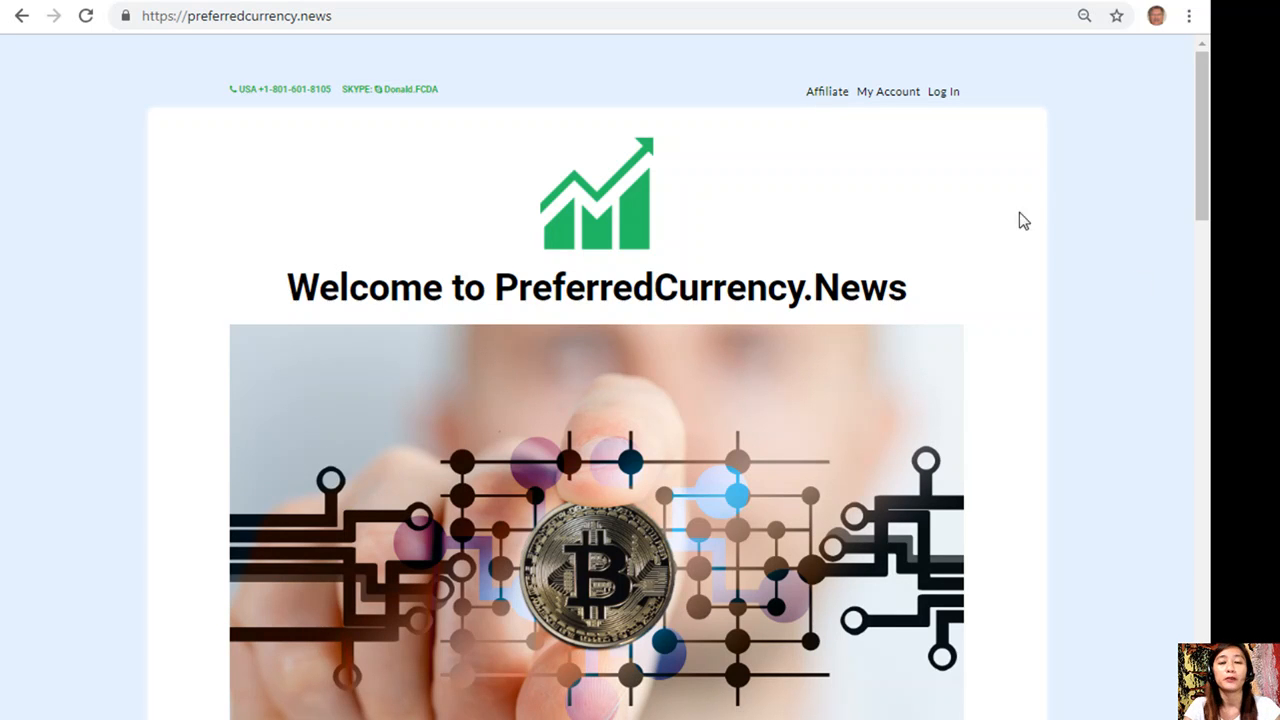